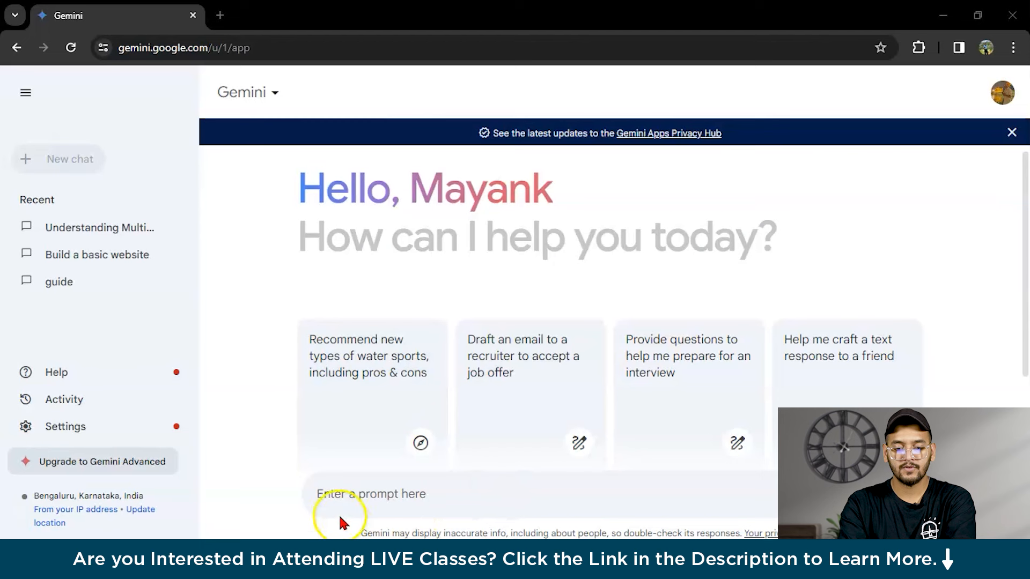
{"action": "mouse_move", "coordinate": [328, 113]}
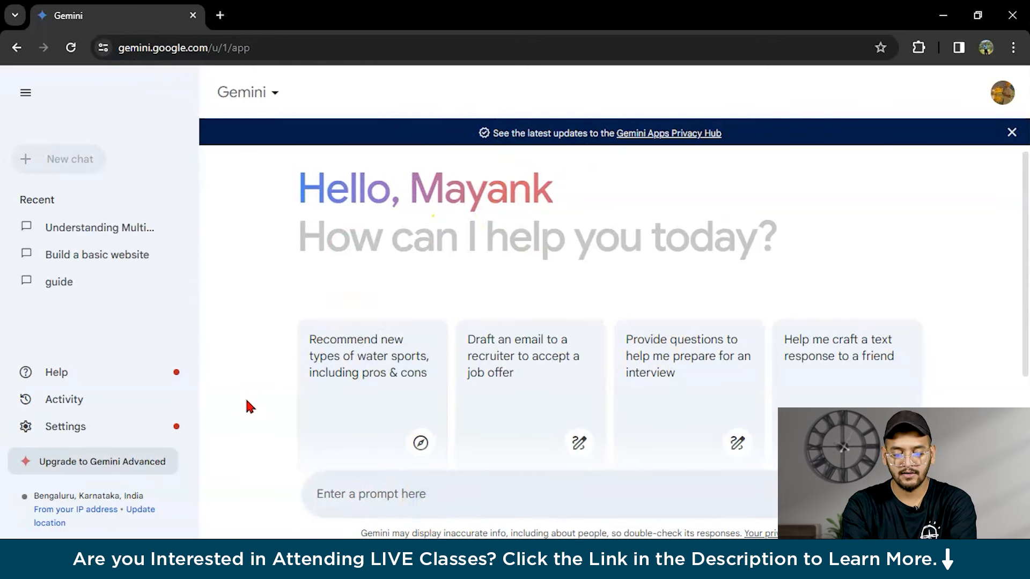
Step: Send Gemini the prompt 'Hey gemini i want to learn coding' in a new chat
{"action": "type", "text": "Hey gemini i"}
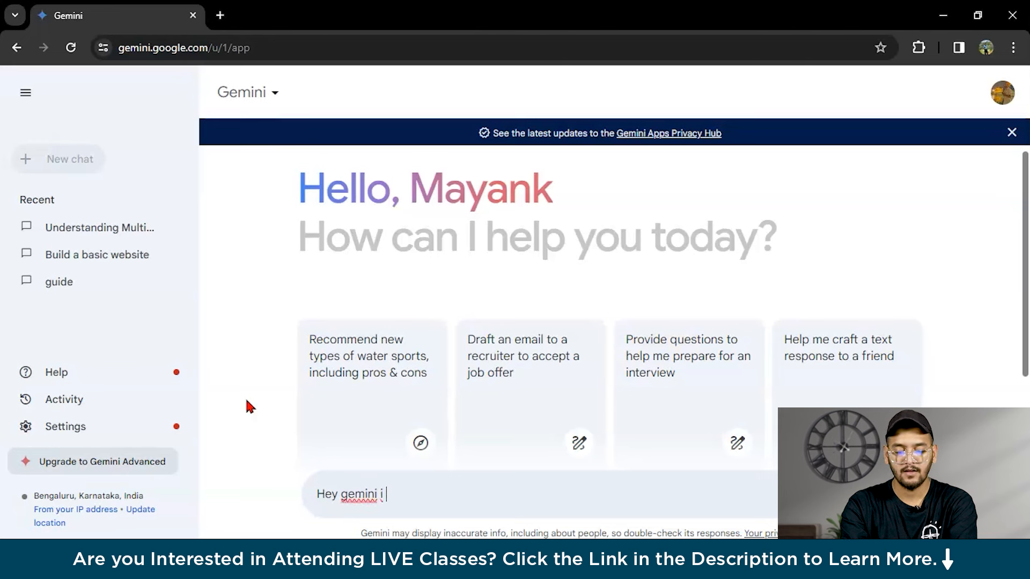
{"action": "type", "text": "want to le"}
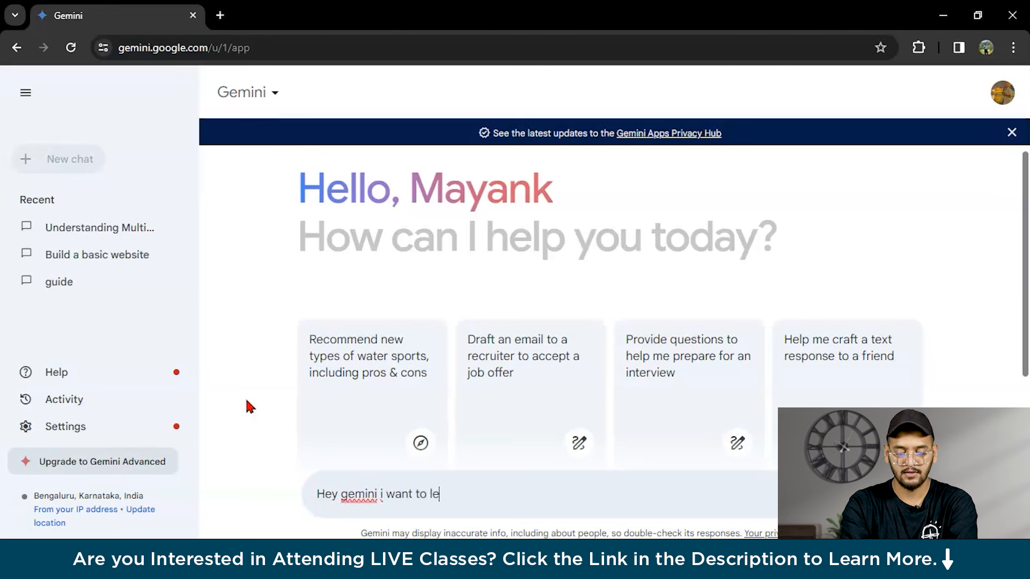
{"action": "type", "text": "arn coding"}
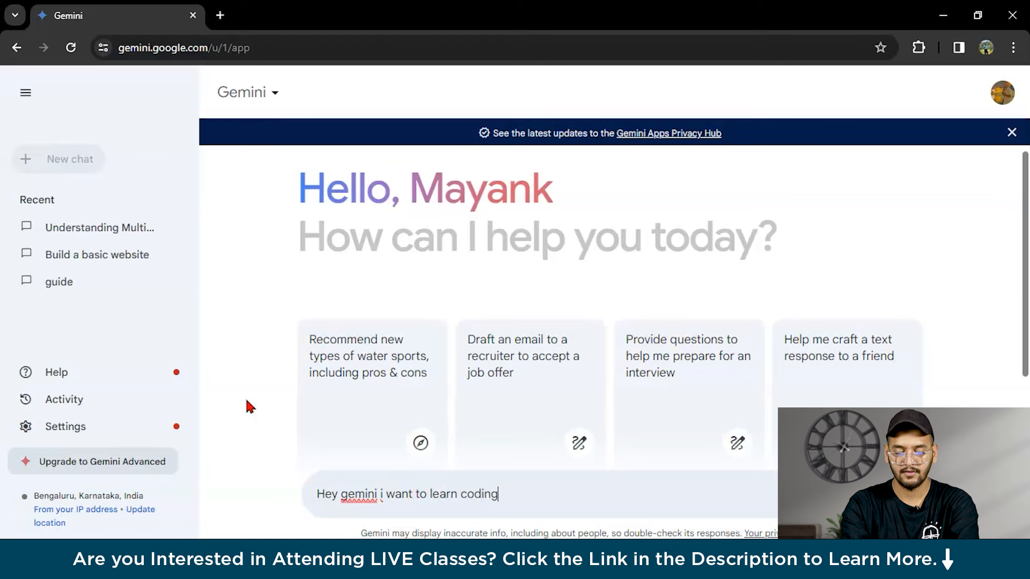
{"action": "key", "text": "Return"}
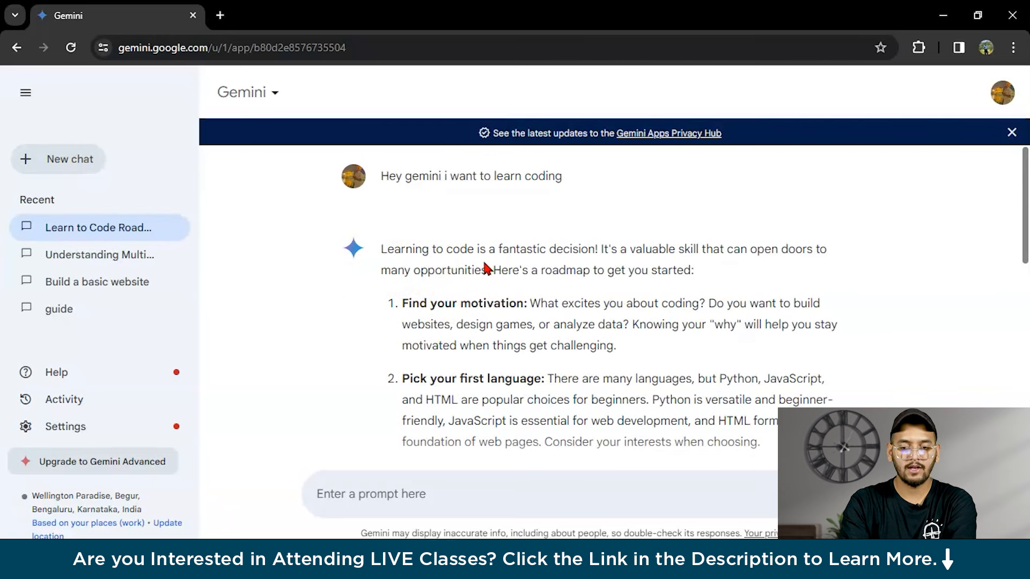
Step: Read the roadmap's opening steps, highlighting the first step and the Online courses suggestion
{"action": "scroll", "scroll_direction": "down", "scroll_amount": 3}
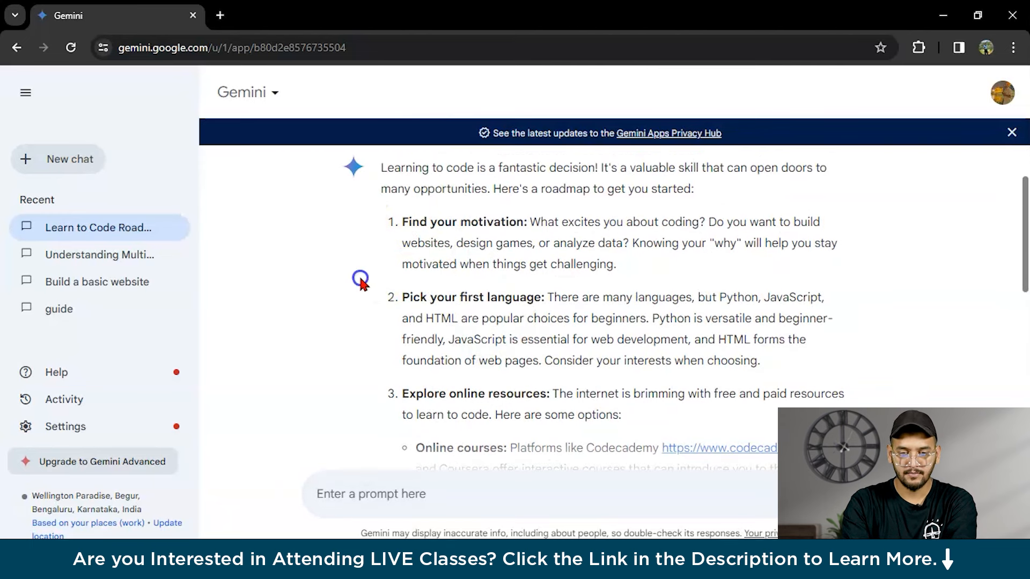
{"action": "left_click_drag", "start_coordinate": [403, 222], "coordinate": [499, 222]}
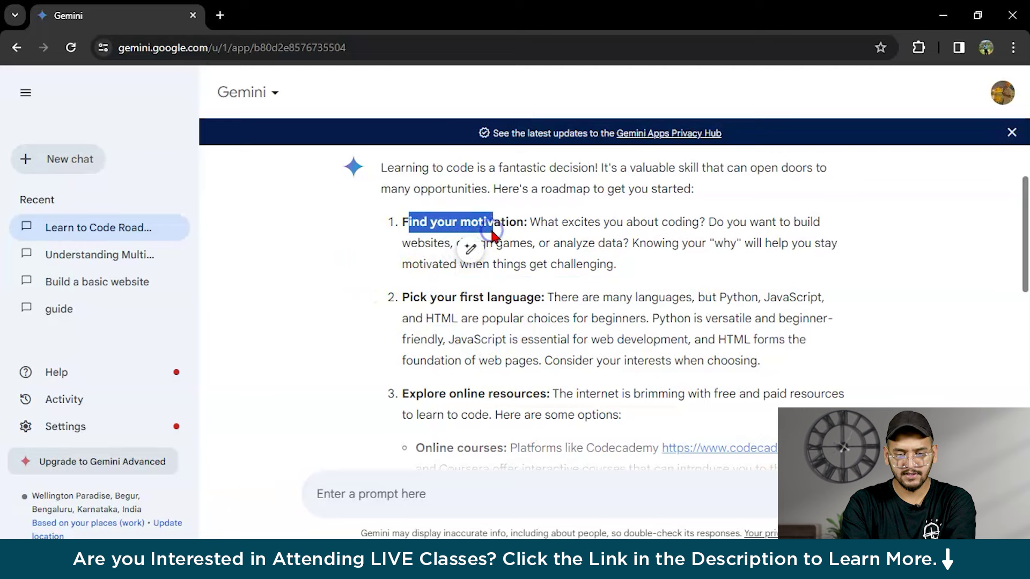
{"action": "scroll", "scroll_direction": "down", "scroll_amount": 3}
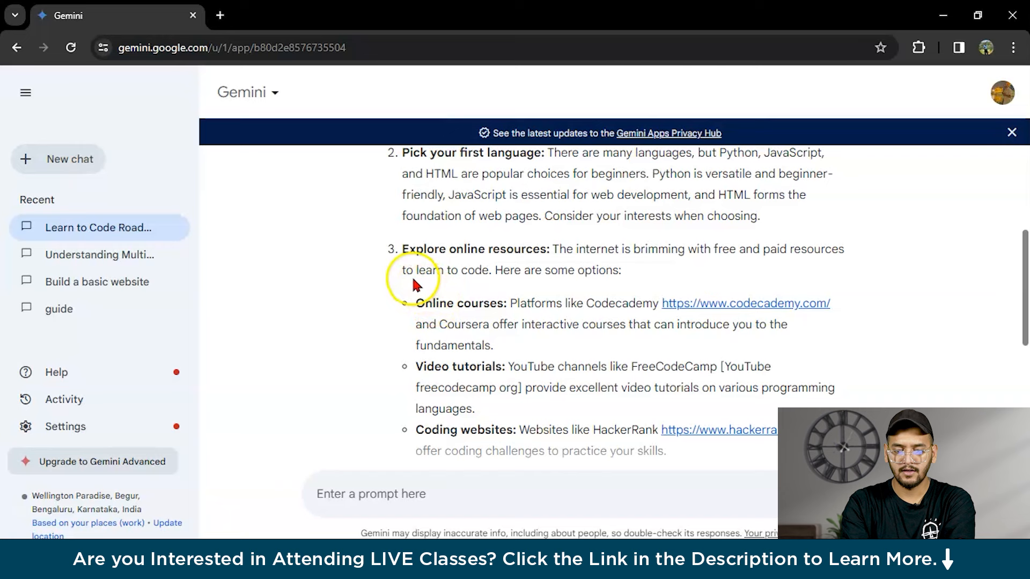
{"action": "double_click", "coordinate": [457, 304]}
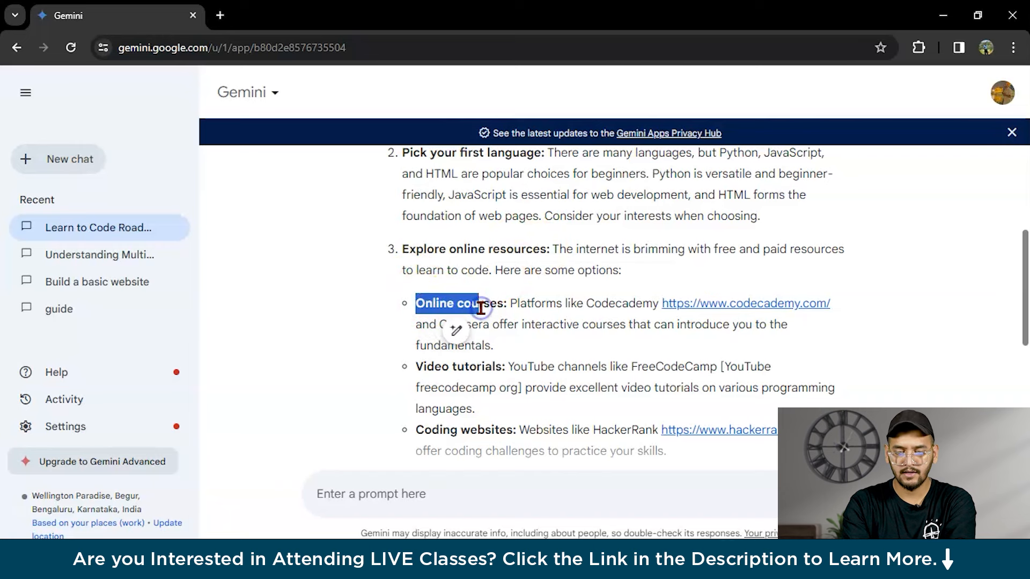
Step: Read the rest of the six-step roadmap to its closing encouragement and return to the prompt box
{"action": "scroll", "scroll_direction": "down", "scroll_amount": 3}
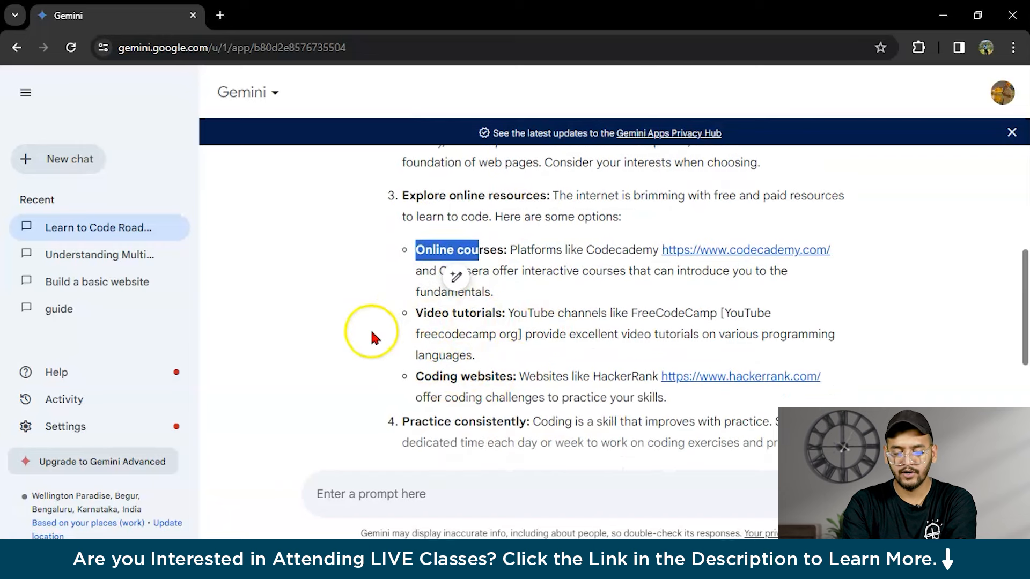
{"action": "scroll", "scroll_direction": "down", "scroll_amount": 3}
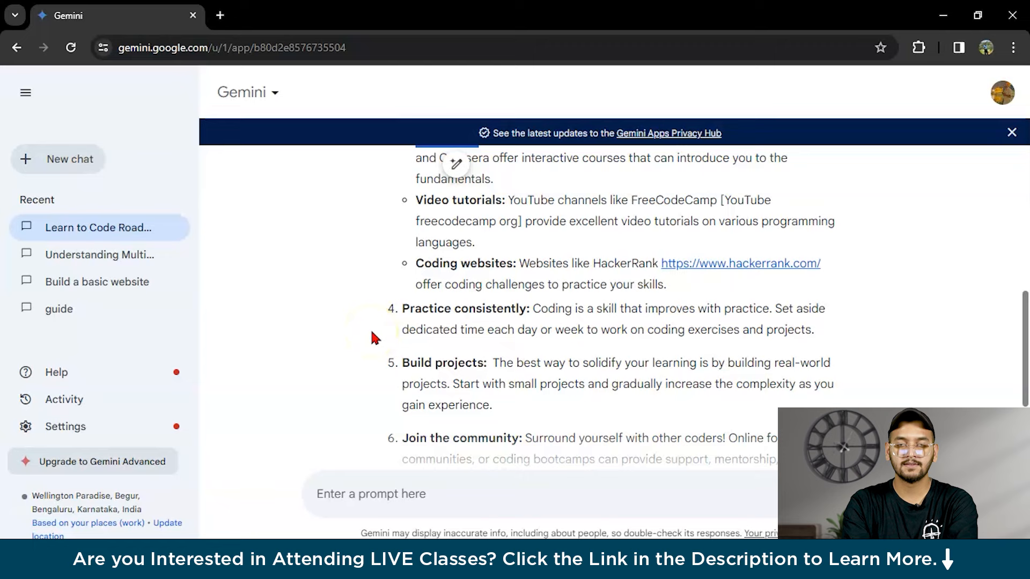
{"action": "scroll", "scroll_direction": "down", "scroll_amount": 3}
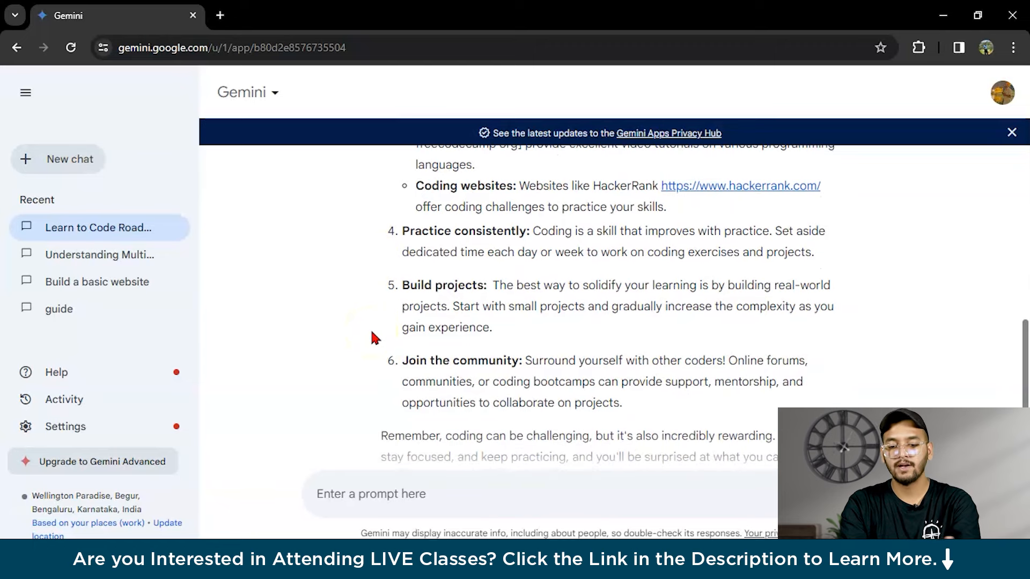
{"action": "scroll", "scroll_direction": "down", "scroll_amount": 3}
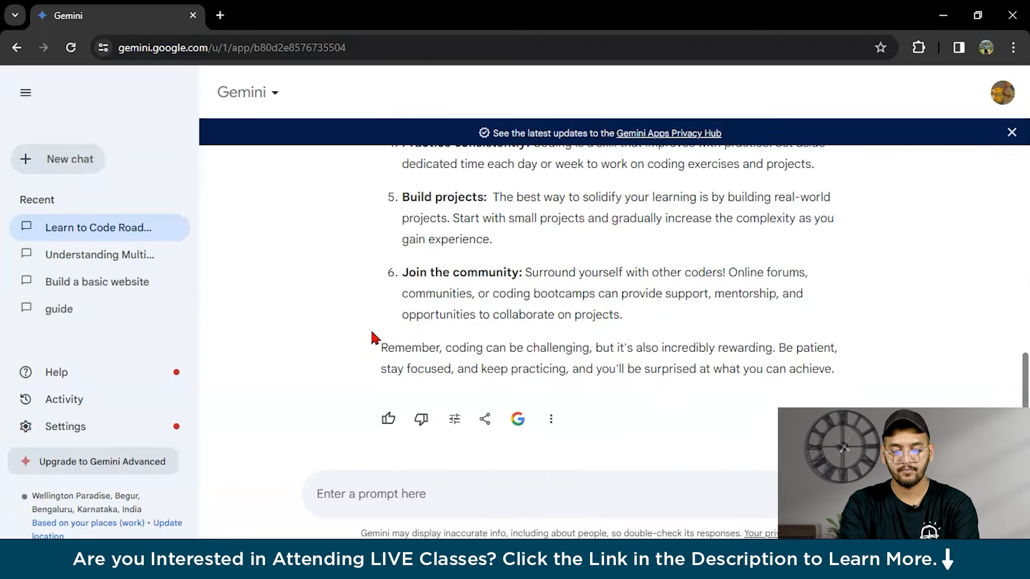
{"action": "left_click", "coordinate": [348, 483]}
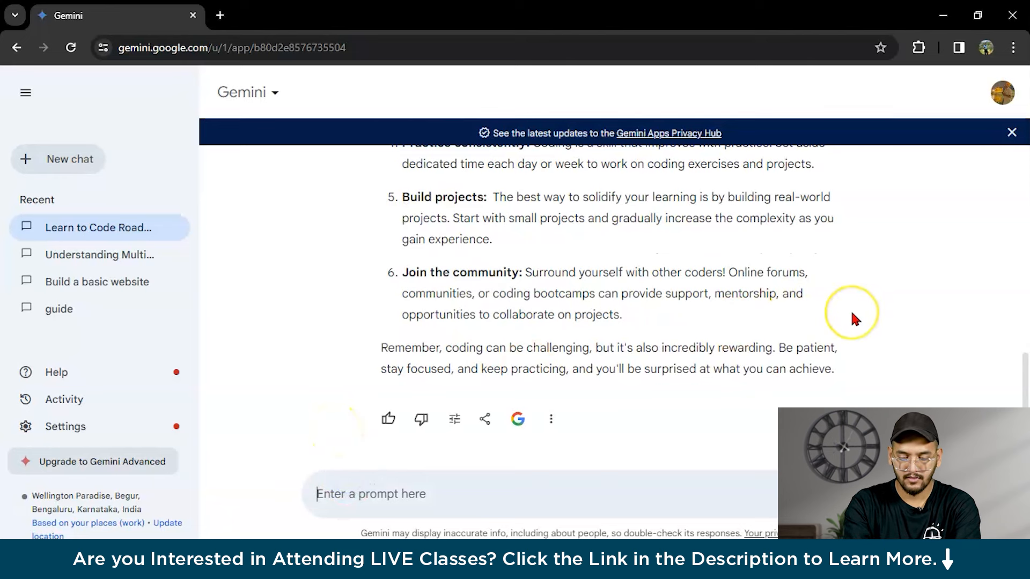
Step: Ask Gemini to 'give me some beginner friendly coding languages'
{"action": "type", "text": "give me some"}
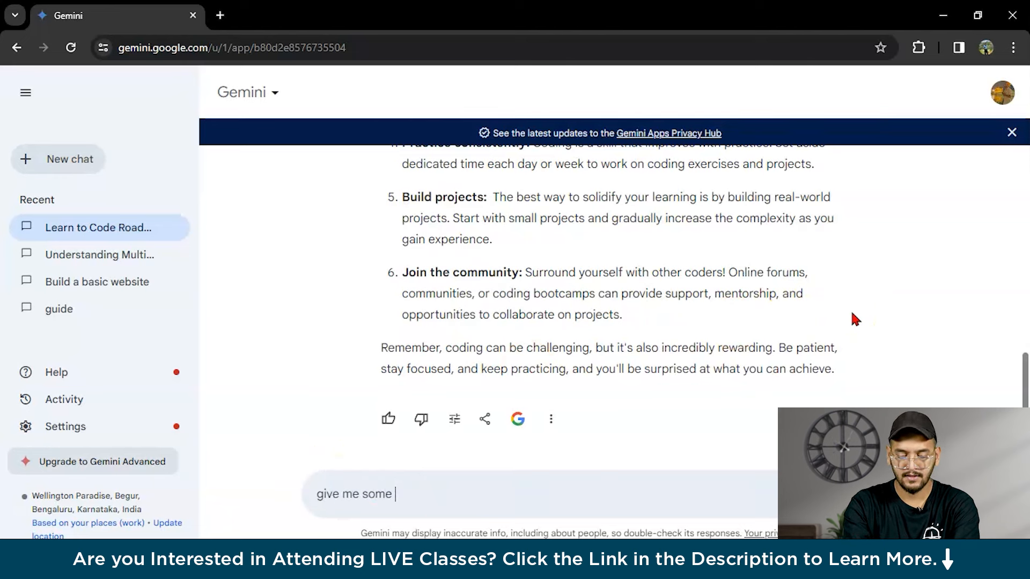
{"action": "type", "text": "beginner"}
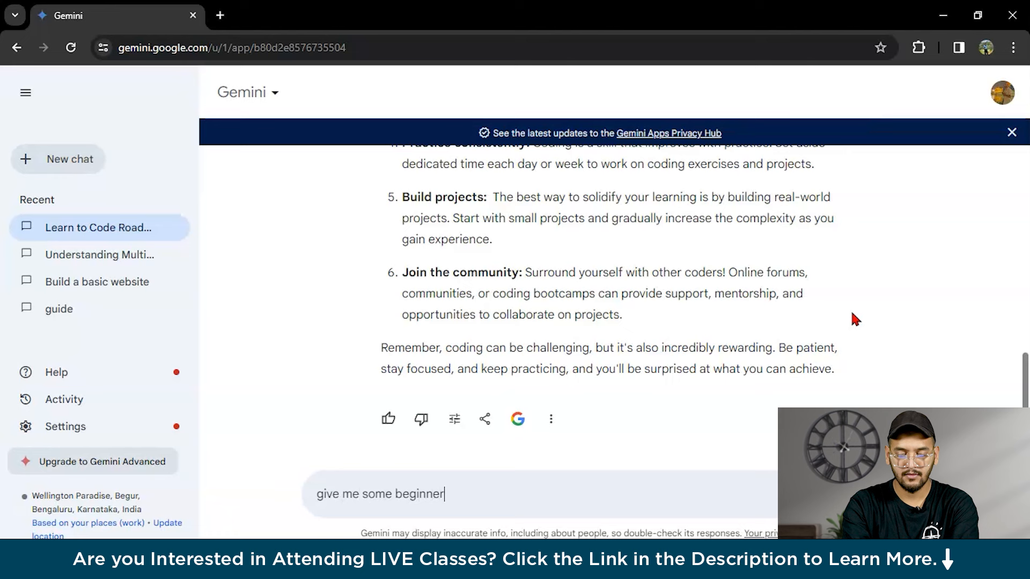
{"action": "type", "text": "friendly"}
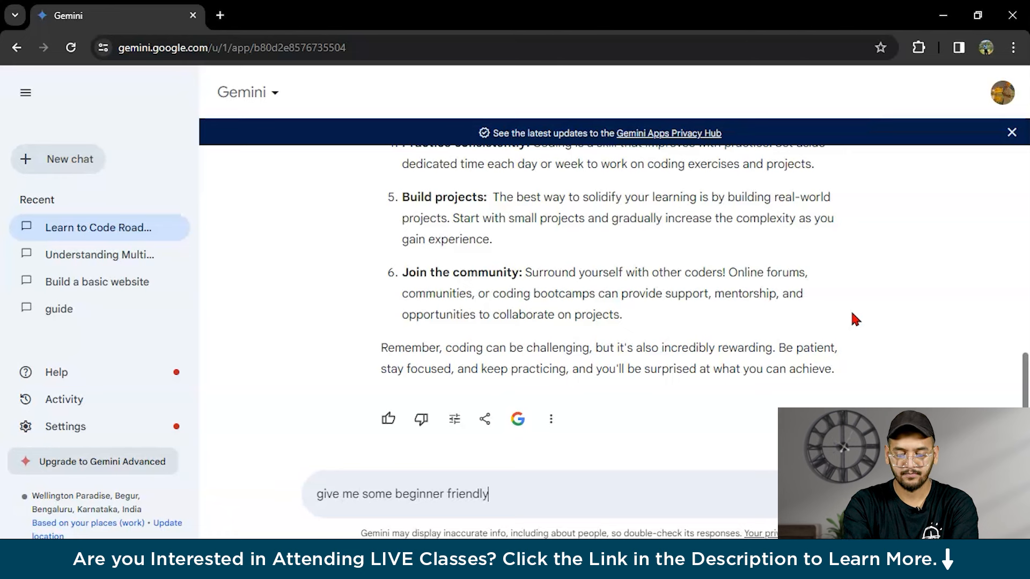
{"action": "type", "text": "coding"}
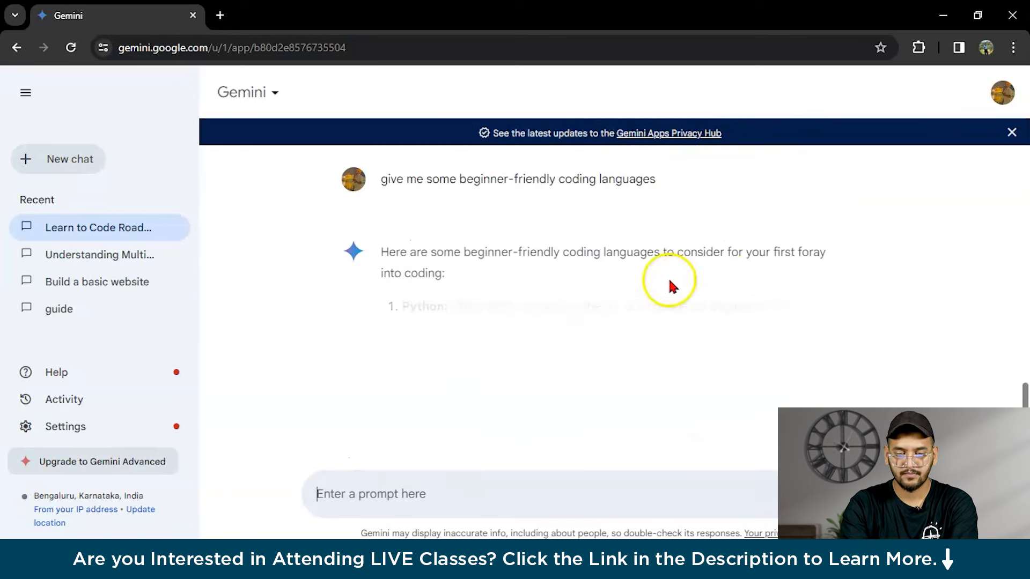
Step: Read through the reply covering Python, JavaScript and Scratch
{"action": "scroll", "scroll_direction": "down", "scroll_amount": 3}
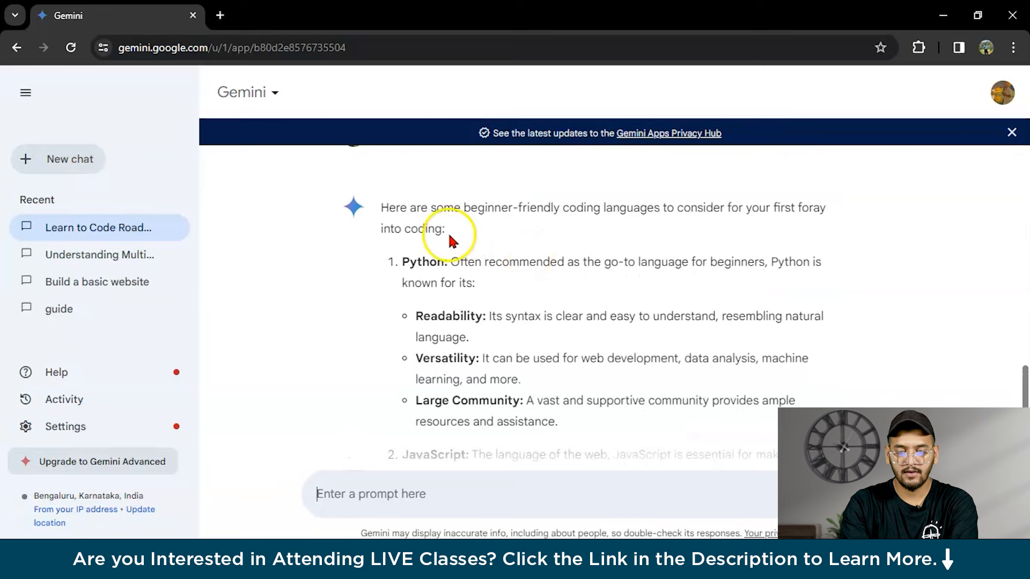
{"action": "scroll", "scroll_direction": "down", "scroll_amount": 3}
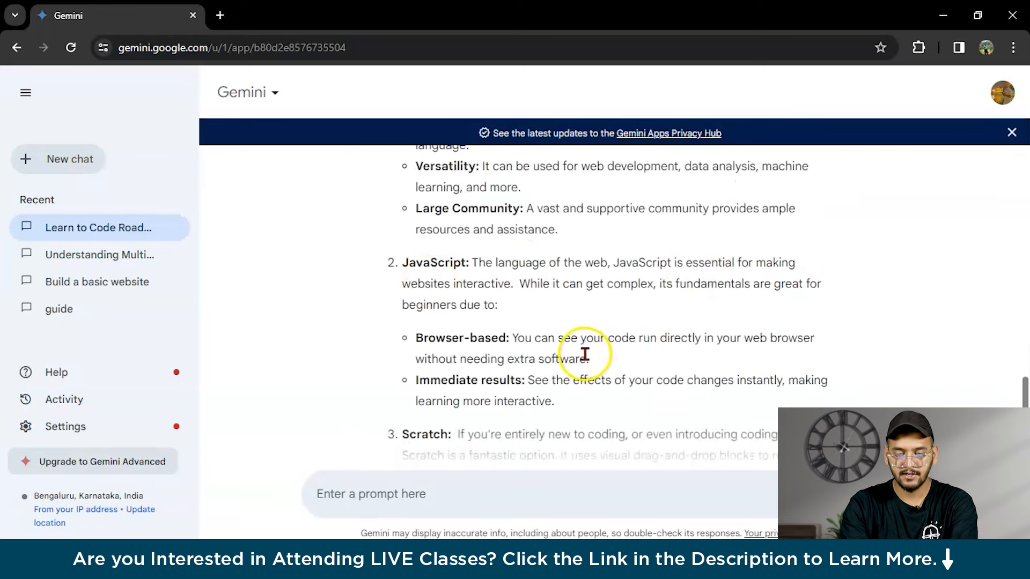
{"action": "scroll", "scroll_direction": "down", "scroll_amount": 3}
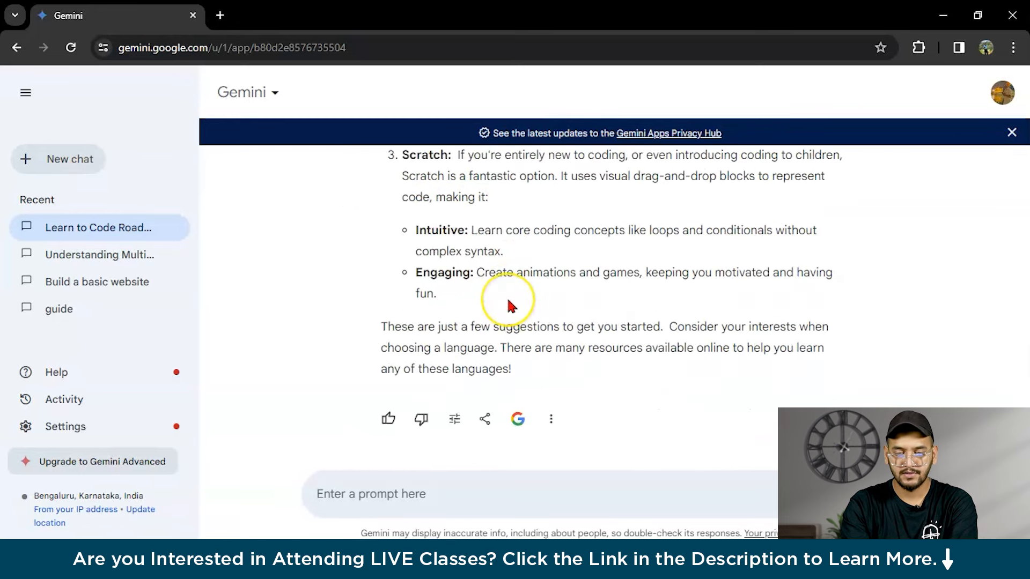
{"action": "scroll", "scroll_direction": "up", "scroll_amount": 3}
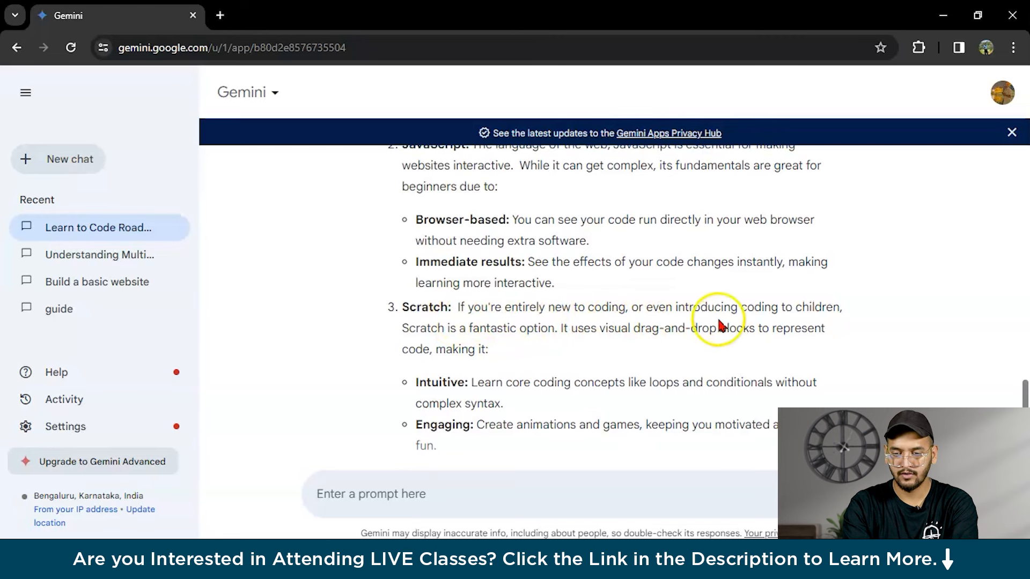
{"action": "mouse_move", "coordinate": [453, 339]}
{"action": "type", "text": "m"}
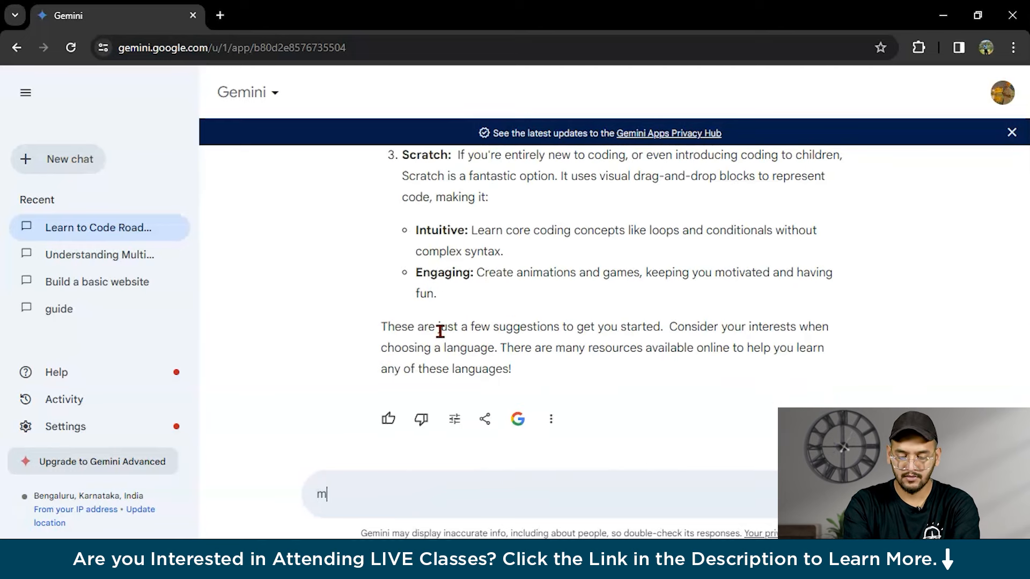
{"action": "type", "text": "ore lab"}
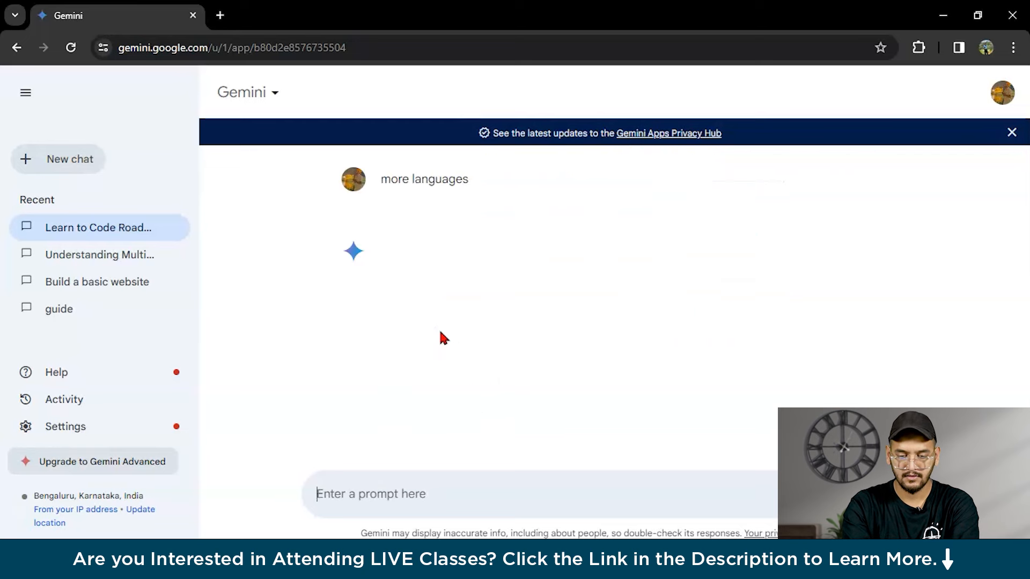
{"action": "scroll", "scroll_direction": "down", "scroll_amount": 3}
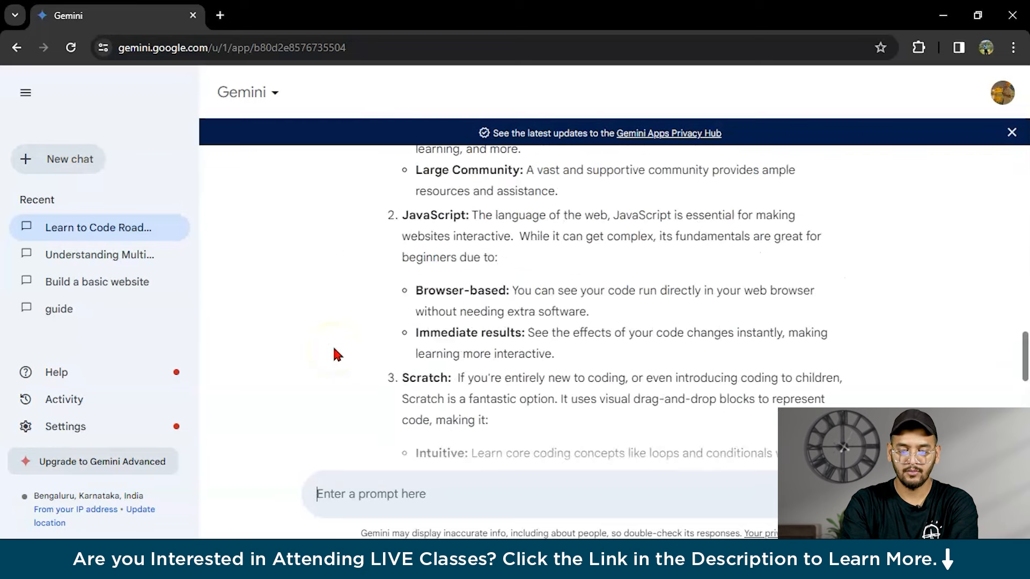
{"action": "scroll", "scroll_direction": "down", "scroll_amount": 3}
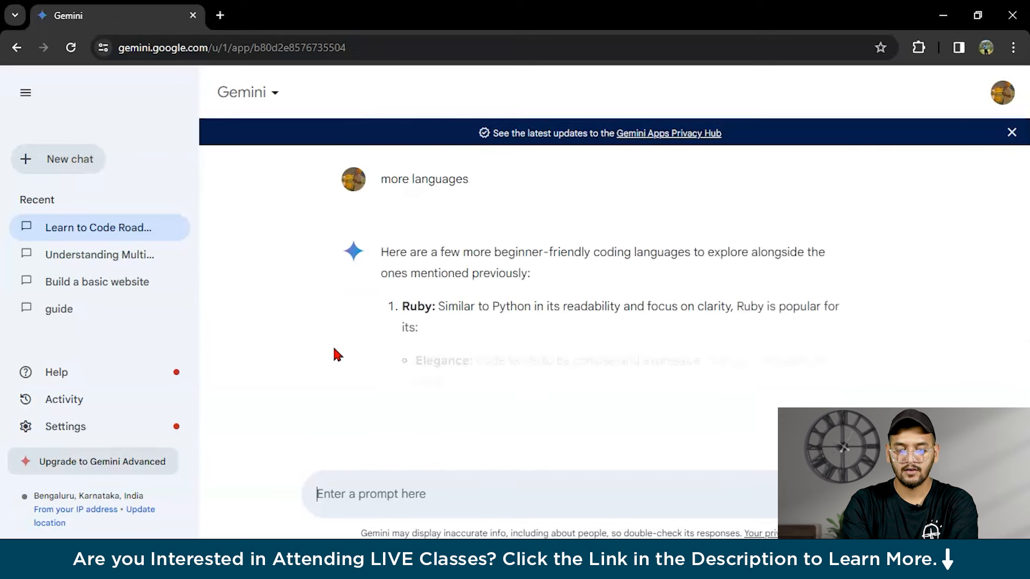
{"action": "scroll", "scroll_direction": "down", "scroll_amount": 3}
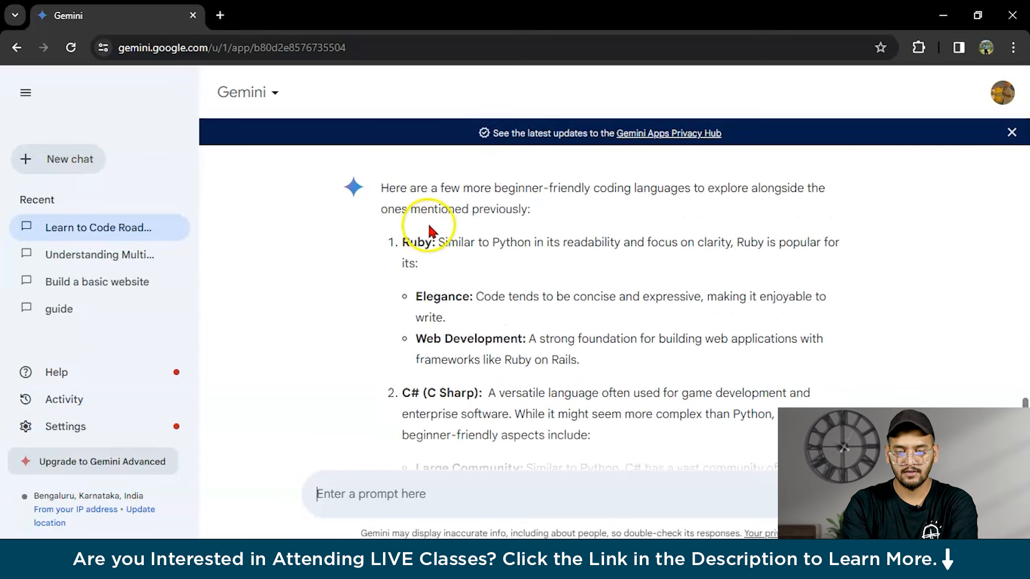
{"action": "scroll", "scroll_direction": "down", "scroll_amount": 3}
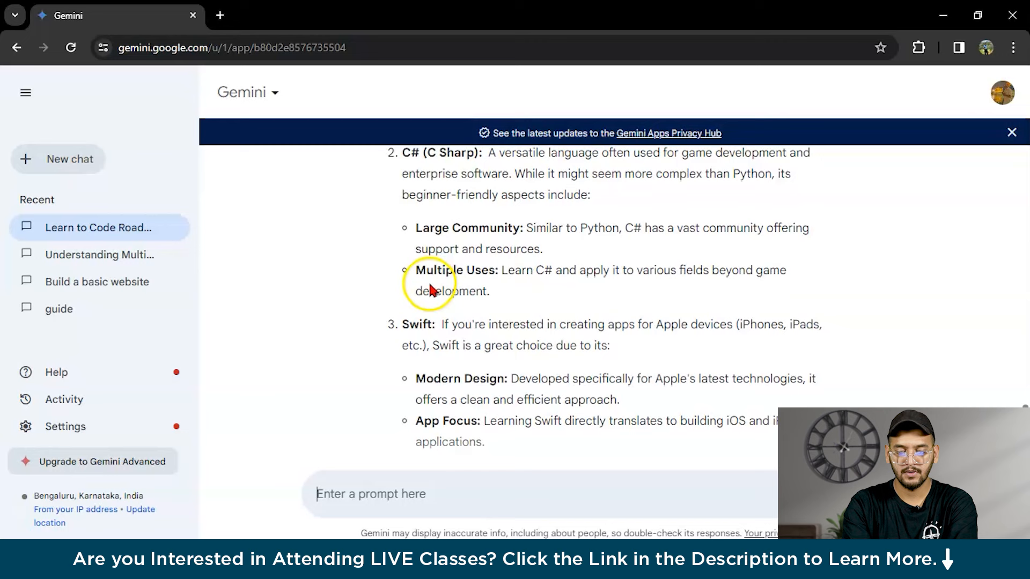
{"action": "scroll", "scroll_direction": "down", "scroll_amount": 3}
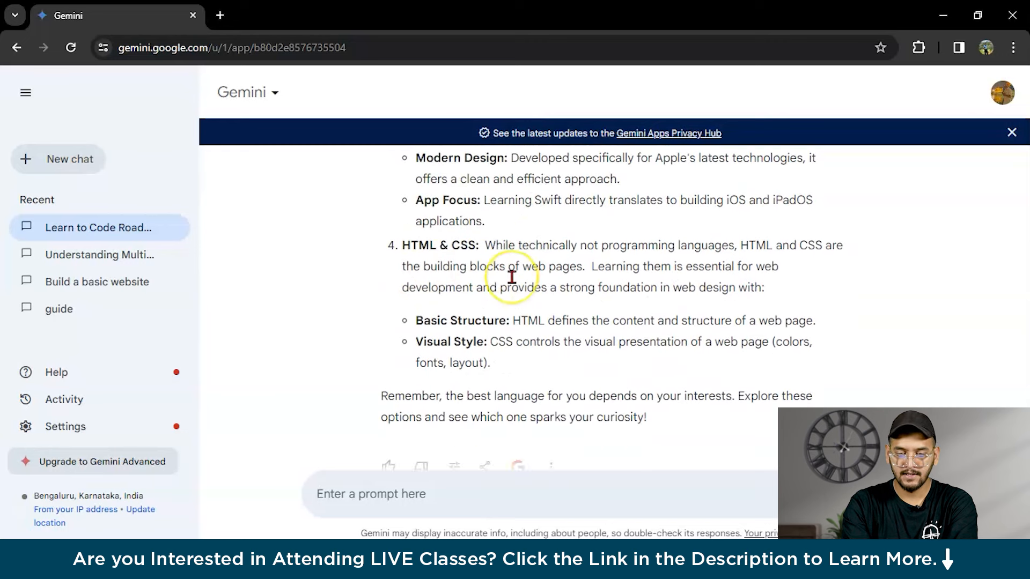
{"action": "scroll", "scroll_direction": "down", "scroll_amount": 3}
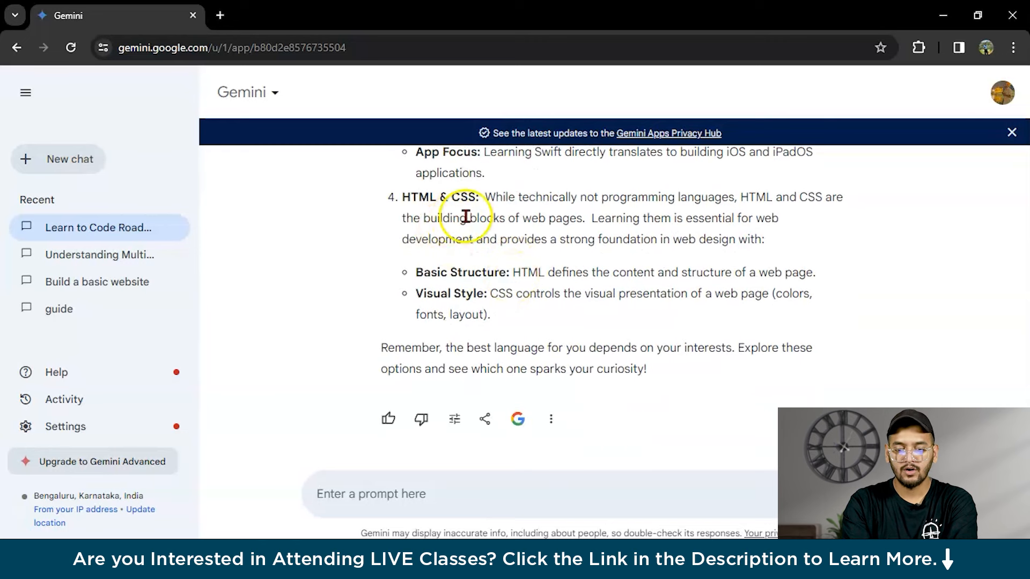
{"action": "mouse_move", "coordinate": [416, 197]}
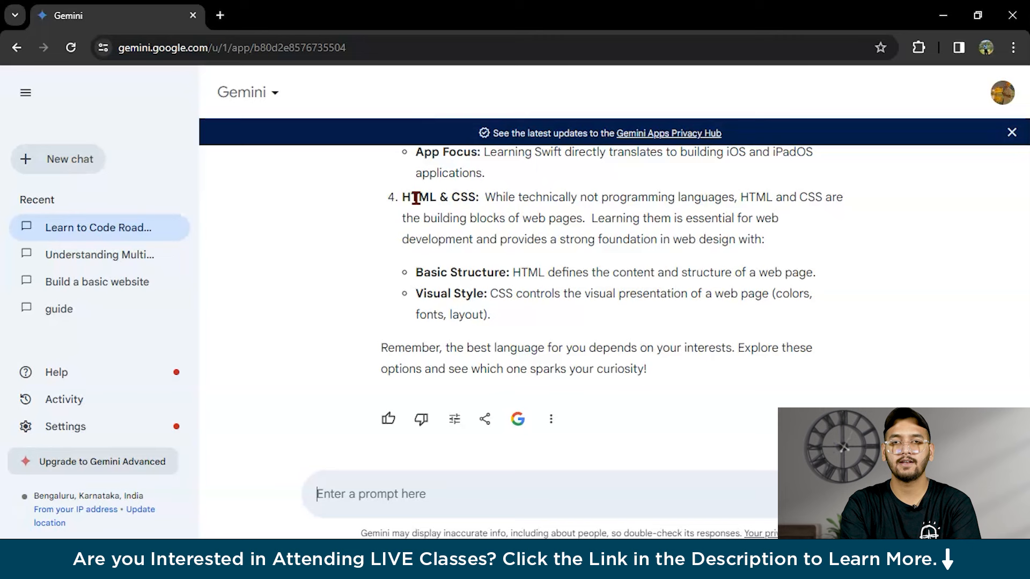
{"action": "mouse_move", "coordinate": [347, 254]}
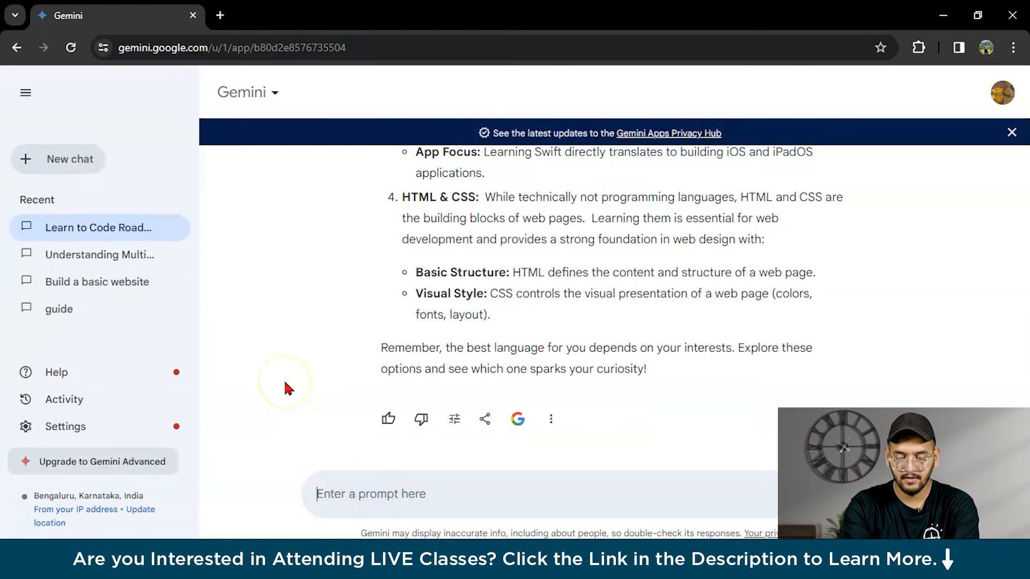
Step: Ask Gemini to 'give me study plan to learn HTML language'
{"action": "type", "text": "give me"}
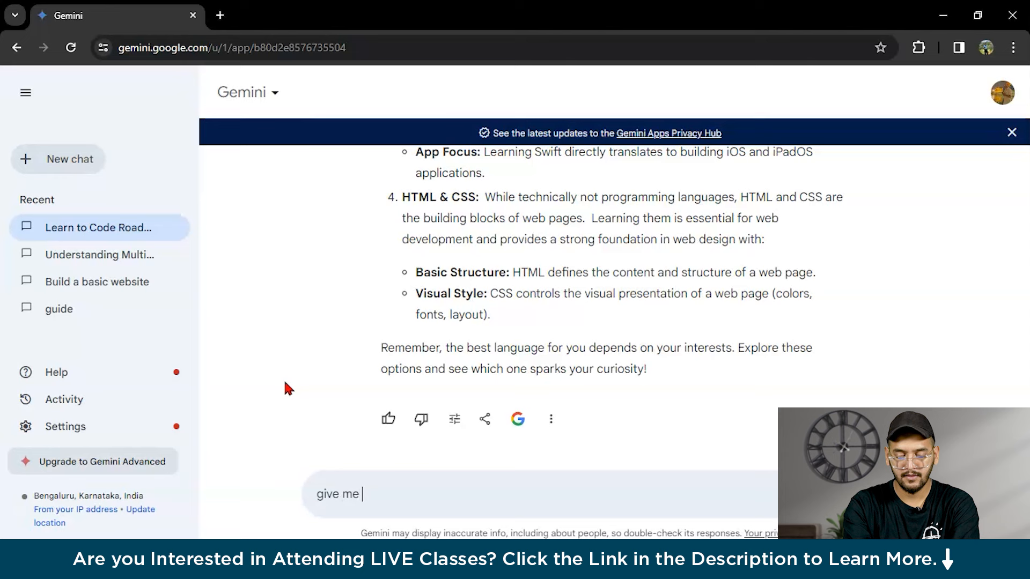
{"action": "type", "text": "study pk"}
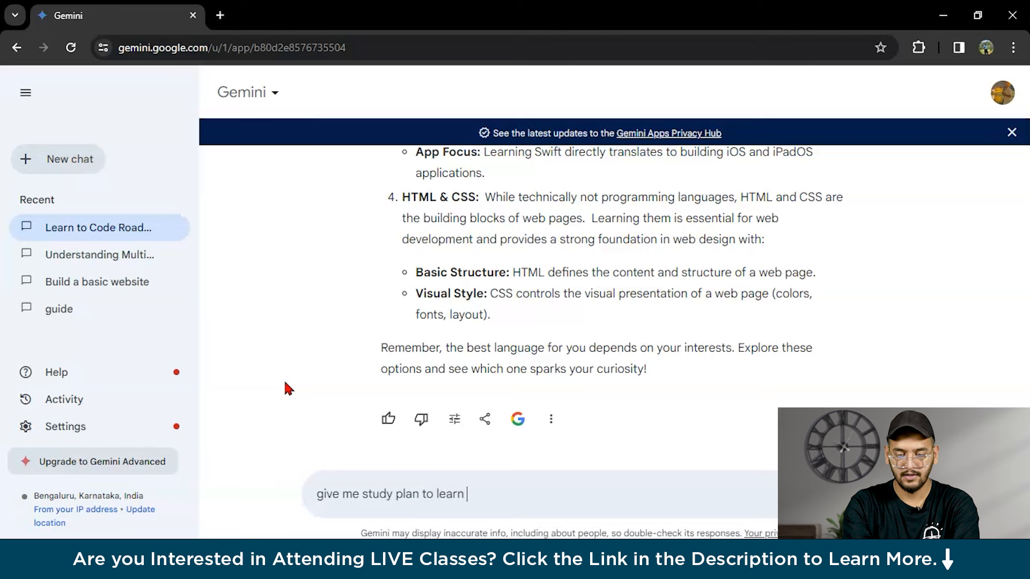
{"action": "type", "text": "HTML"}
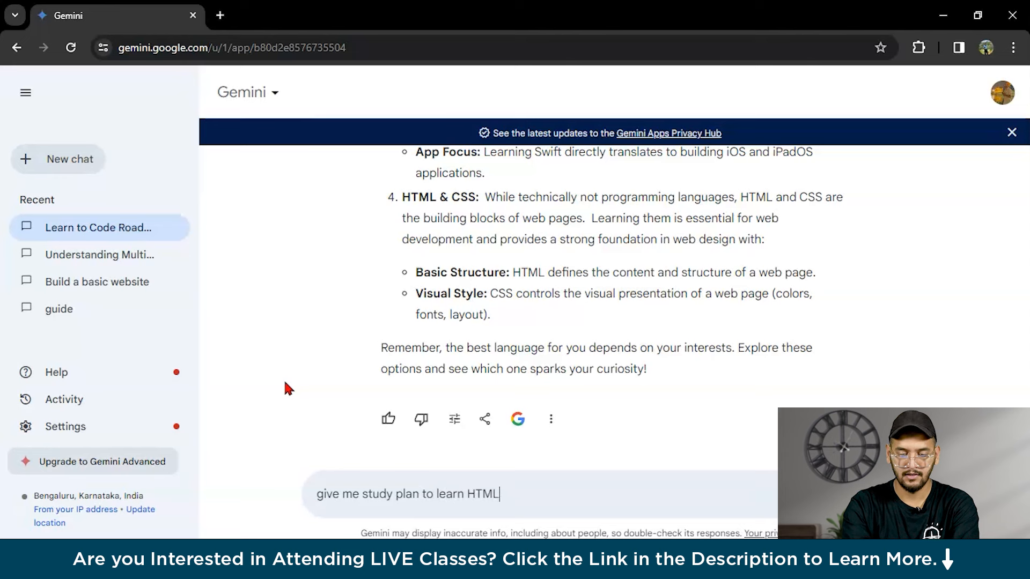
{"action": "type", "text": "language"}
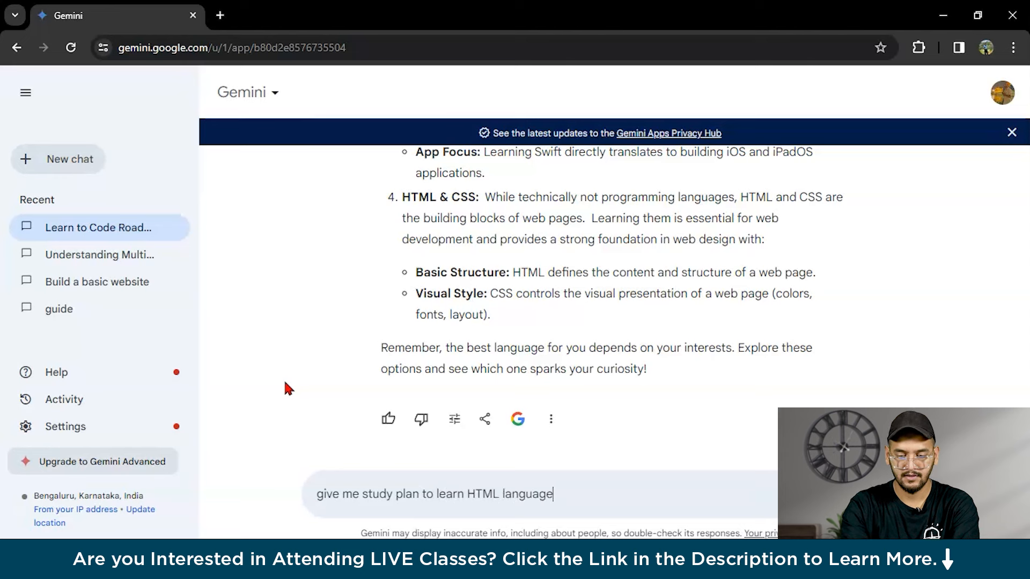
{"action": "key", "text": "Enter"}
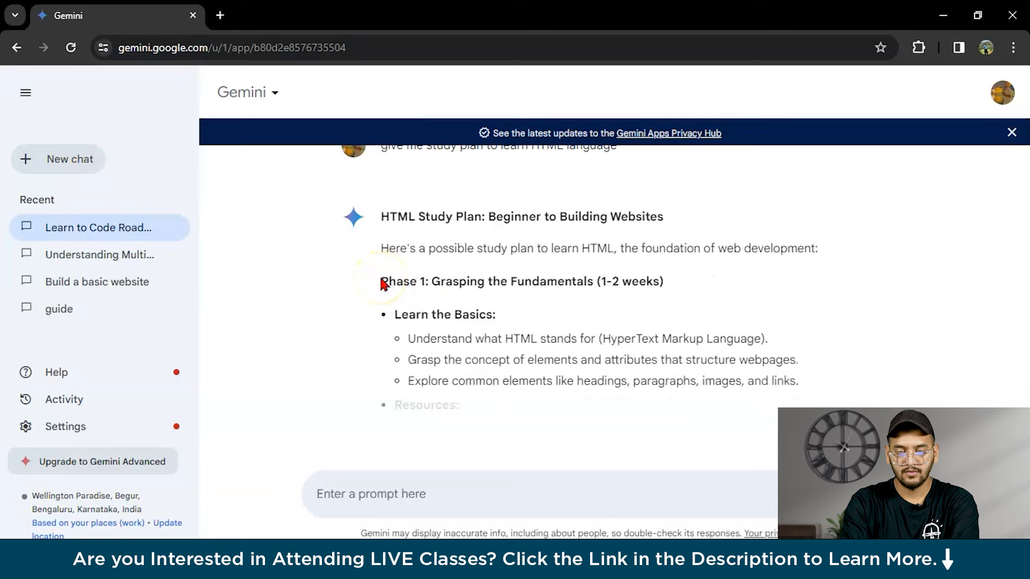
Step: Read the phased HTML study plan through Phase 2
{"action": "scroll", "scroll_direction": "down", "scroll_amount": 3}
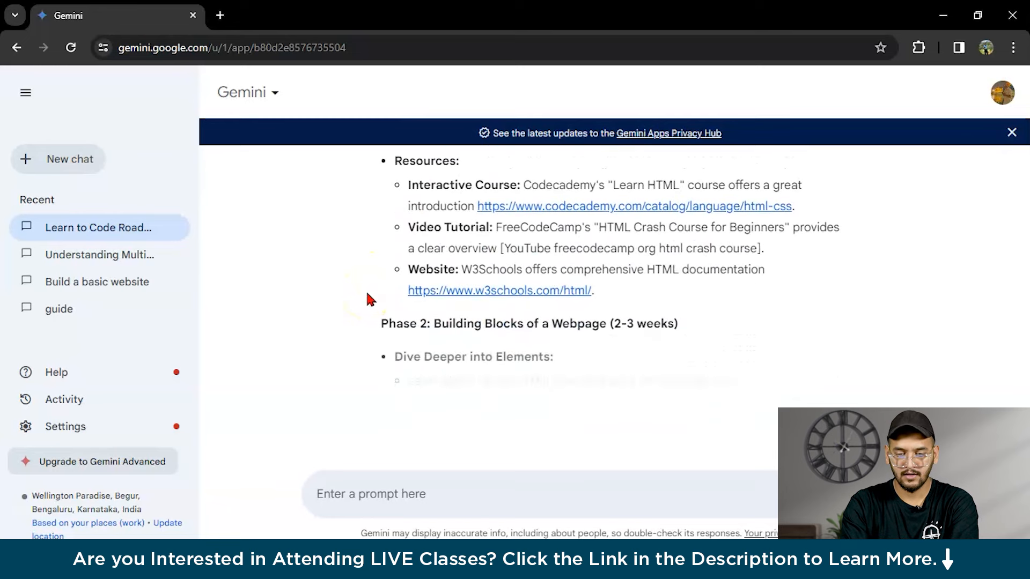
{"action": "scroll", "scroll_direction": "down", "scroll_amount": 3}
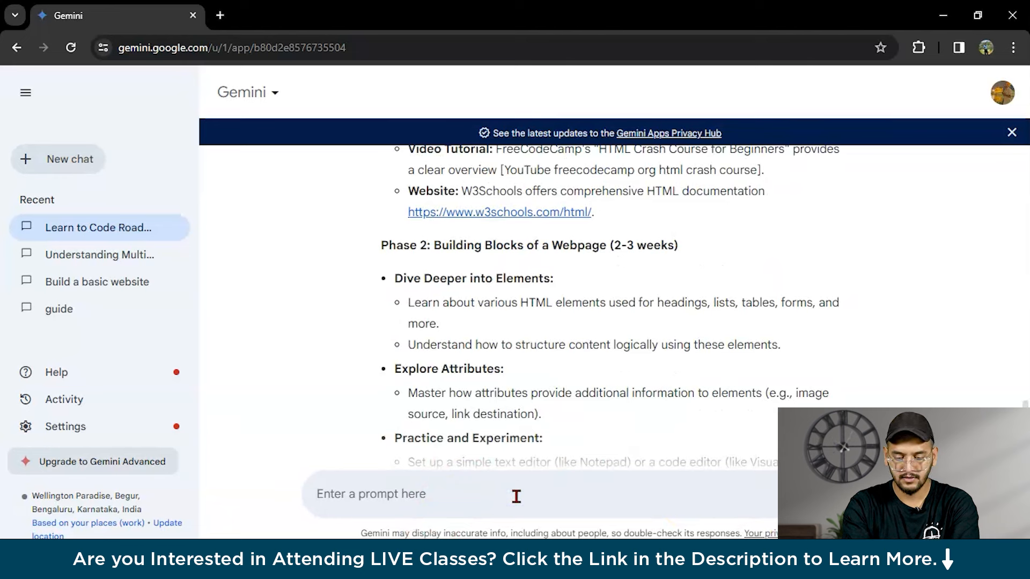
Step: Send the follow-up 'give me week wise study plan'
{"action": "type", "text": "give me week wise"}
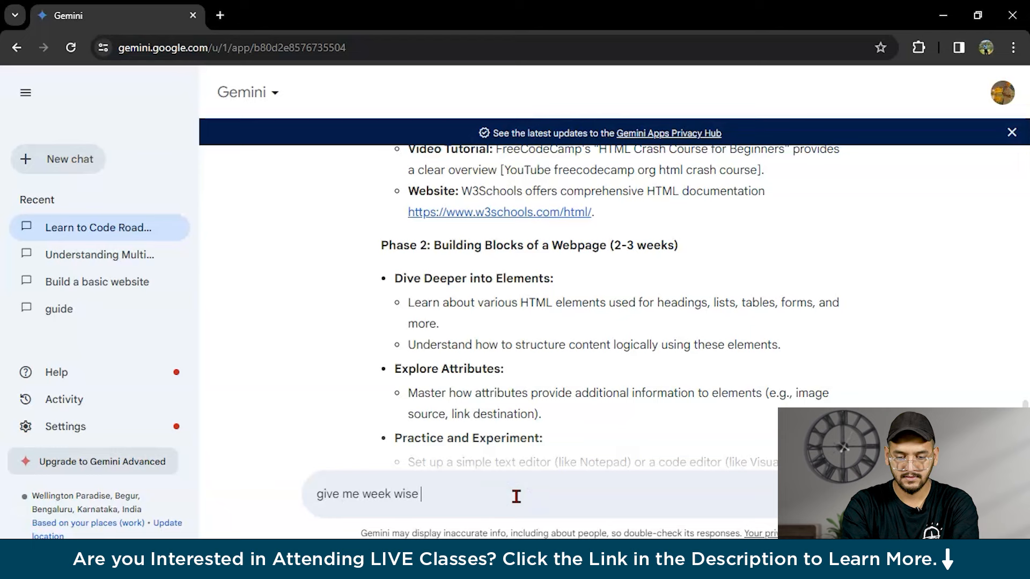
{"action": "type", "text": "study plan"}
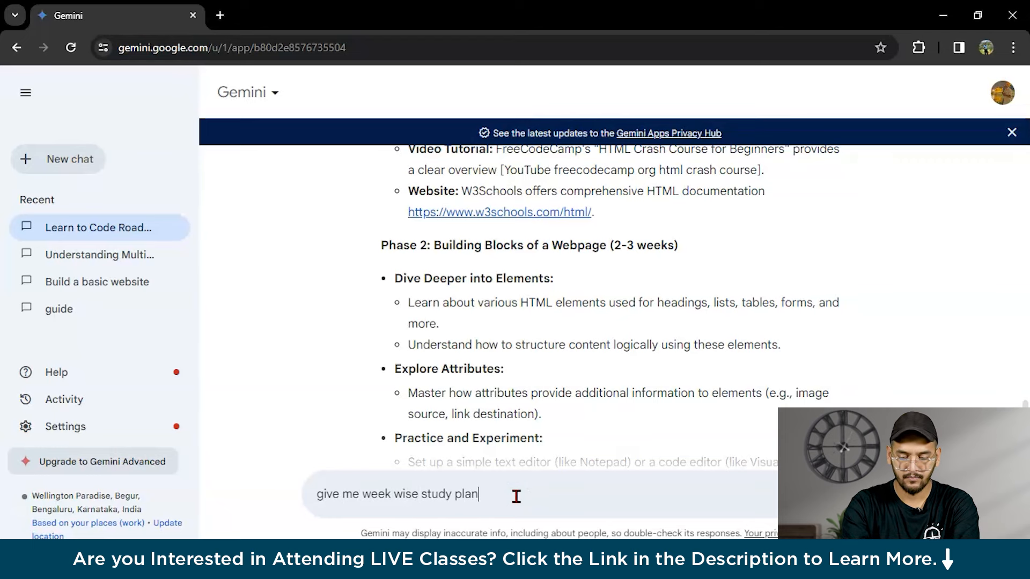
{"action": "key", "text": "Return"}
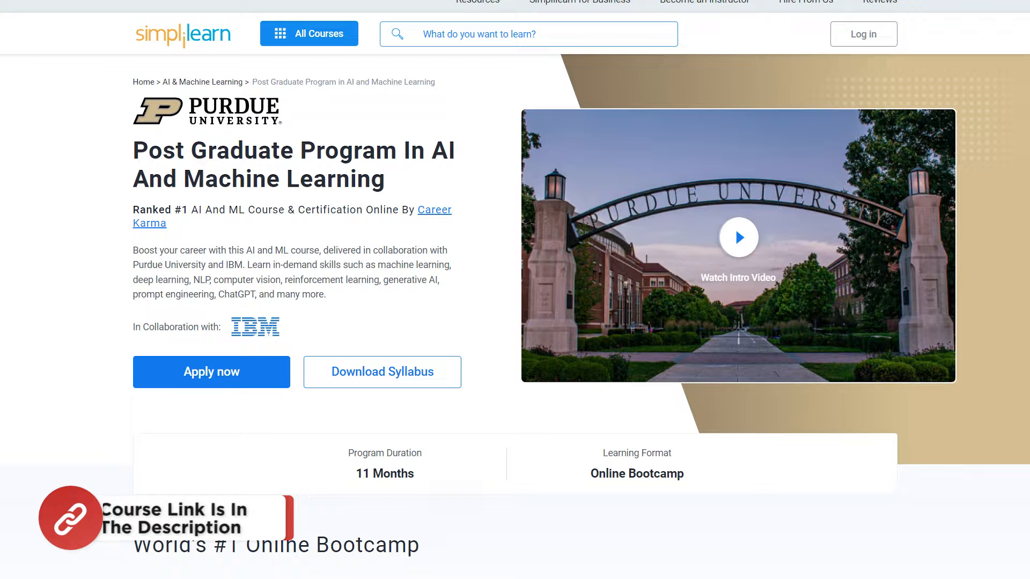
{"action": "scroll", "scroll_direction": "down", "scroll_amount": 3}
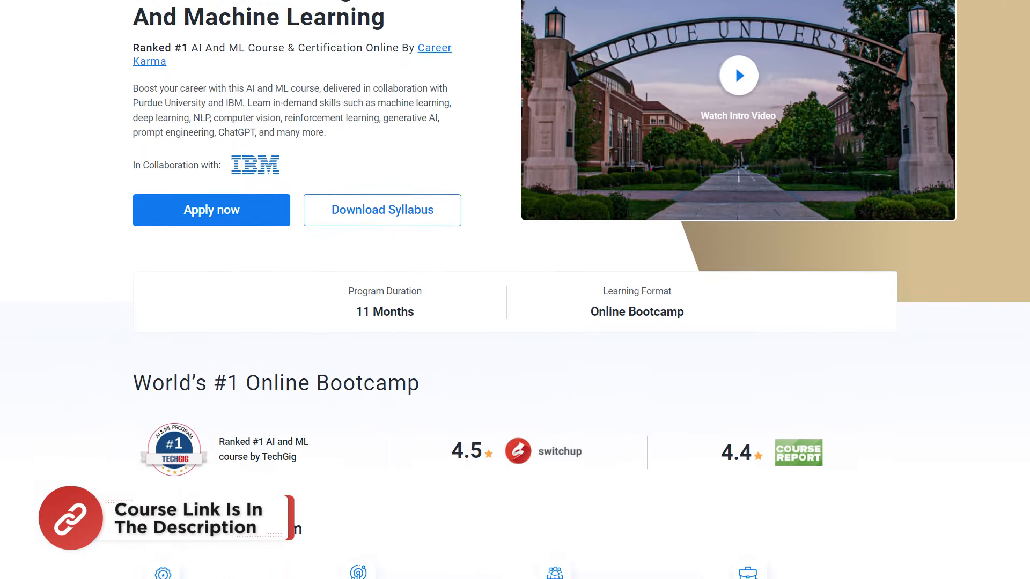
{"action": "scroll", "scroll_direction": "down", "scroll_amount": 3}
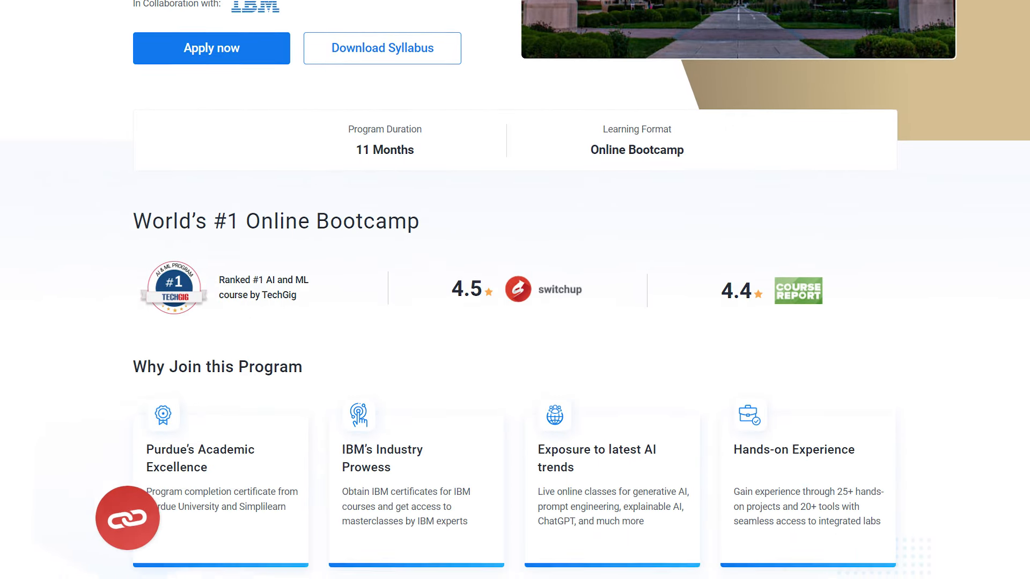
{"action": "scroll", "scroll_direction": "down", "scroll_amount": 3}
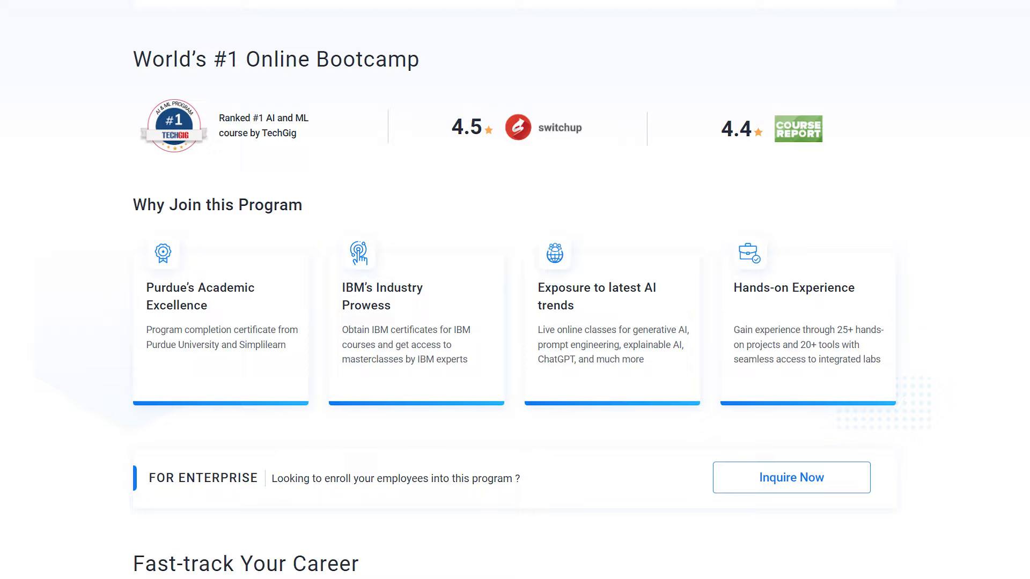
{"action": "scroll", "scroll_direction": "down", "scroll_amount": 3}
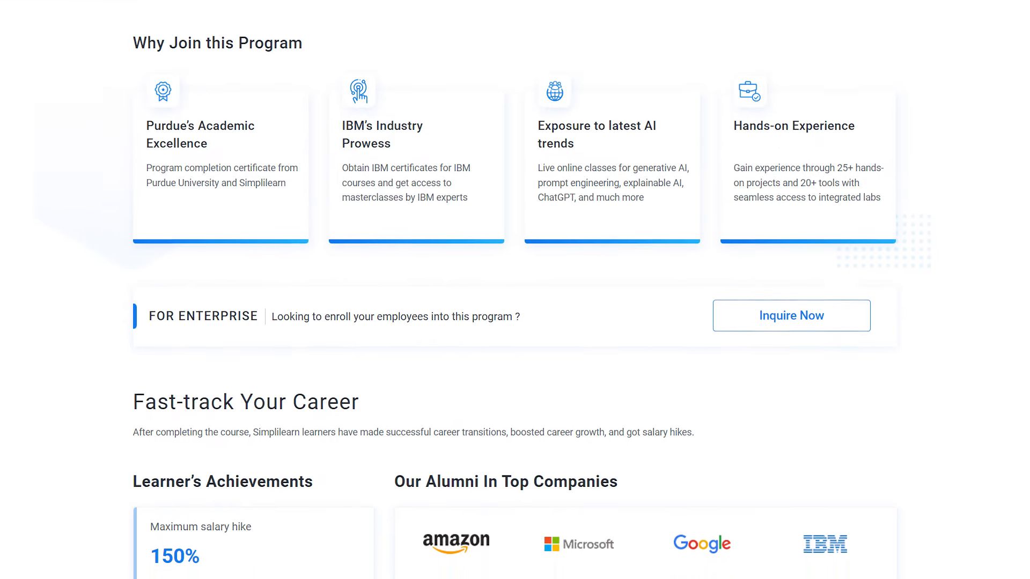
{"action": "scroll", "scroll_direction": "down", "scroll_amount": 3}
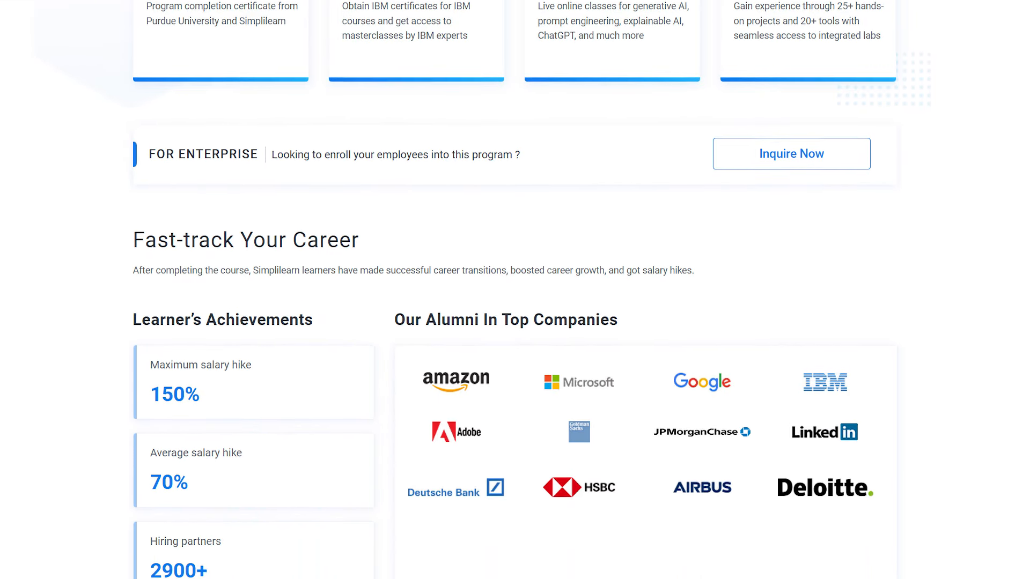
{"action": "scroll", "scroll_direction": "down", "scroll_amount": 3}
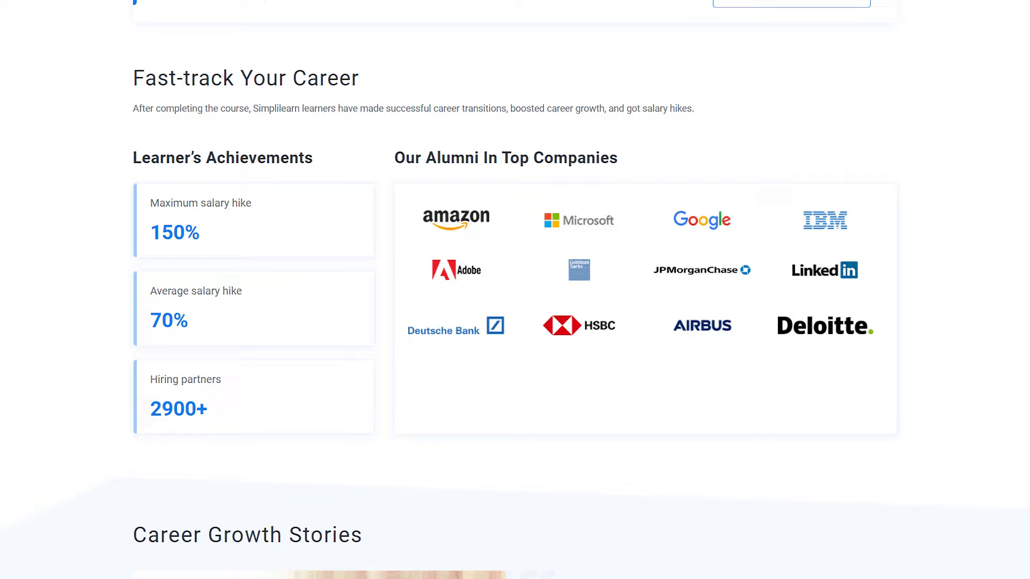
{"action": "scroll", "scroll_direction": "down", "scroll_amount": 3}
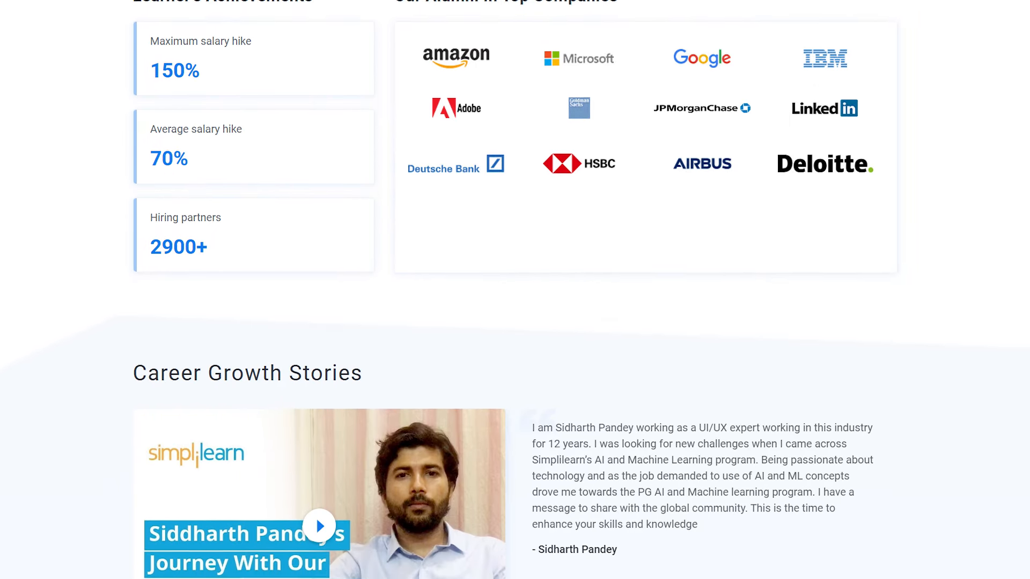
{"action": "scroll", "scroll_direction": "down", "scroll_amount": 3}
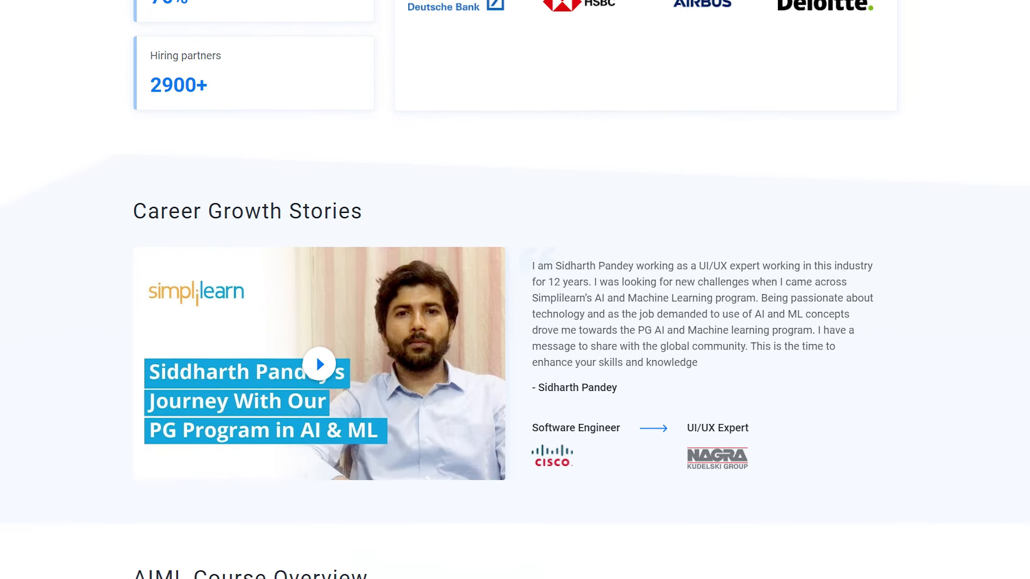
{"action": "scroll", "scroll_direction": "down", "scroll_amount": 3}
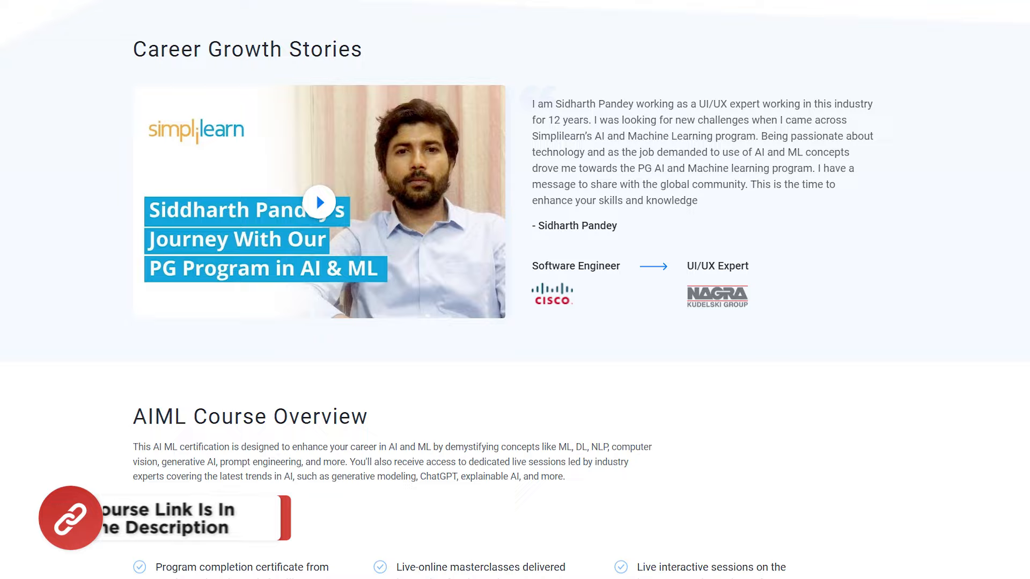
{"action": "scroll", "scroll_direction": "down", "scroll_amount": 3}
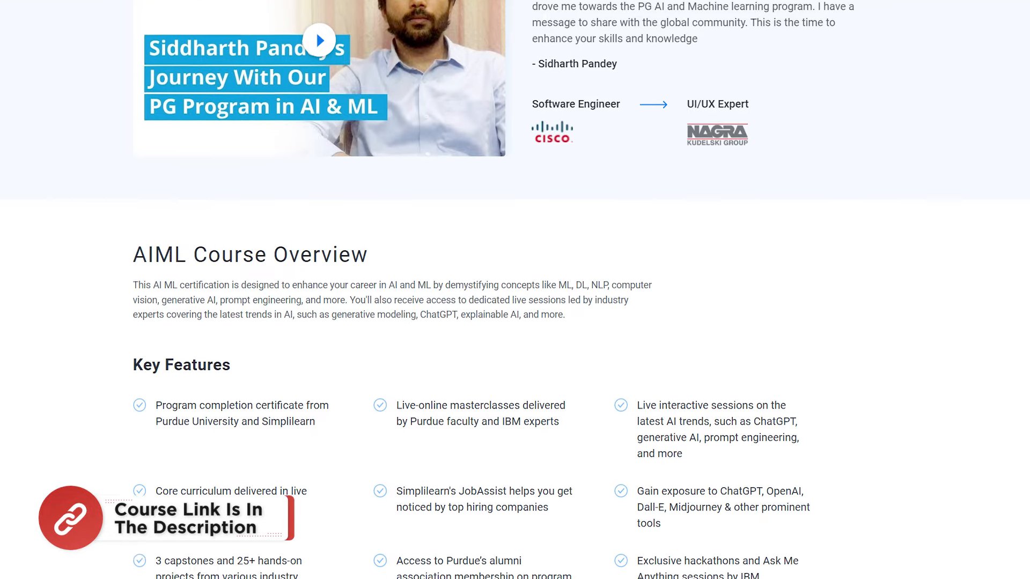
{"action": "scroll", "scroll_direction": "down", "scroll_amount": 3}
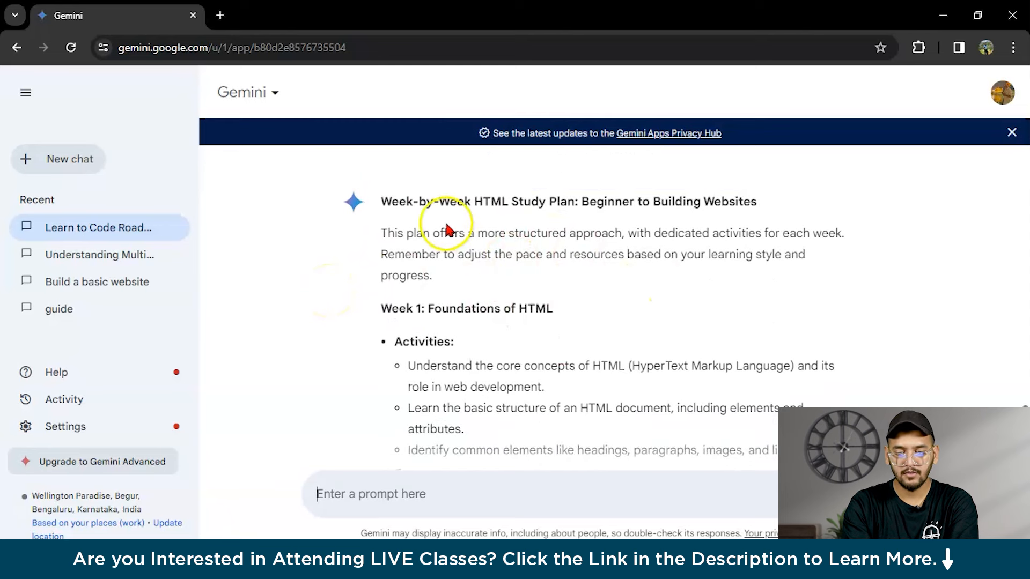
{"action": "mouse_move", "coordinate": [728, 219]}
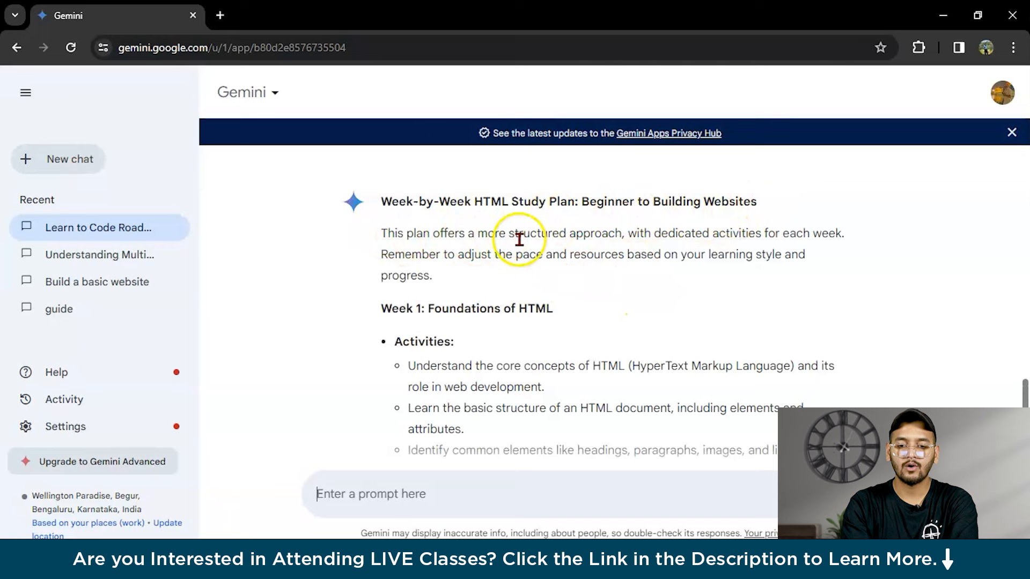
{"action": "mouse_move", "coordinate": [724, 251]}
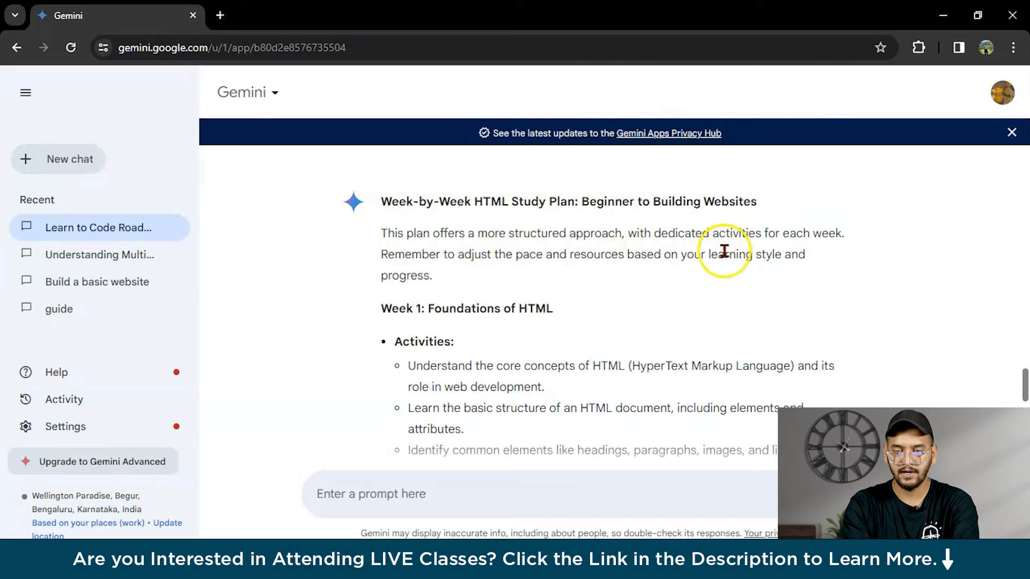
{"action": "scroll", "scroll_direction": "down", "scroll_amount": 3}
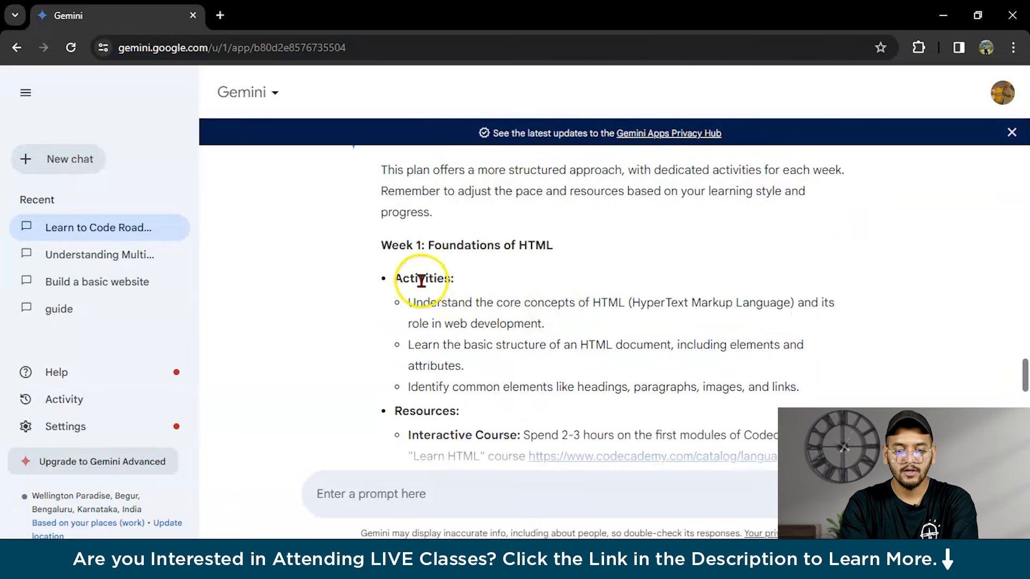
{"action": "mouse_move", "coordinate": [536, 270]}
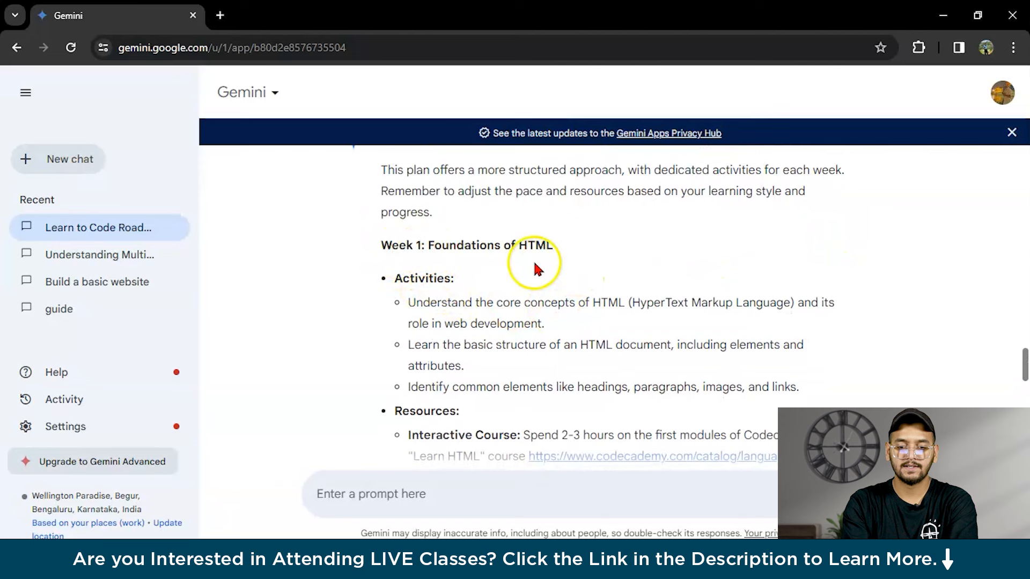
{"action": "scroll", "scroll_direction": "down", "scroll_amount": 3}
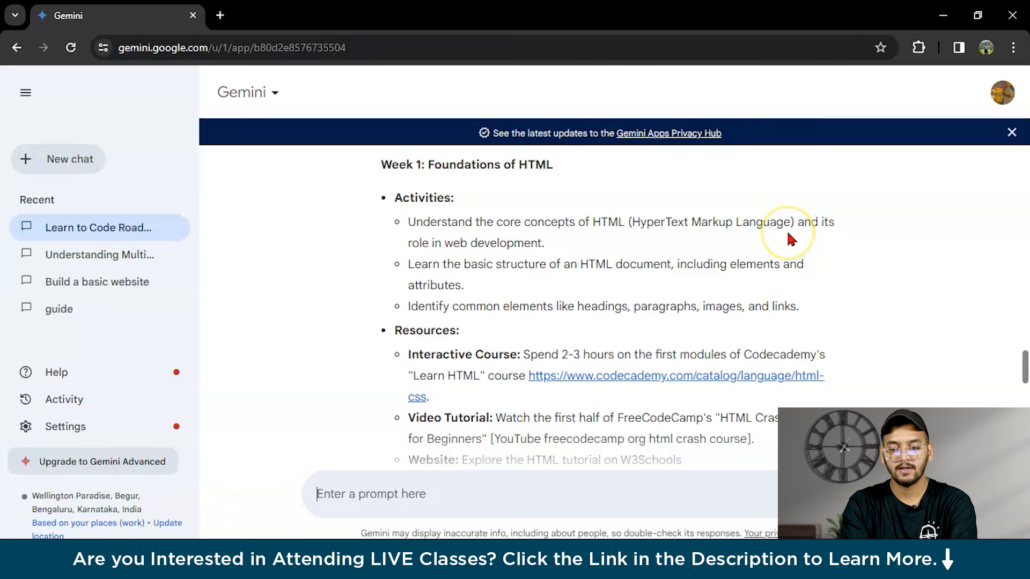
{"action": "scroll", "scroll_direction": "down", "scroll_amount": 3}
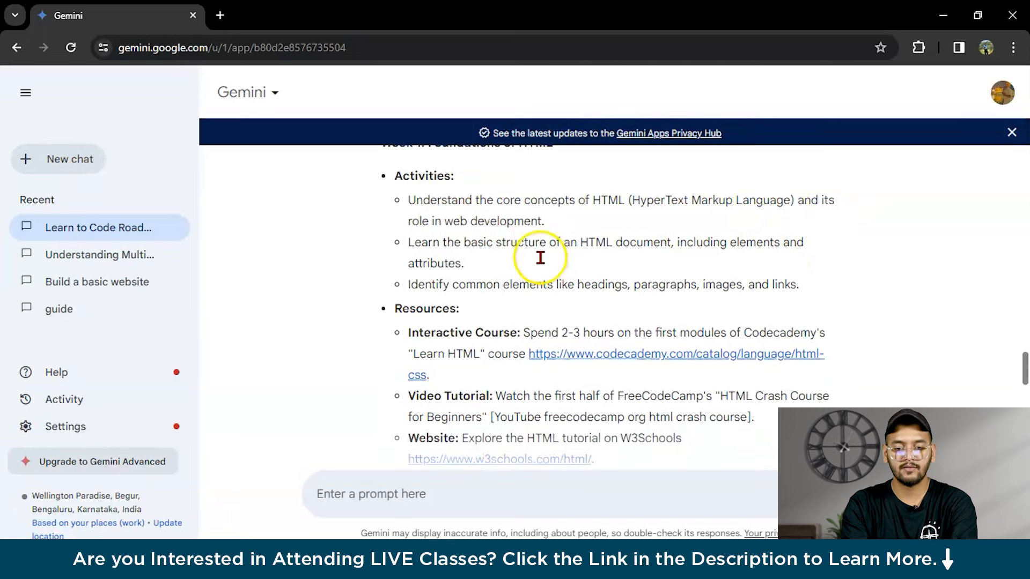
{"action": "scroll", "scroll_direction": "down", "scroll_amount": 3}
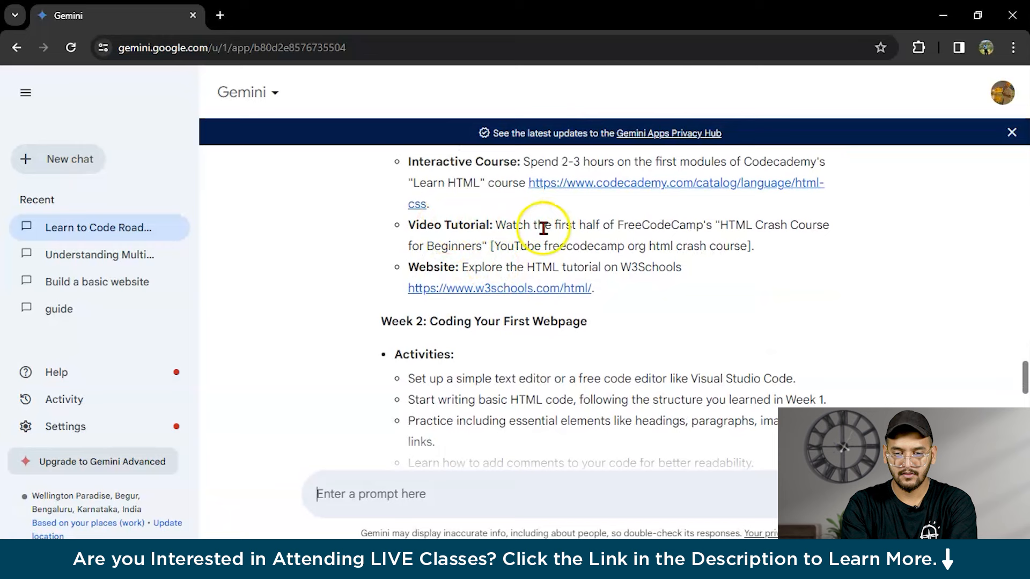
{"action": "scroll", "scroll_direction": "down", "scroll_amount": 3}
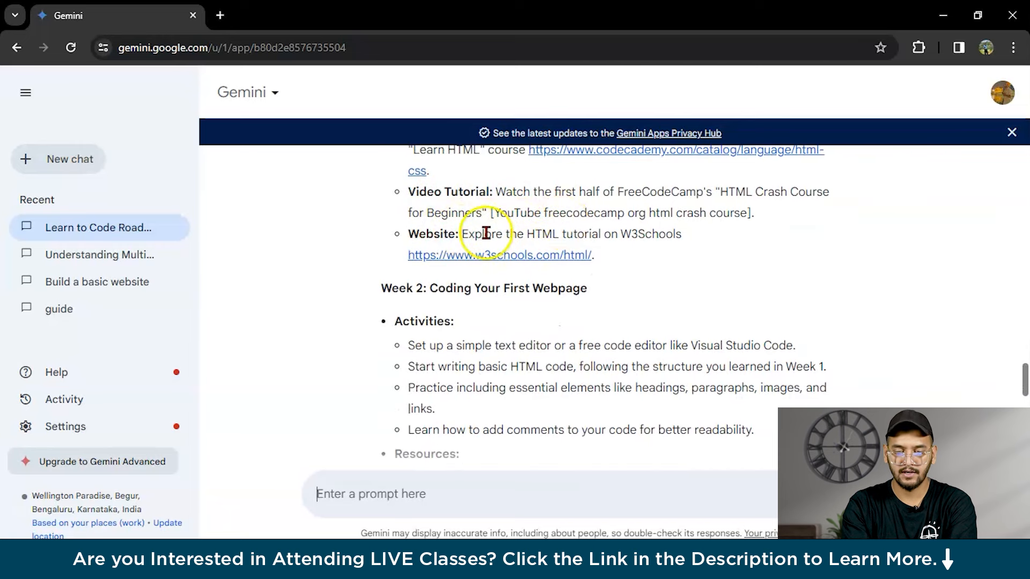
{"action": "scroll", "scroll_direction": "down", "scroll_amount": 3}
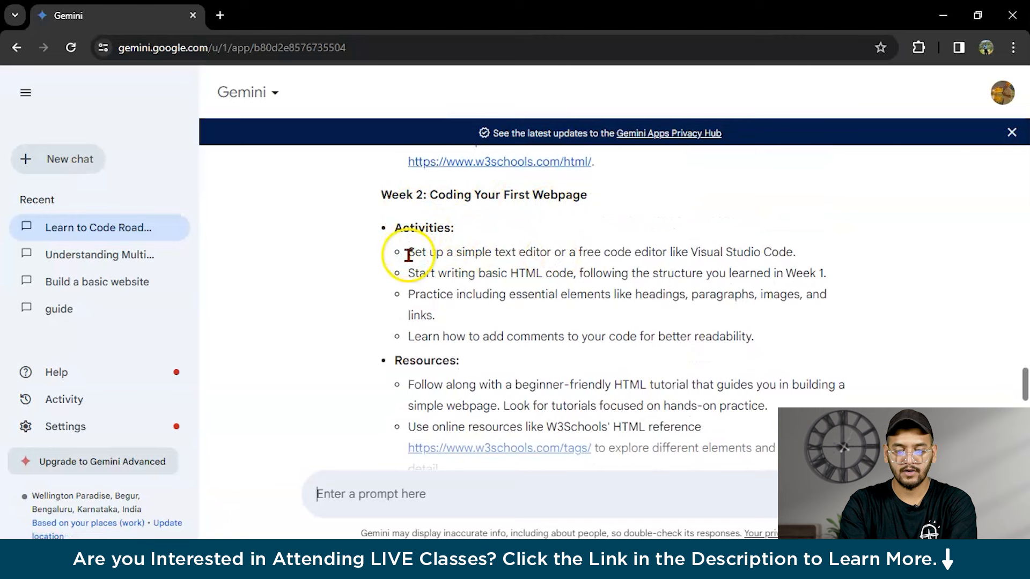
{"action": "scroll", "scroll_direction": "down", "scroll_amount": 3}
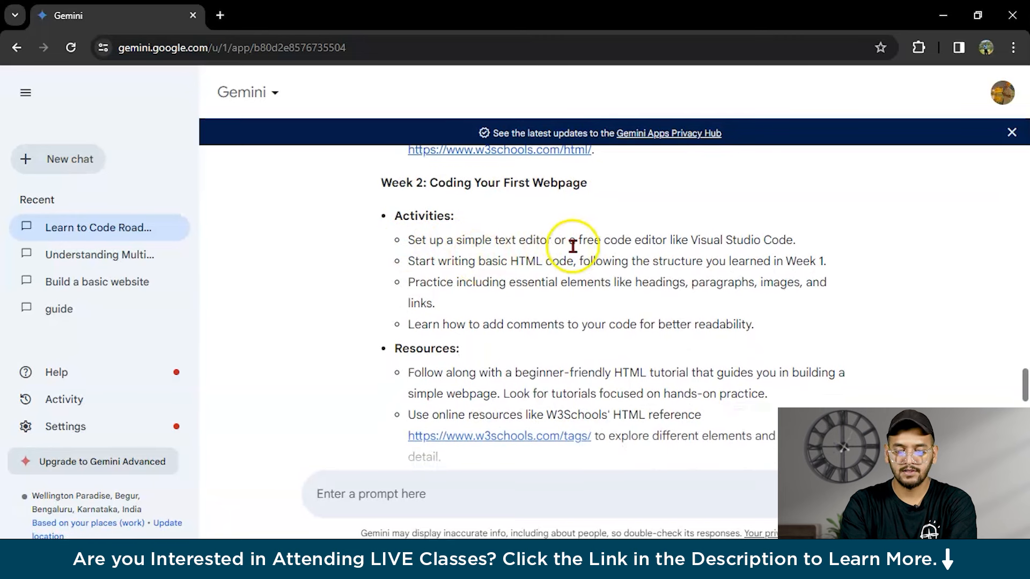
{"action": "mouse_move", "coordinate": [724, 247]}
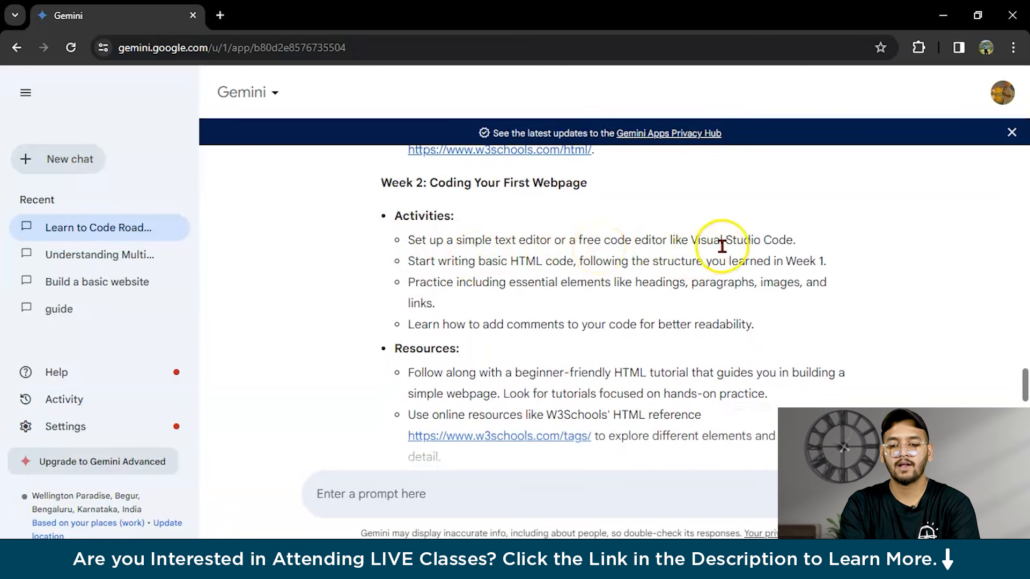
{"action": "scroll", "scroll_direction": "down", "scroll_amount": 3}
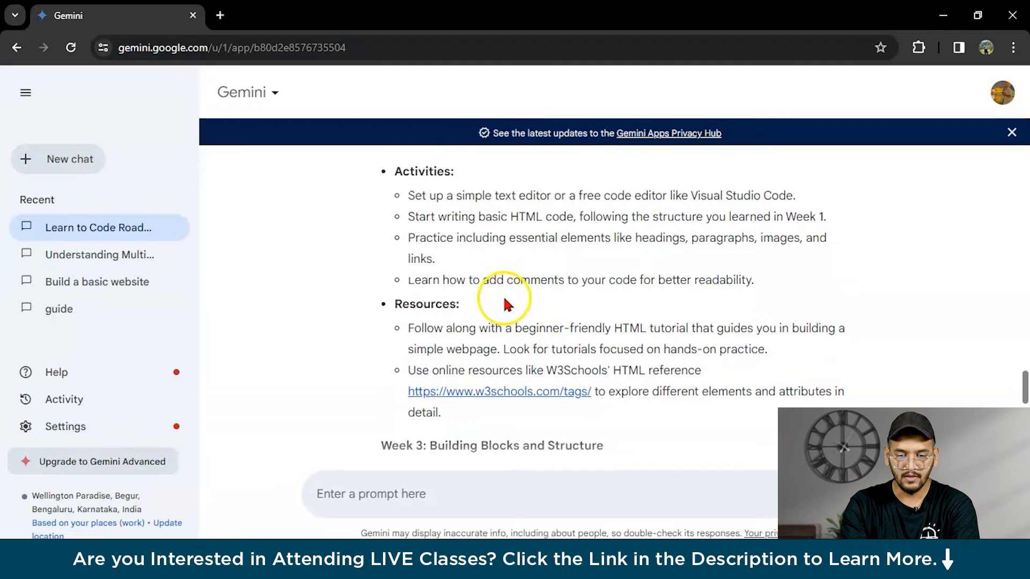
{"action": "scroll", "scroll_direction": "down", "scroll_amount": 3}
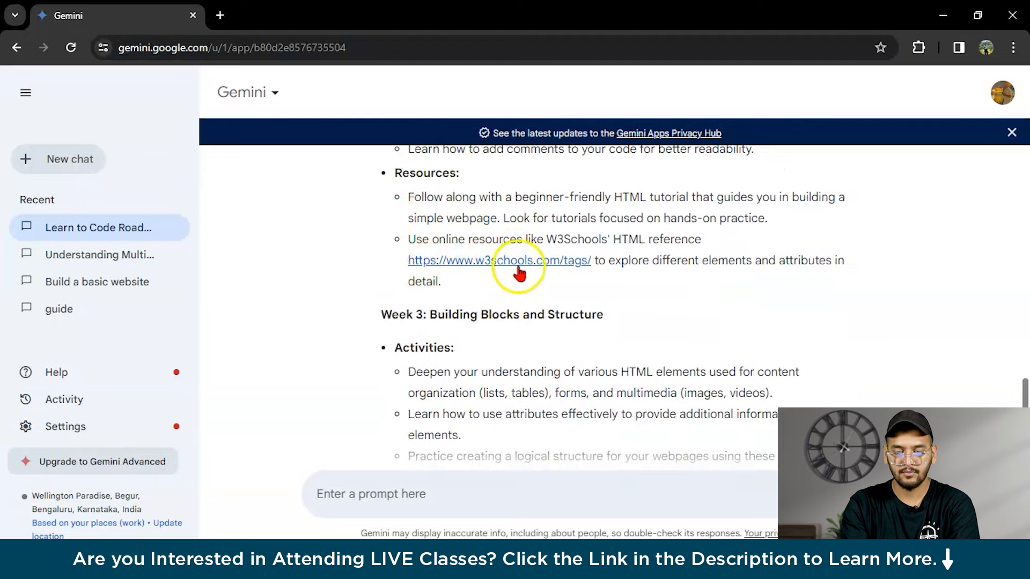
{"action": "scroll", "scroll_direction": "down", "scroll_amount": 3}
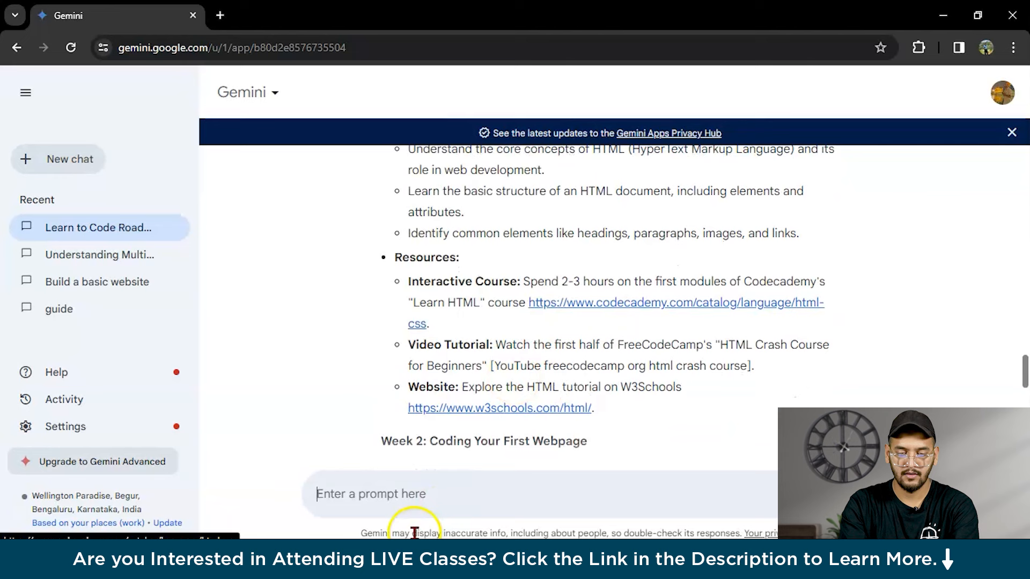
Step: Send the follow-up 'i want week wise' for a week-by-week HTML breakdown
{"action": "type", "text": "i want"}
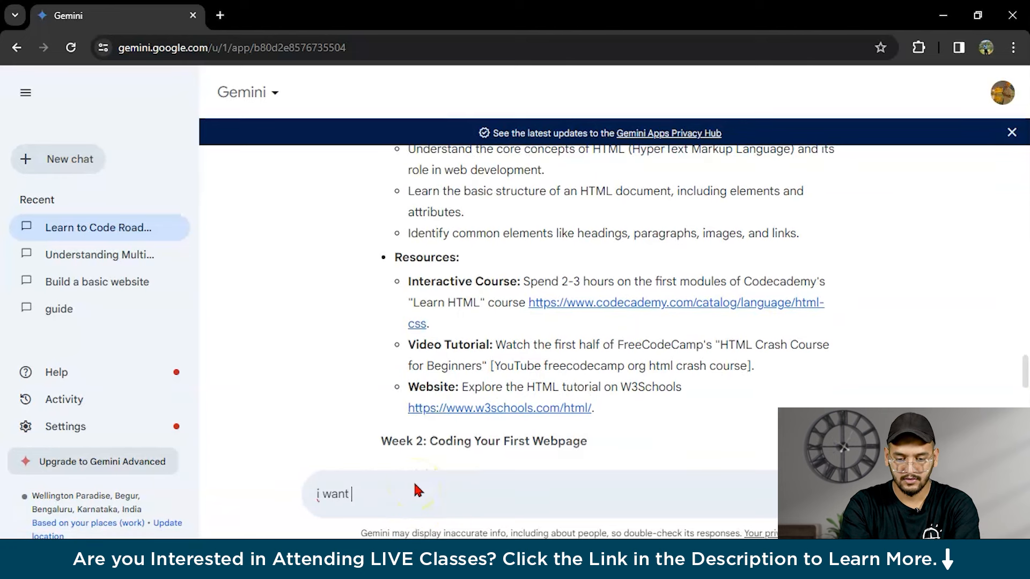
{"action": "type", "text": "w"}
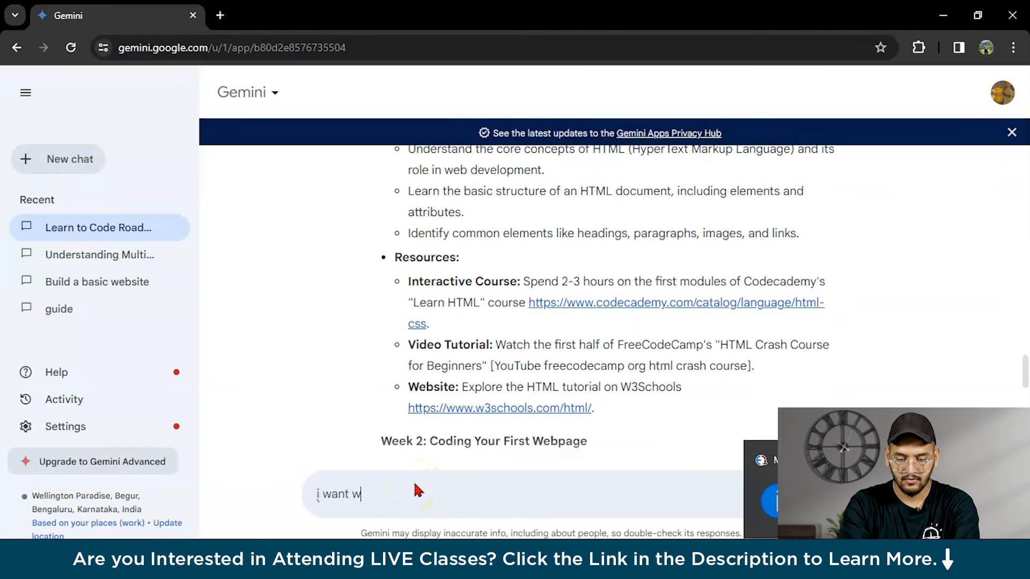
{"action": "type", "text": "eek wise"}
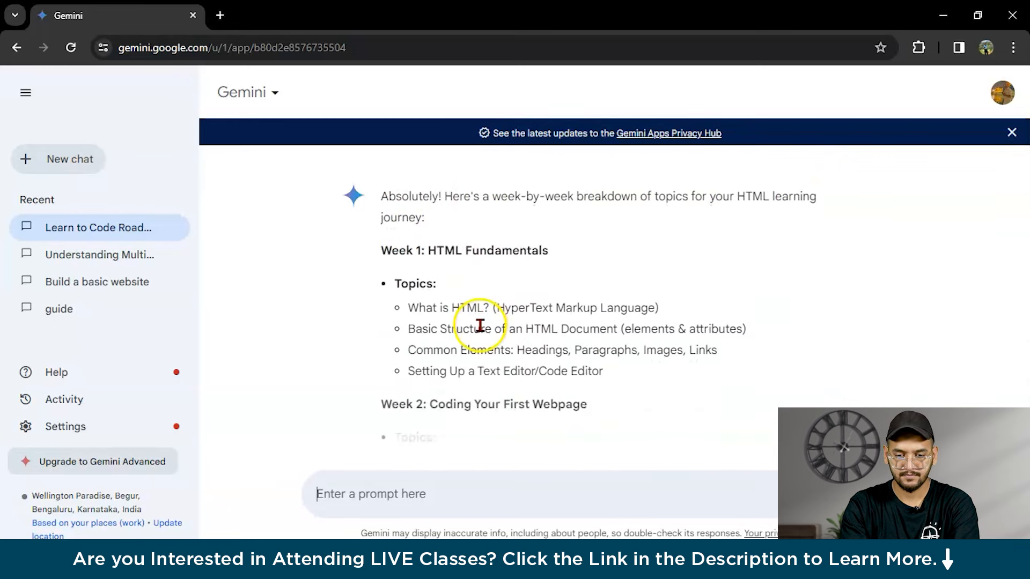
Step: Read the weekly breakdown through Week 5, marking Week 3's Lists, Tables, Forms topics
{"action": "scroll", "scroll_direction": "down", "scroll_amount": 3}
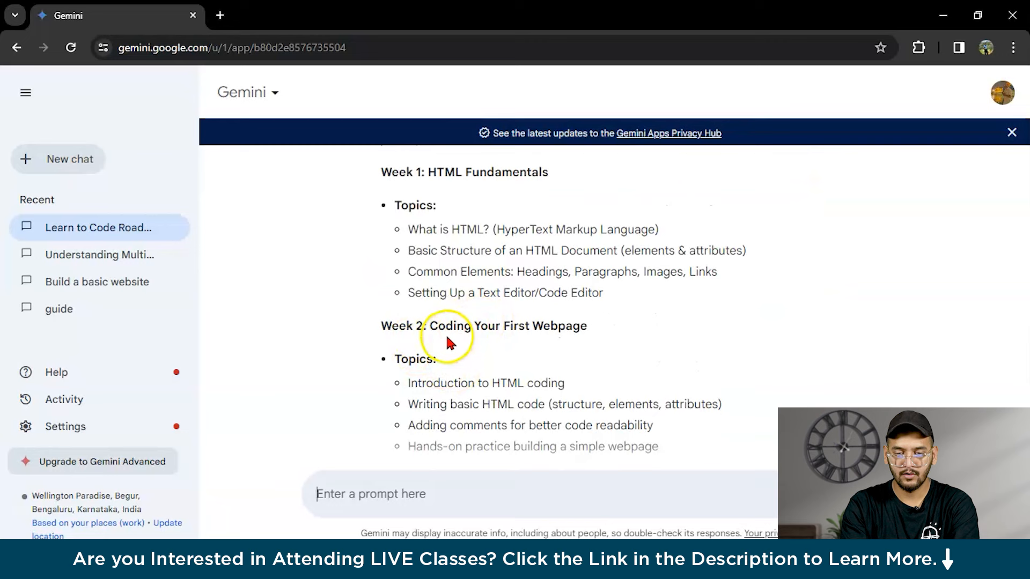
{"action": "scroll", "scroll_direction": "down", "scroll_amount": 3}
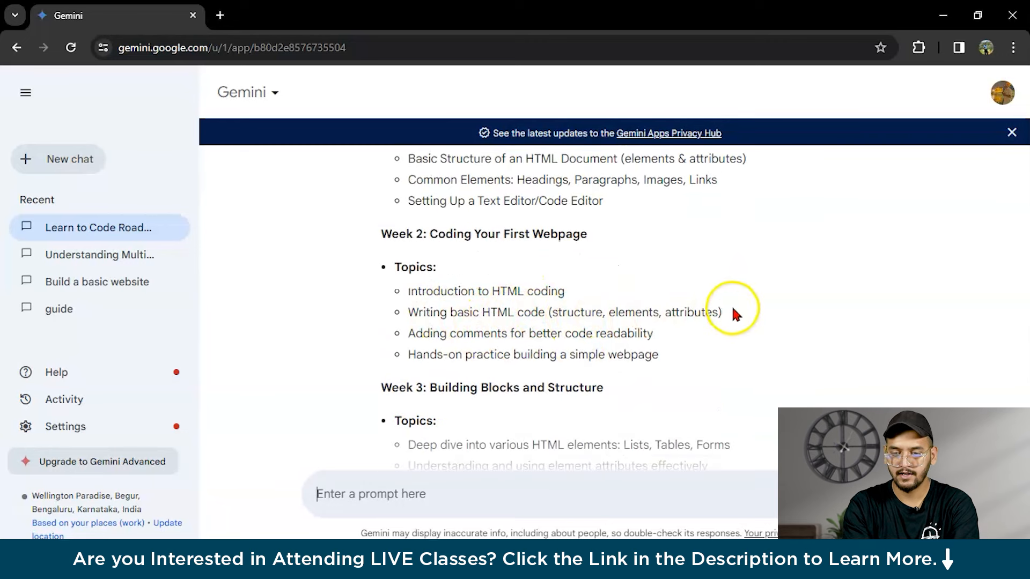
{"action": "scroll", "scroll_direction": "down", "scroll_amount": 3}
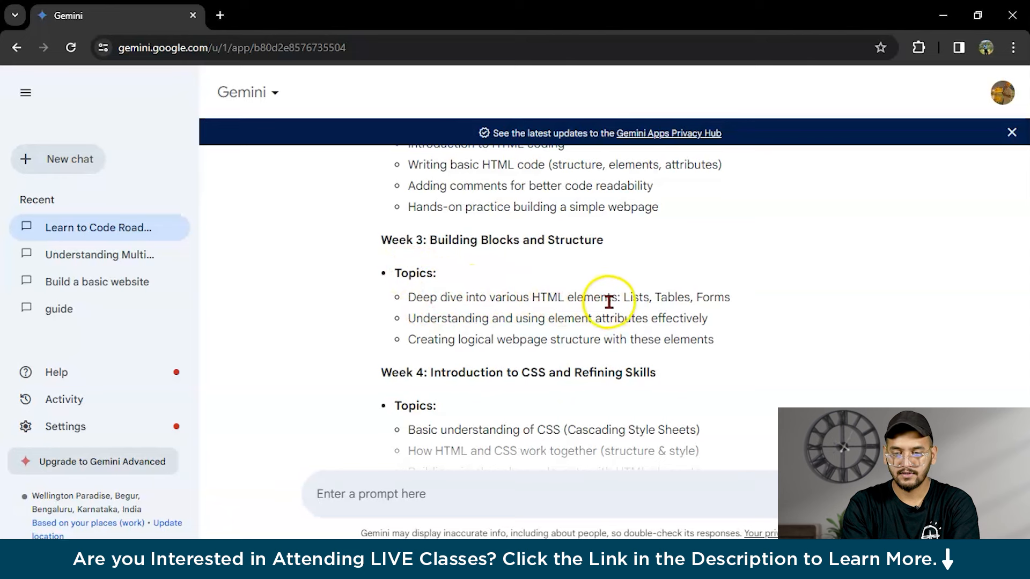
{"action": "left_click_drag", "start_coordinate": [625, 298], "coordinate": [729, 297]}
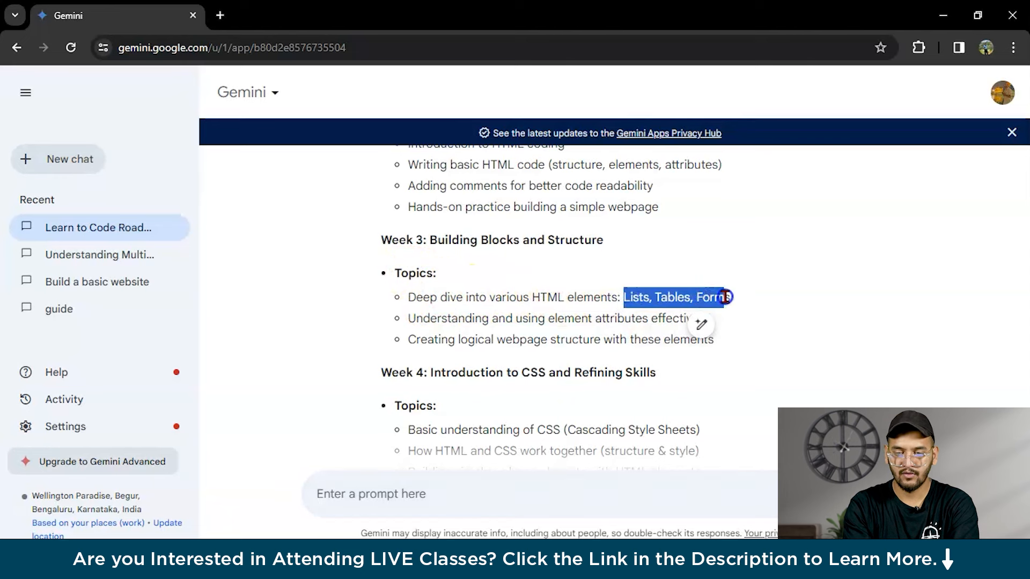
{"action": "scroll", "scroll_direction": "down", "scroll_amount": 3}
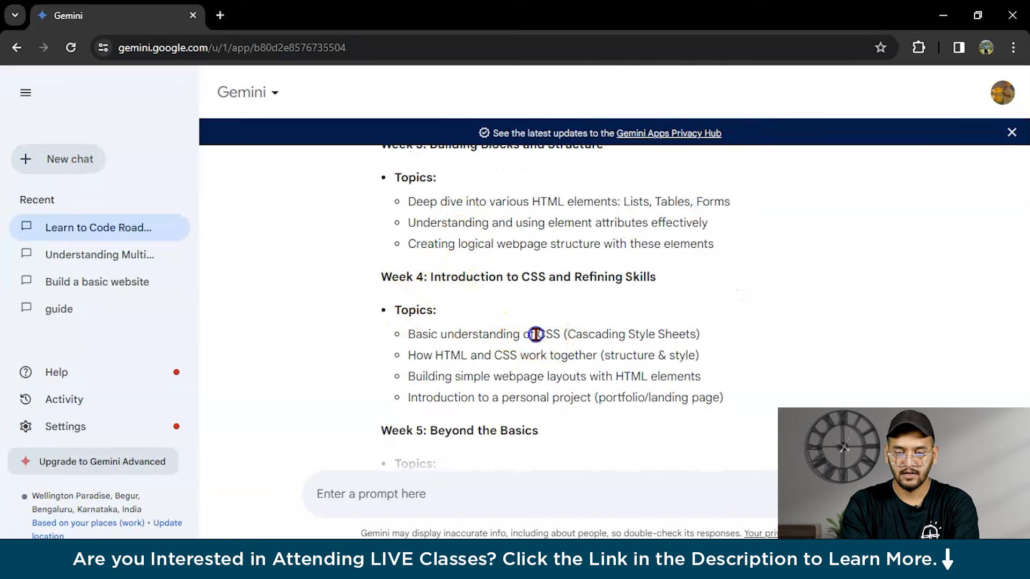
{"action": "scroll", "scroll_direction": "down", "scroll_amount": 3}
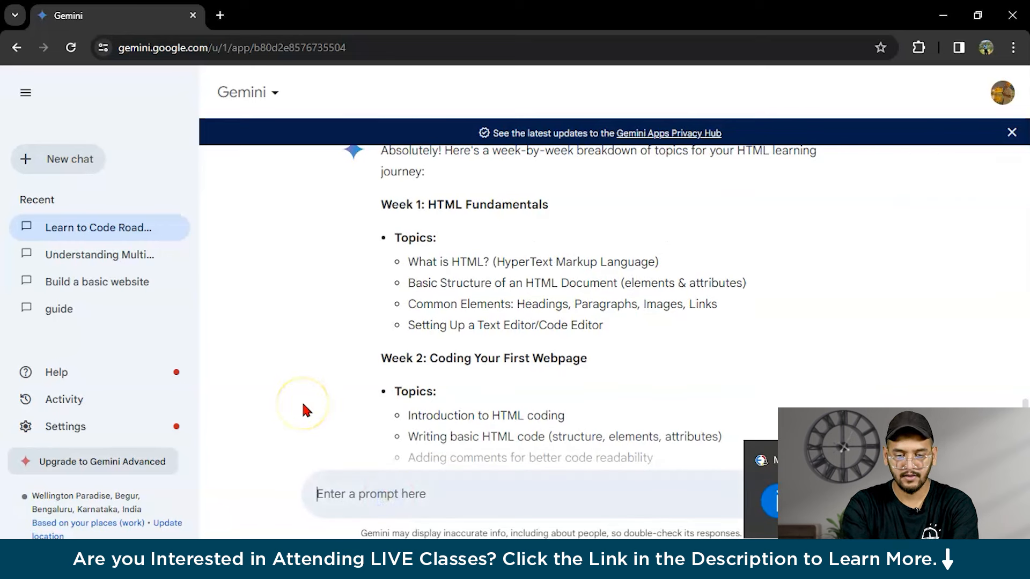
Step: Ask 'provide me in brief week wise' and read the brief HTML Crash Course into Week 3
{"action": "type", "text": "provide me in brie"}
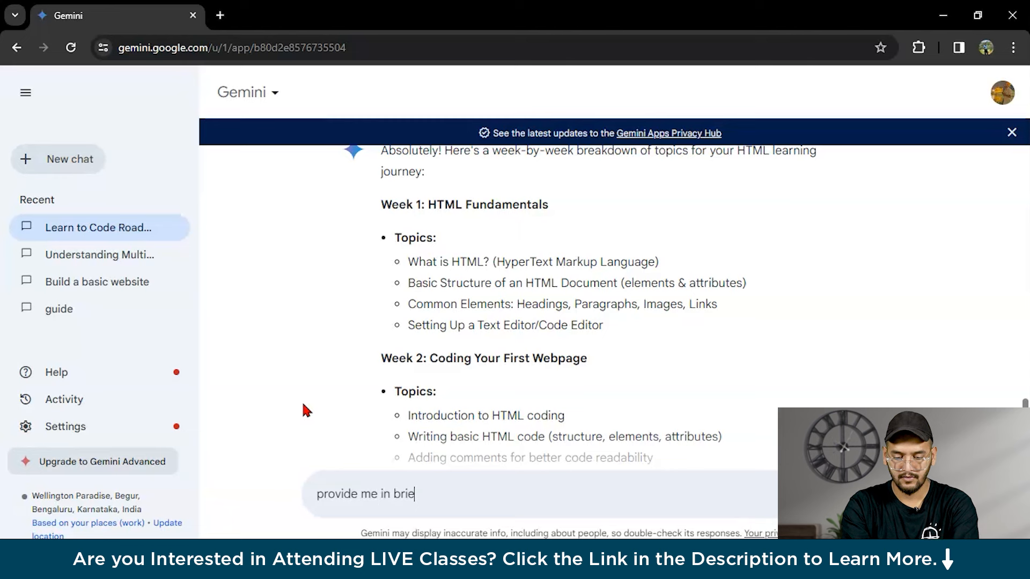
{"action": "type", "text": "f week"}
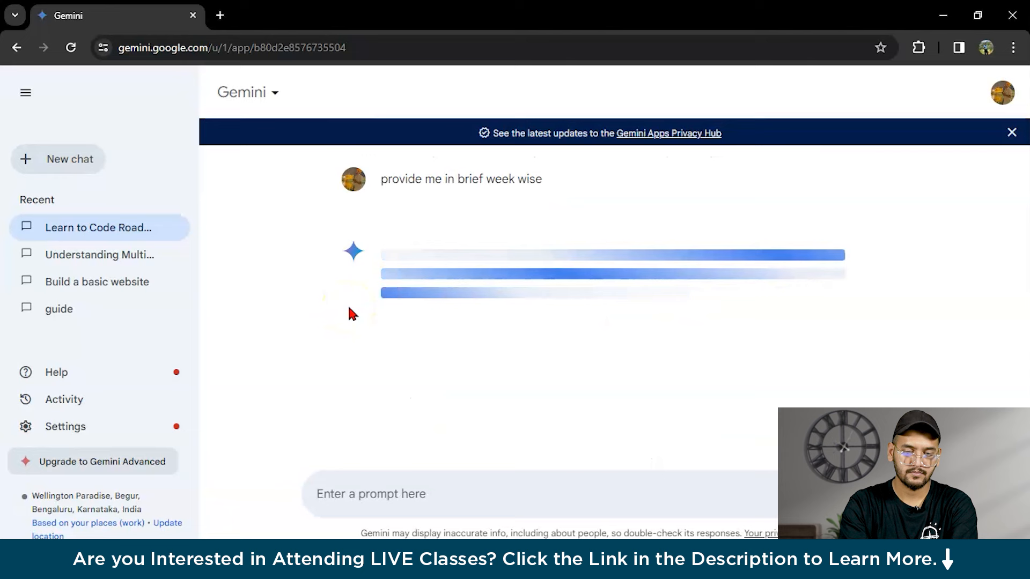
{"action": "mouse_move", "coordinate": [311, 271]}
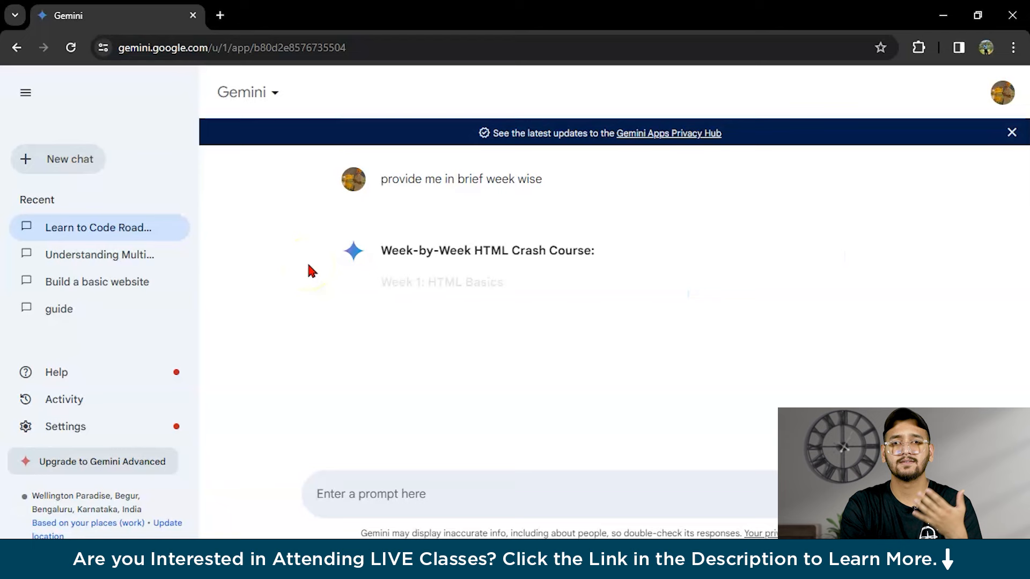
{"action": "scroll", "scroll_direction": "down", "scroll_amount": 3}
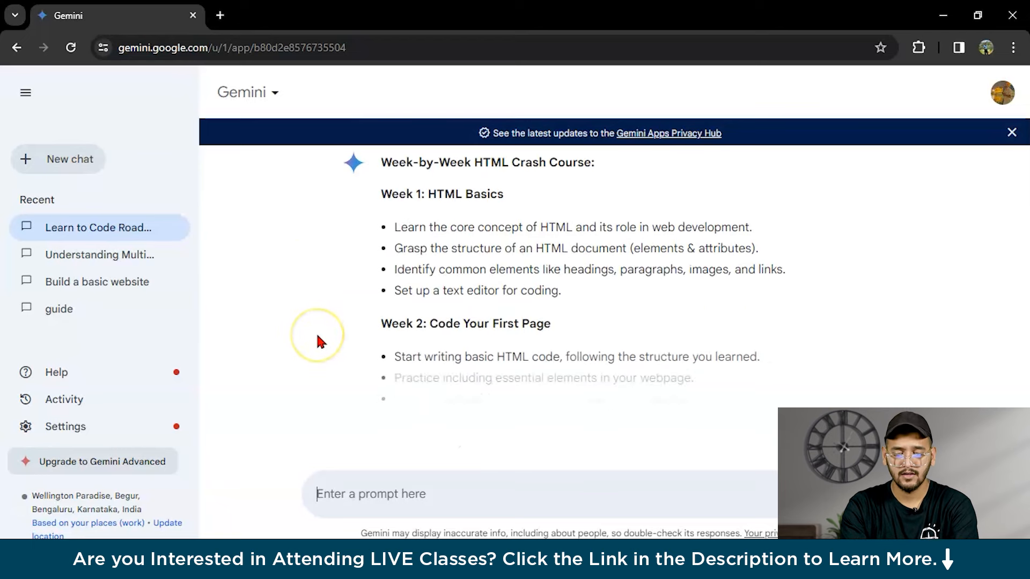
{"action": "scroll", "scroll_direction": "down", "scroll_amount": 3}
{"action": "type", "text": "with t"}
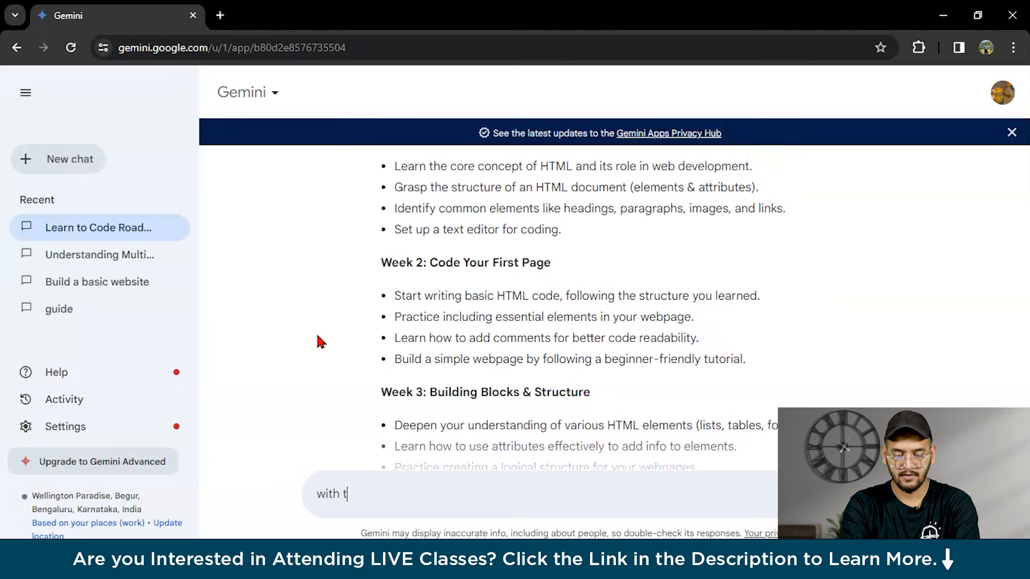
Step: Ask for the crash course 'with all the tags name' and view Week 1's tags
{"action": "type", "text": "all the"}
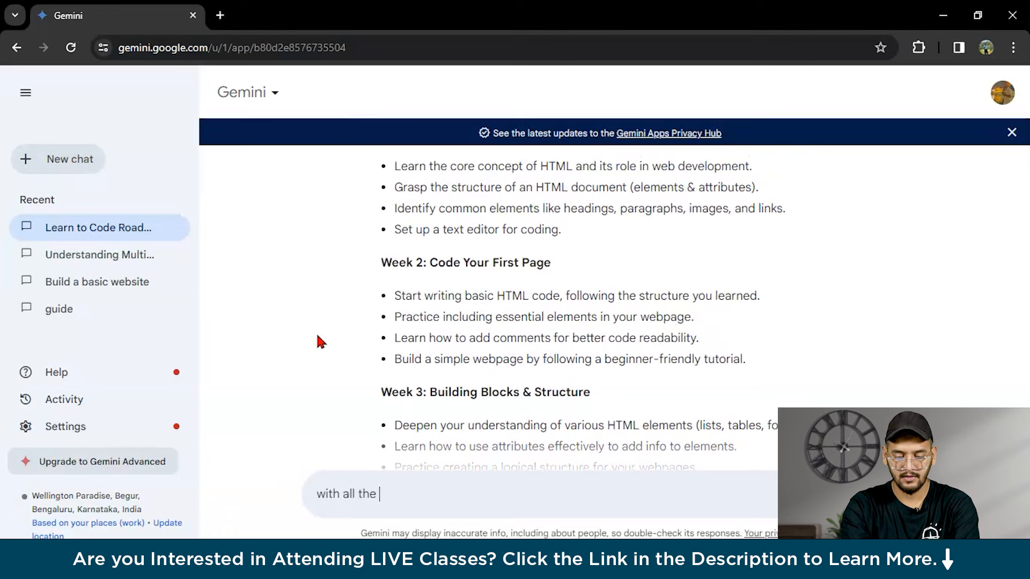
{"action": "type", "text": "tags name"}
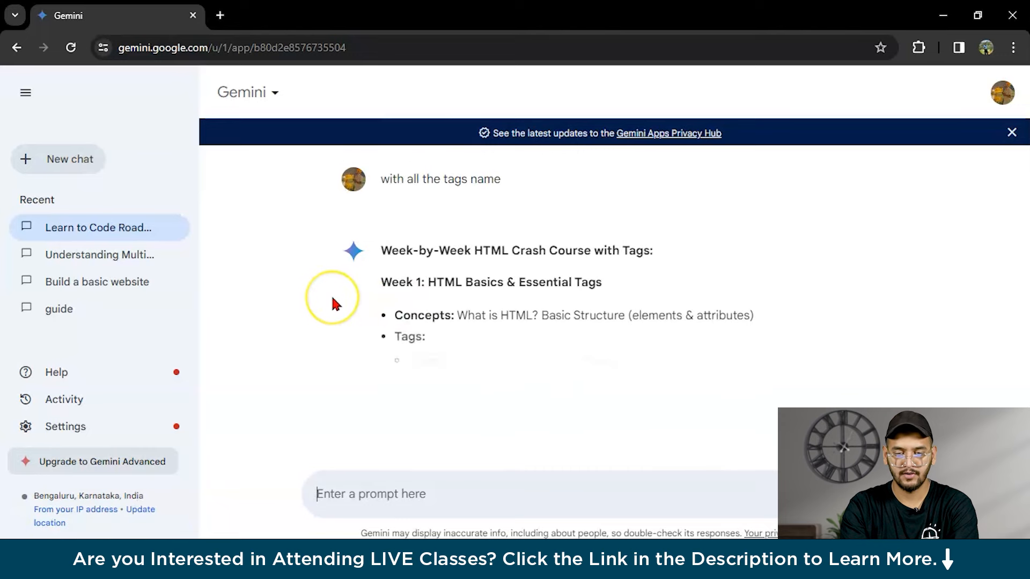
{"action": "scroll", "scroll_direction": "down", "scroll_amount": 3}
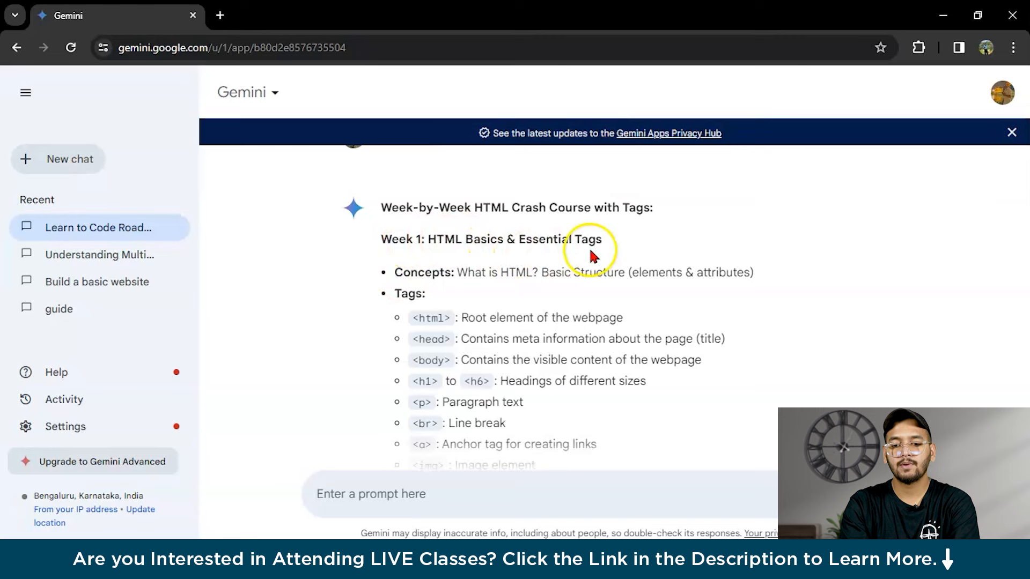
{"action": "scroll", "scroll_direction": "down", "scroll_amount": 3}
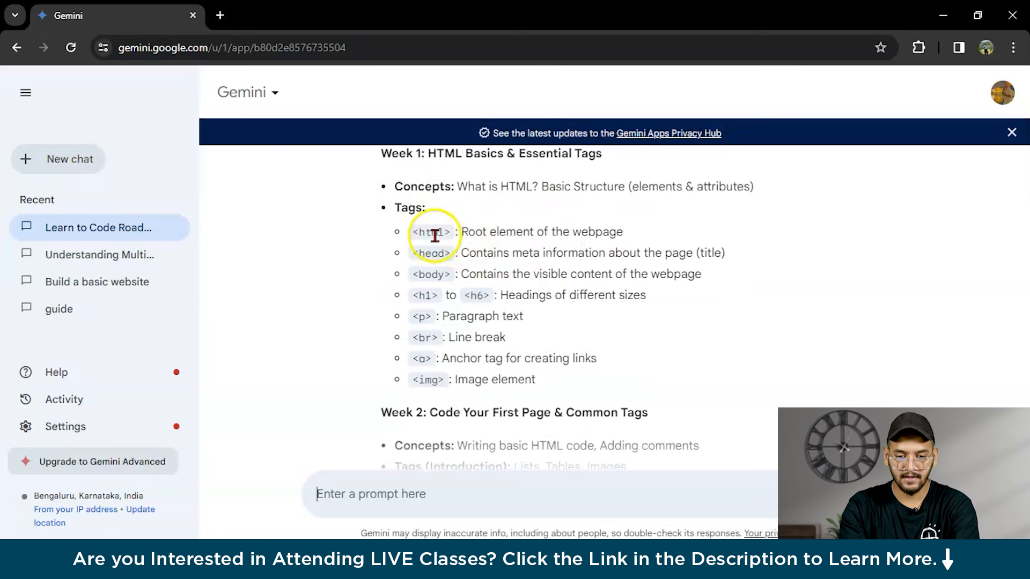
{"action": "mouse_move", "coordinate": [438, 313]}
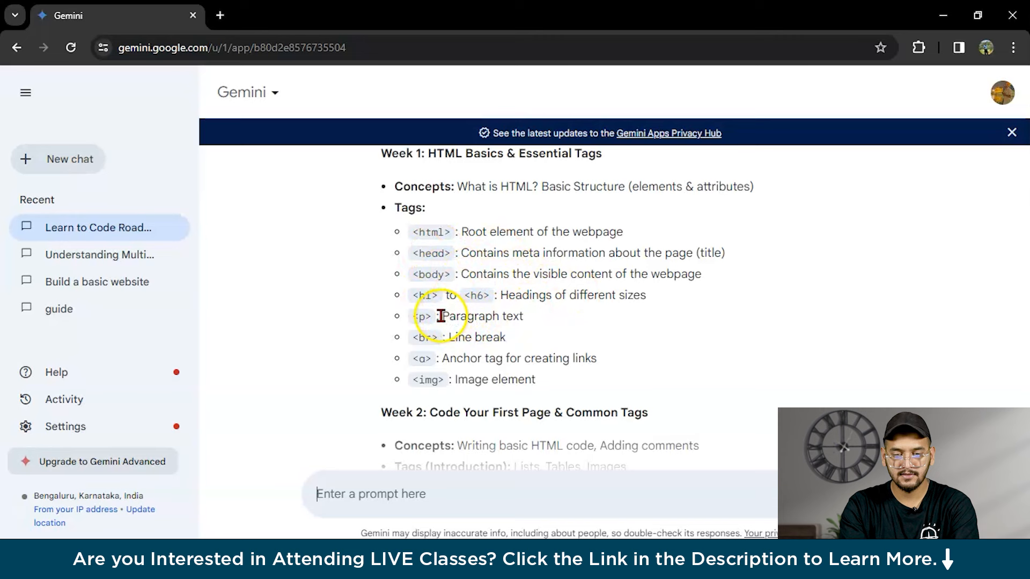
{"action": "scroll", "scroll_direction": "down", "scroll_amount": 3}
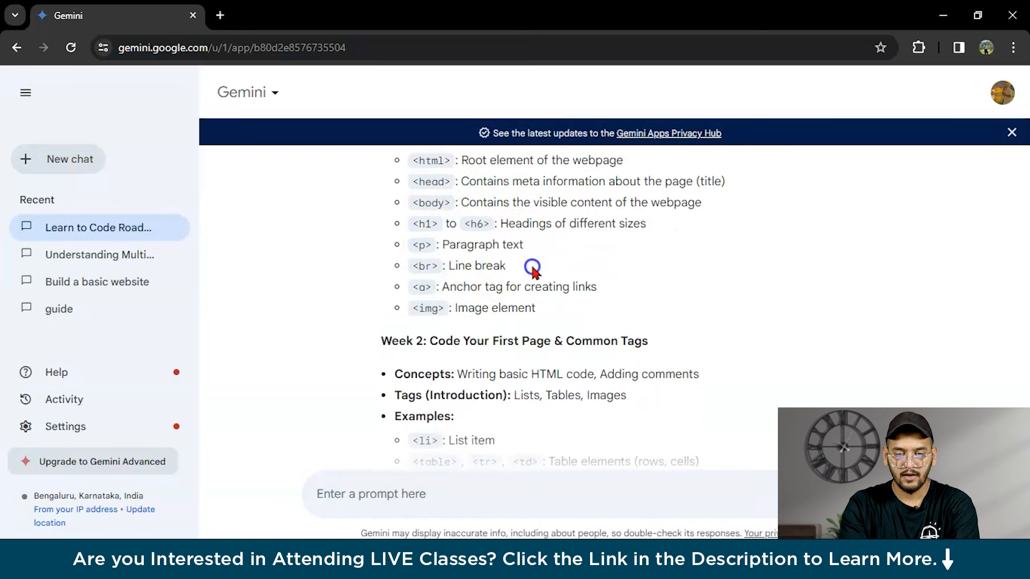
{"action": "scroll", "scroll_direction": "down", "scroll_amount": 3}
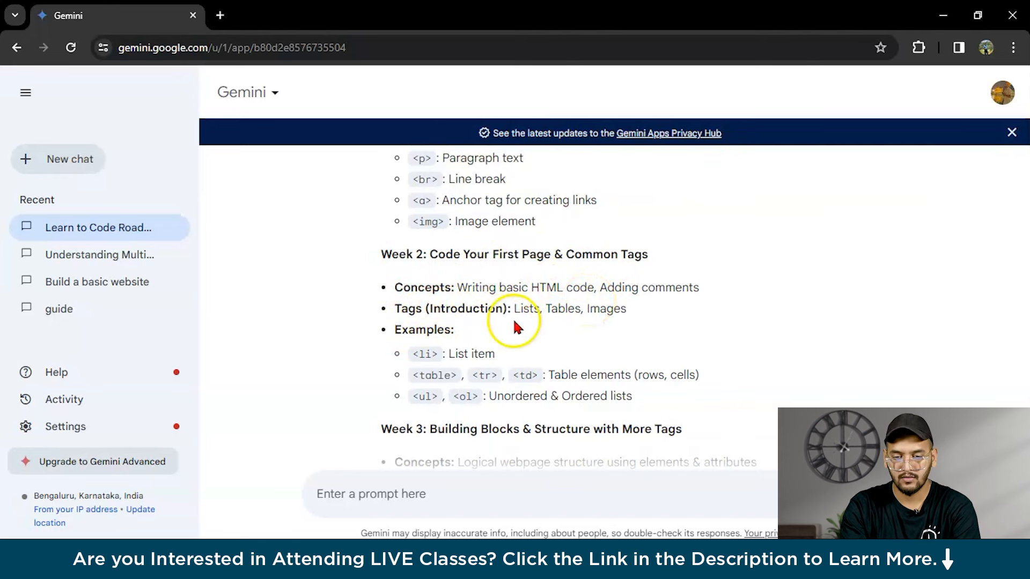
{"action": "scroll", "scroll_direction": "down", "scroll_amount": 3}
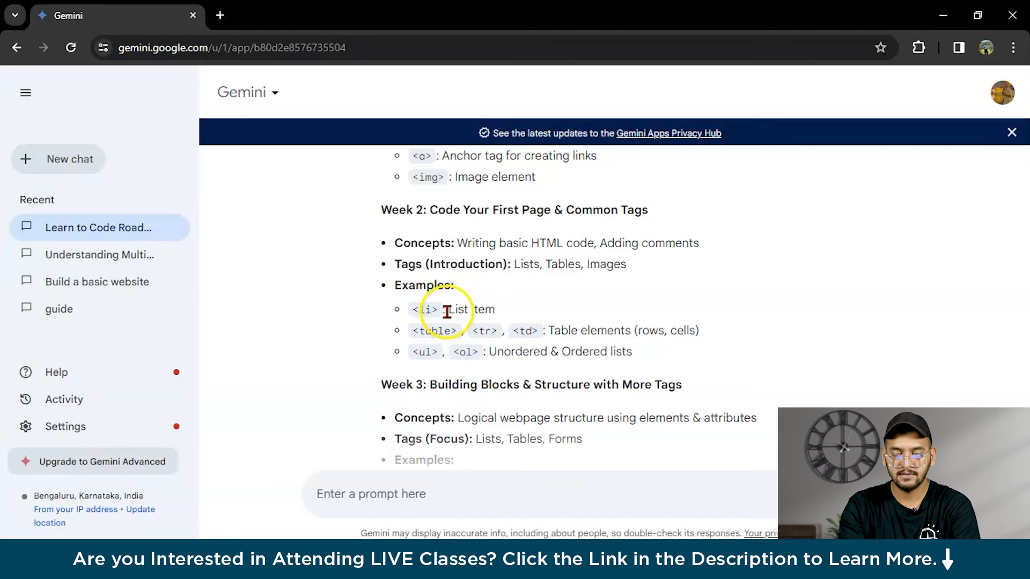
{"action": "double_click", "coordinate": [460, 309]}
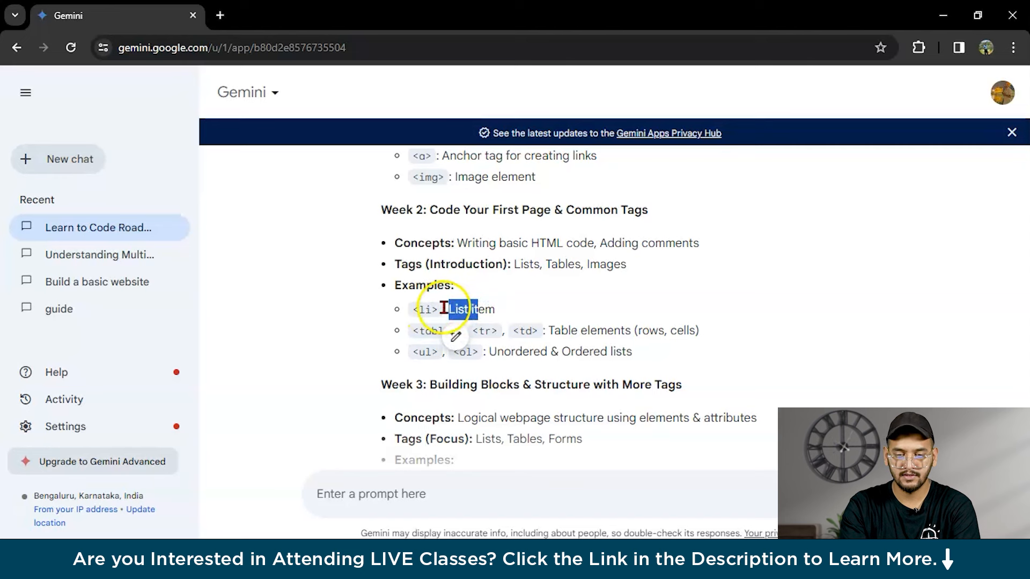
{"action": "scroll", "scroll_direction": "down", "scroll_amount": 3}
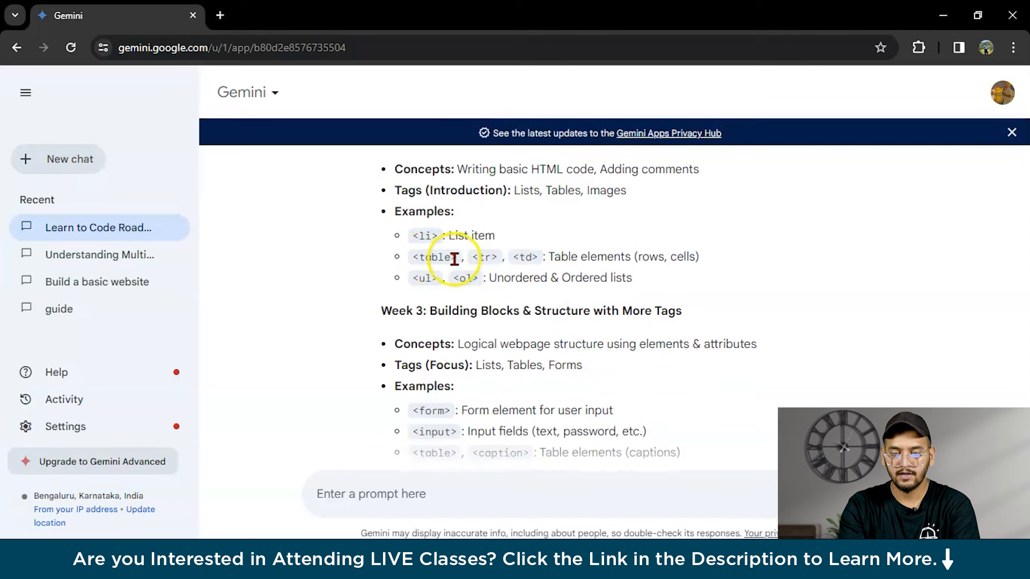
{"action": "mouse_move", "coordinate": [511, 284]}
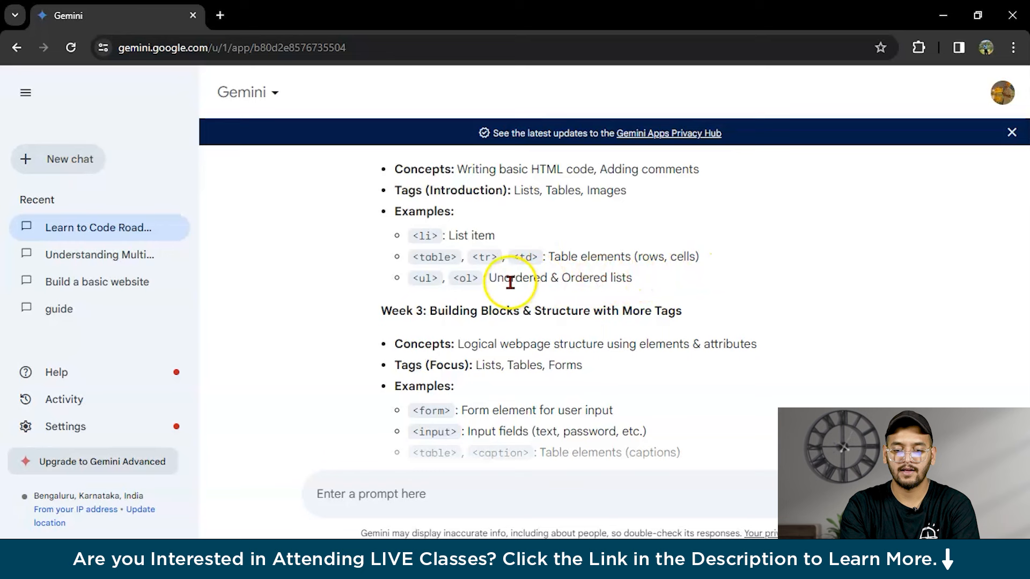
{"action": "mouse_move", "coordinate": [508, 260]}
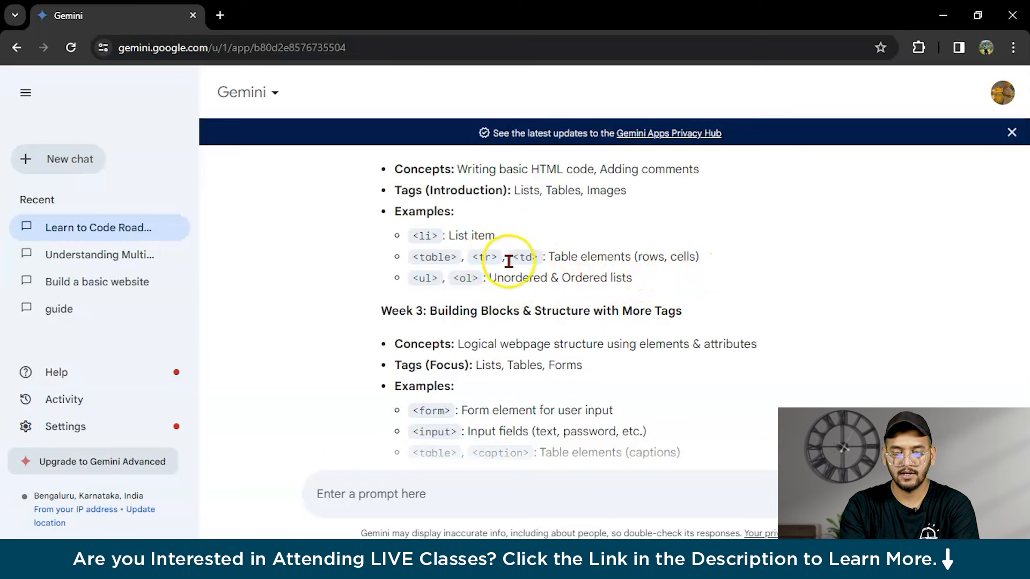
{"action": "mouse_move", "coordinate": [507, 311]}
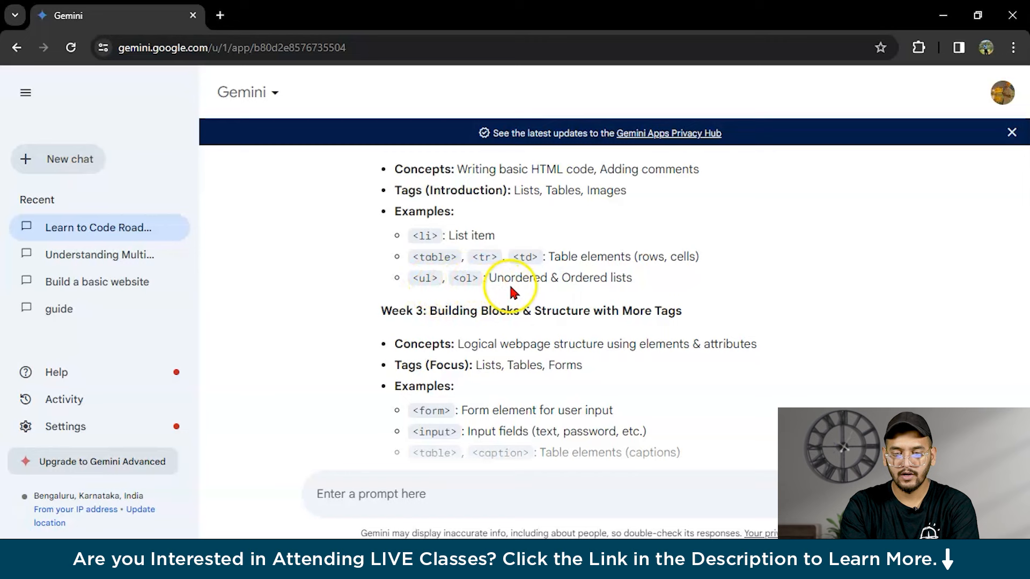
{"action": "mouse_move", "coordinate": [573, 294]}
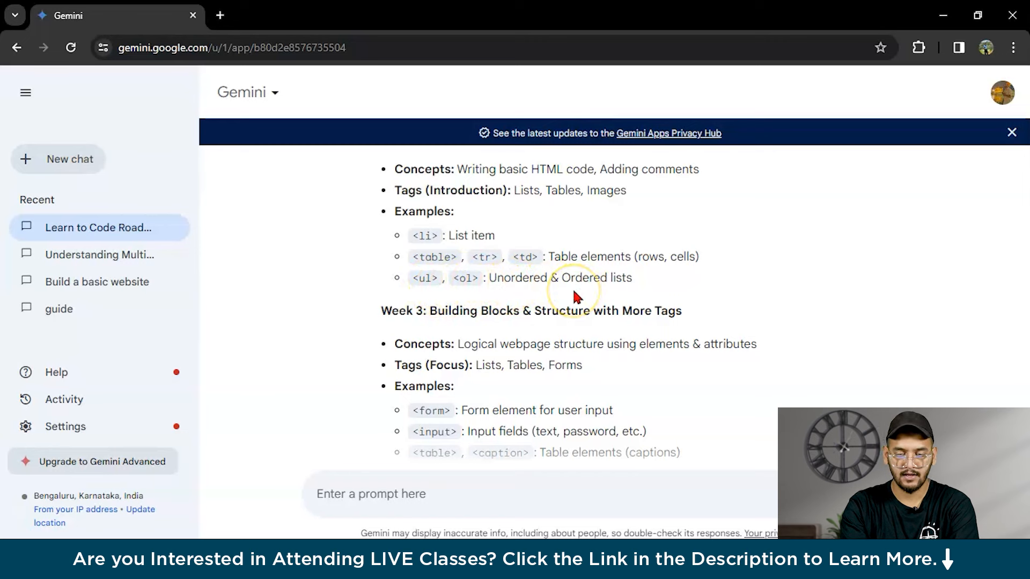
{"action": "scroll", "scroll_direction": "down", "scroll_amount": 3}
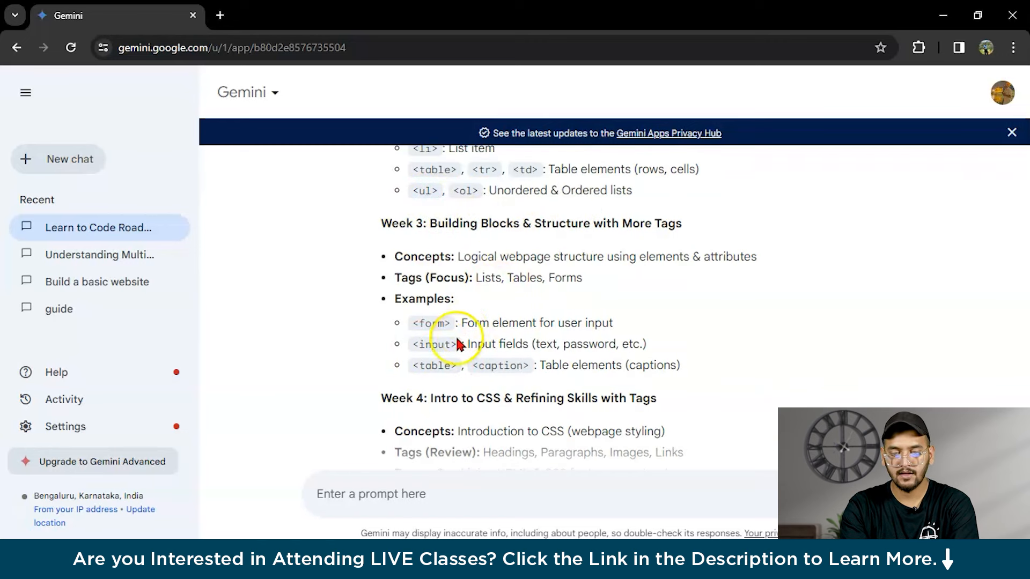
{"action": "scroll", "scroll_direction": "down", "scroll_amount": 3}
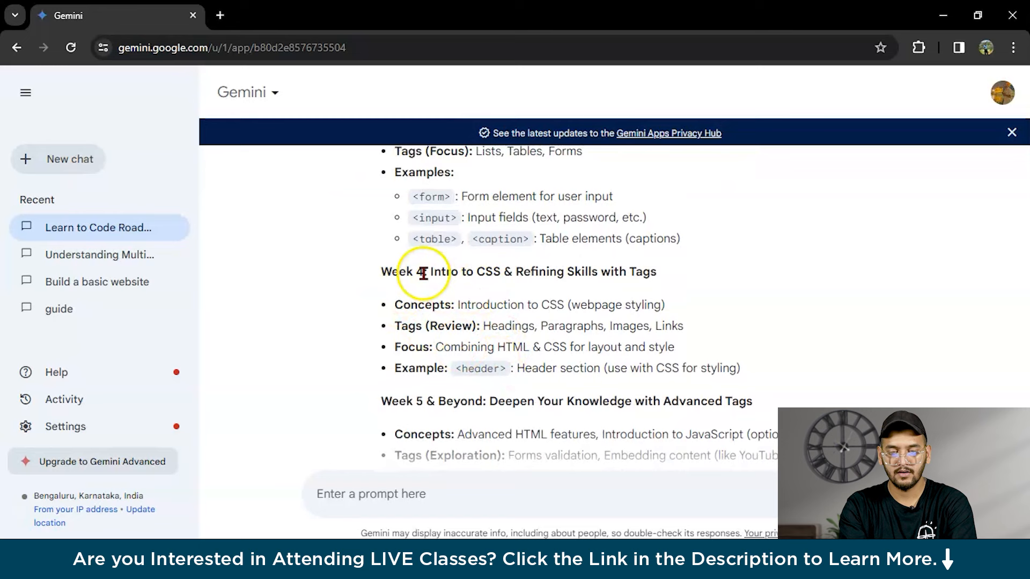
{"action": "scroll", "scroll_direction": "down", "scroll_amount": 3}
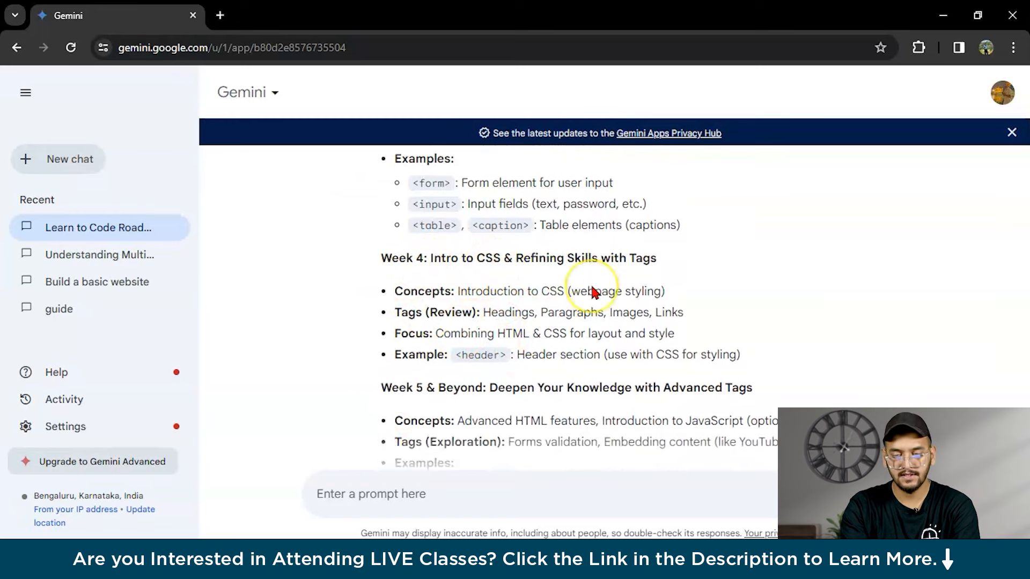
{"action": "scroll", "scroll_direction": "up", "scroll_amount": 3}
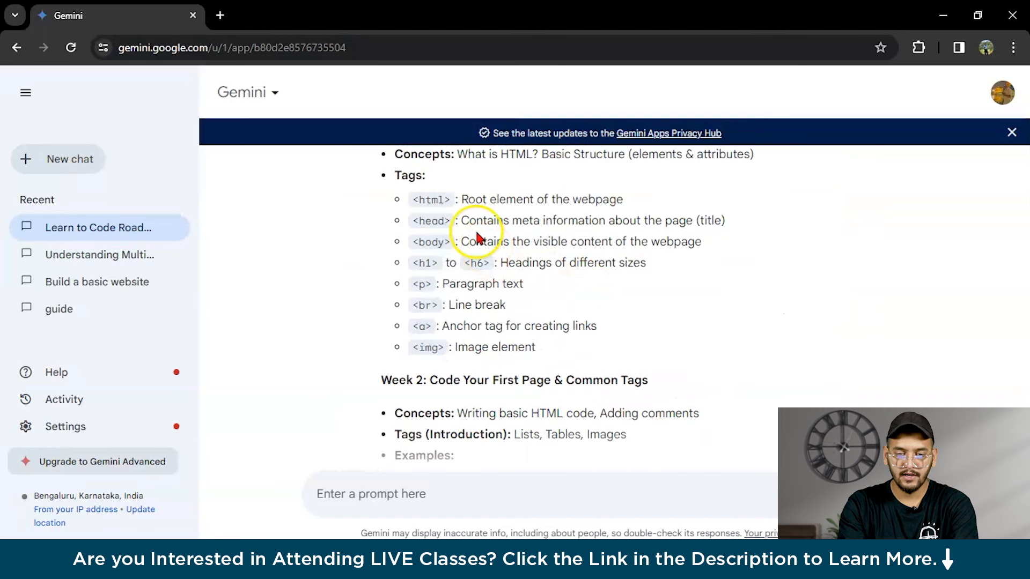
{"action": "scroll", "scroll_direction": "down", "scroll_amount": 3}
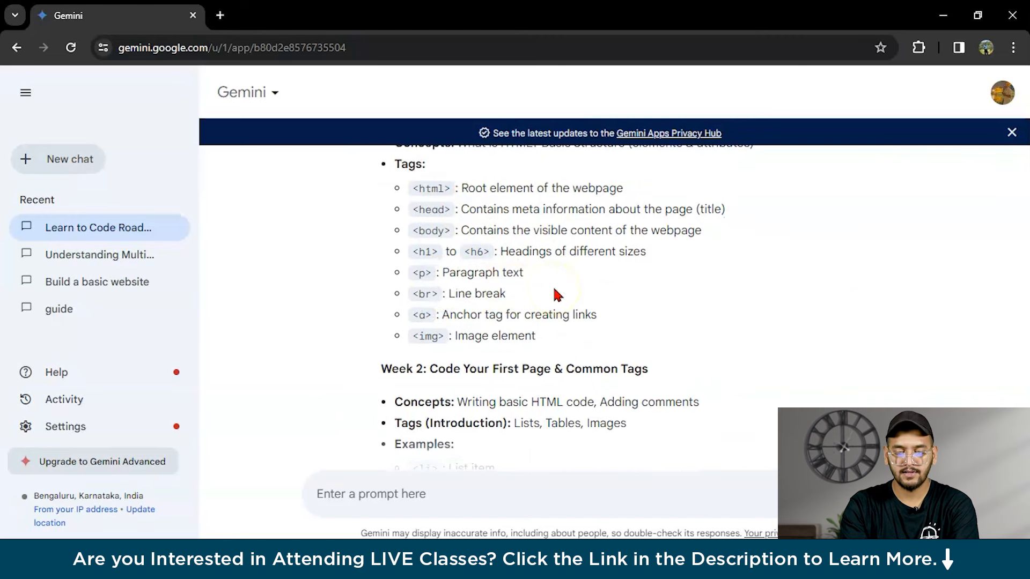
{"action": "scroll", "scroll_direction": "down", "scroll_amount": 3}
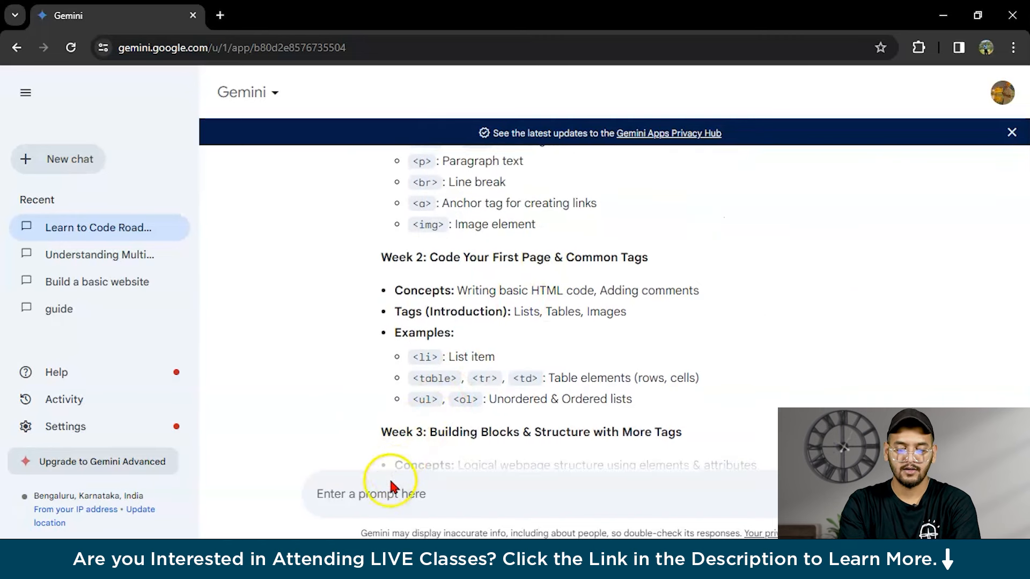
Step: Ask Gemini to 'give me brief introduction of heading tags in html'
{"action": "type", "text": "give me brief i"}
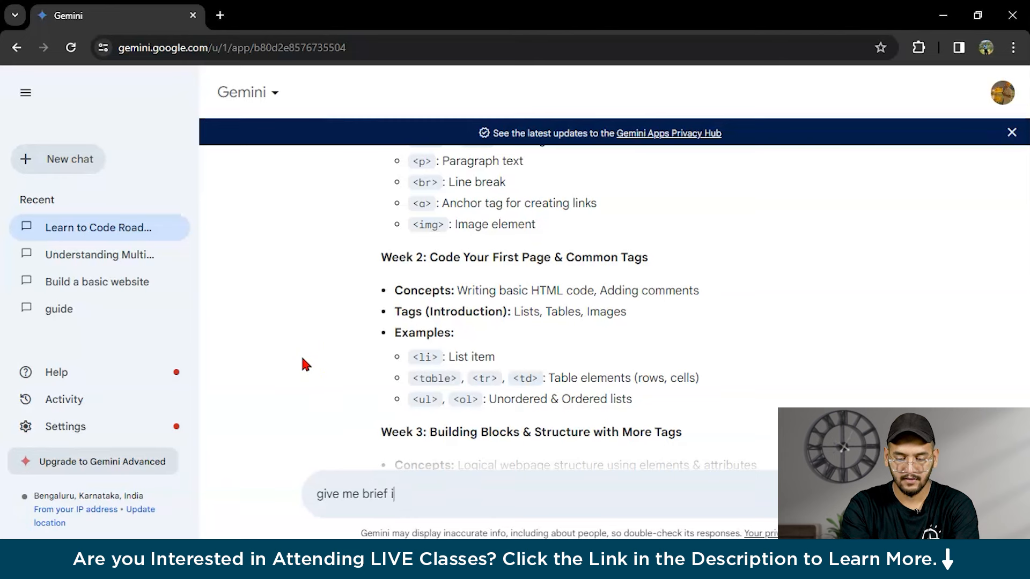
{"action": "type", "text": "ntroduction"}
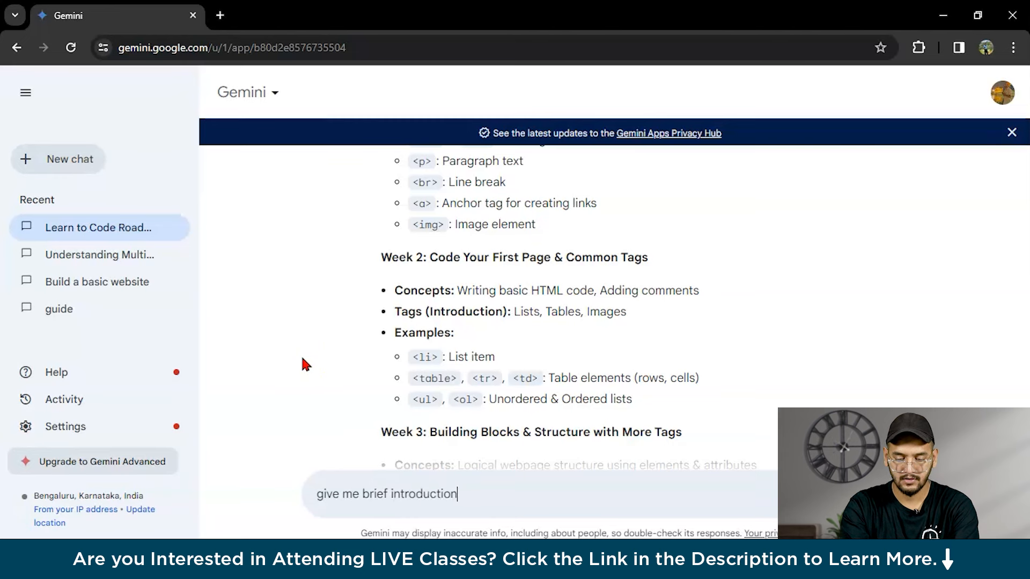
{"action": "type", "text": "of heading"}
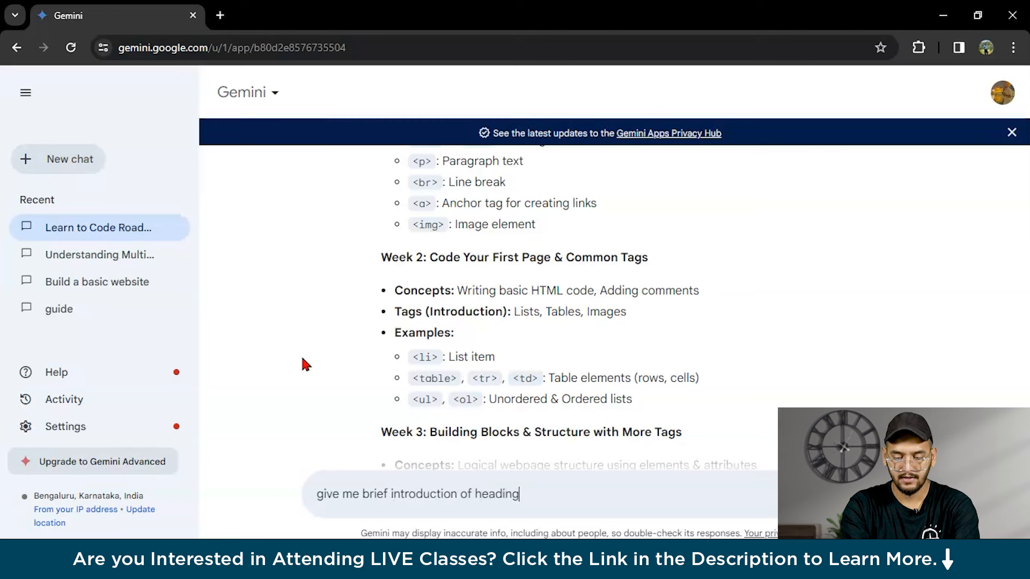
{"action": "type", "text": "tags in h"}
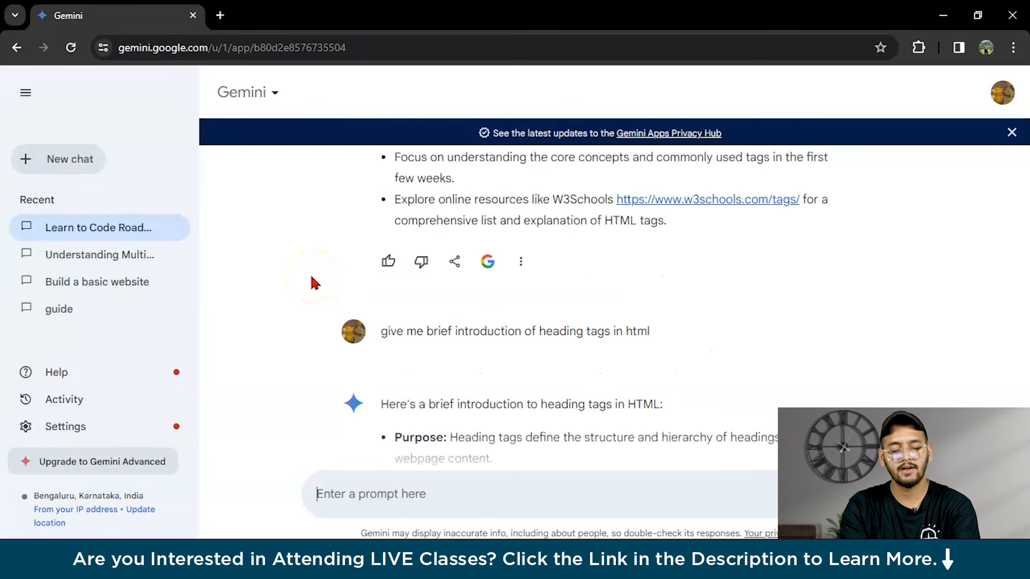
Step: Read the heading-tags purpose points, highlighting the word Heading, down to the code example
{"action": "scroll", "scroll_direction": "down", "scroll_amount": 3}
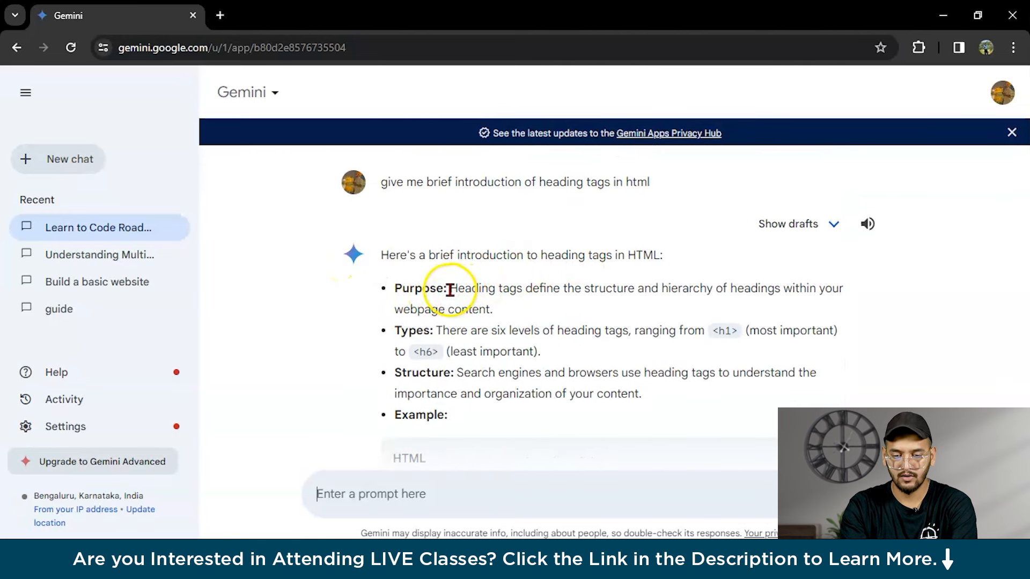
{"action": "double_click", "coordinate": [468, 288]}
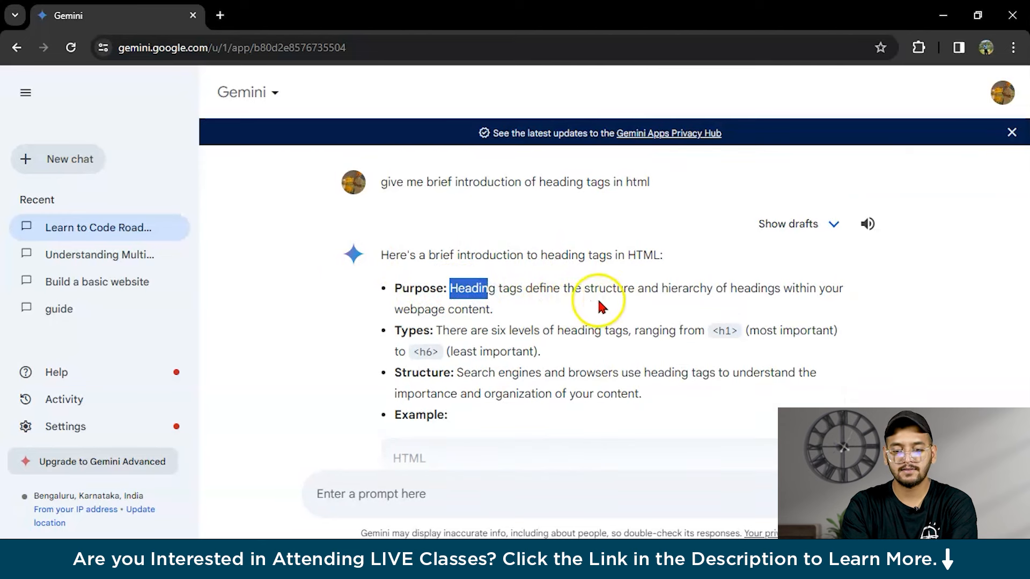
{"action": "scroll", "scroll_direction": "down", "scroll_amount": 3}
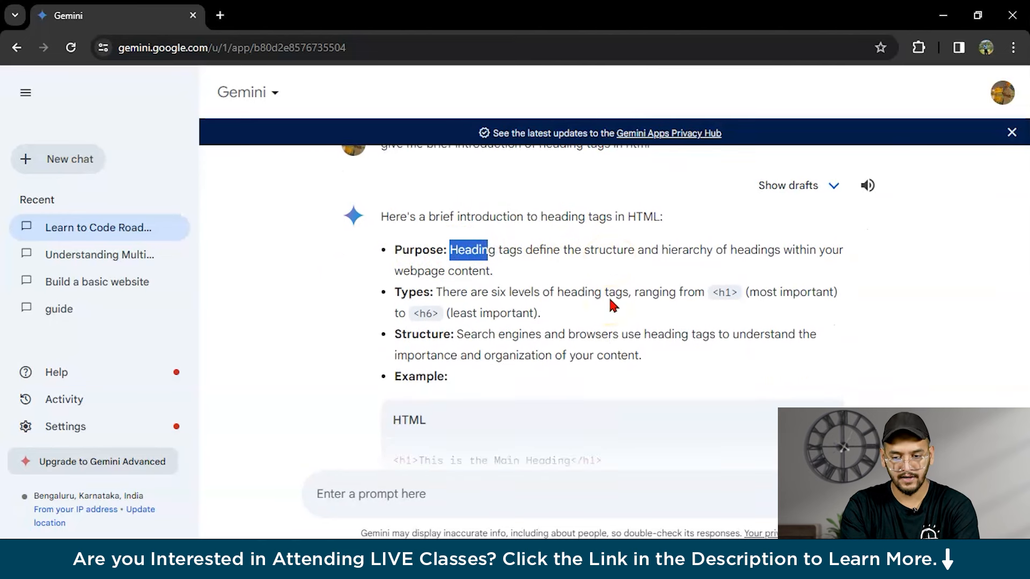
{"action": "scroll", "scroll_direction": "down", "scroll_amount": 3}
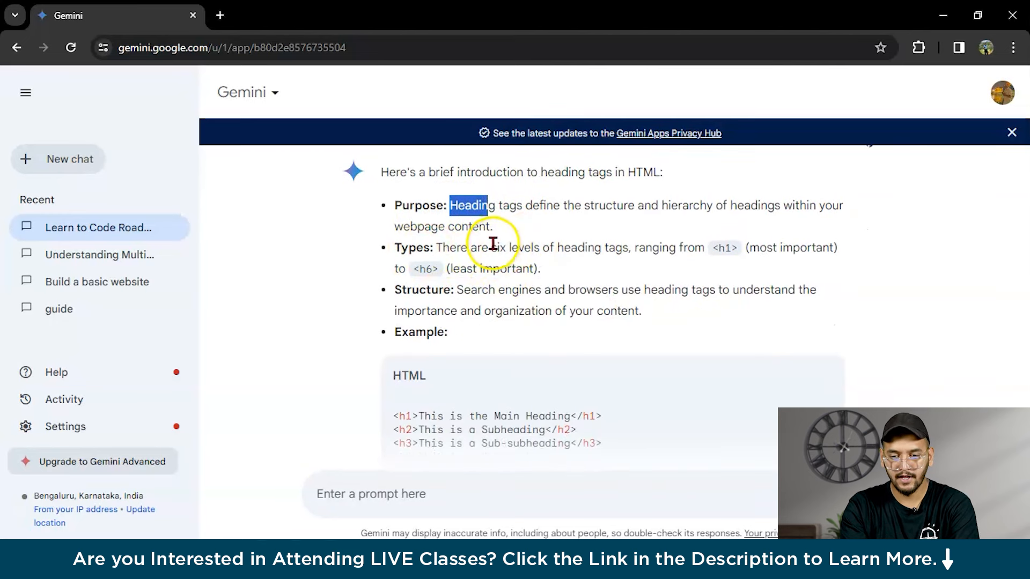
{"action": "mouse_move", "coordinate": [491, 268]}
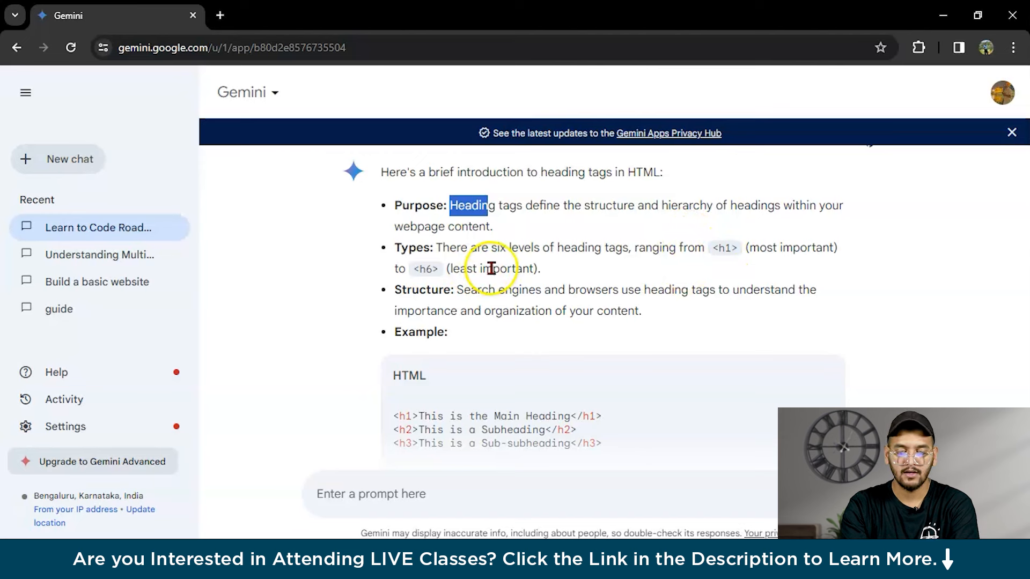
{"action": "mouse_move", "coordinate": [456, 281]}
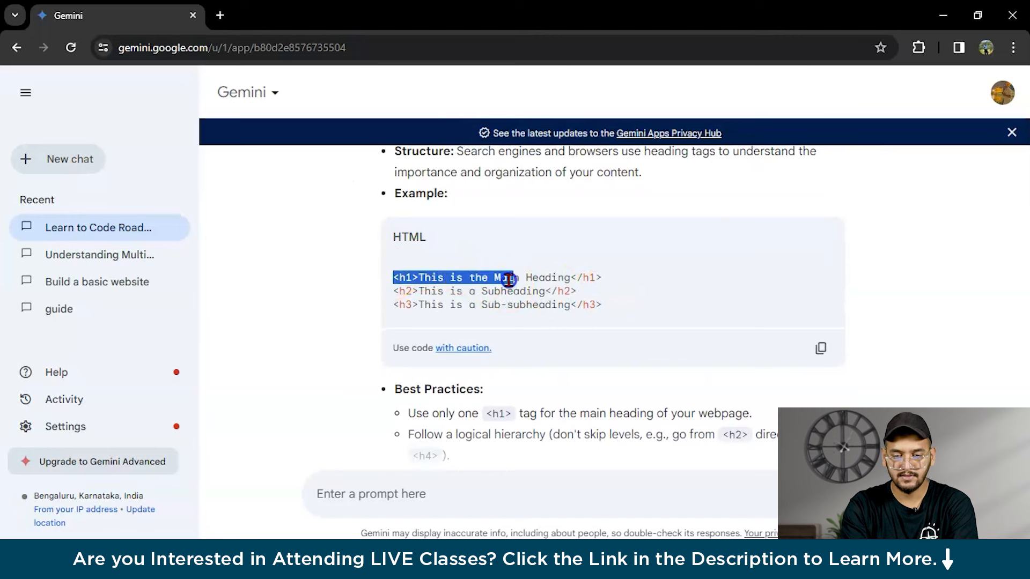
Step: Copy the heading tags example code and read the Best Practices to the closing summary
{"action": "left_click", "coordinate": [820, 348]}
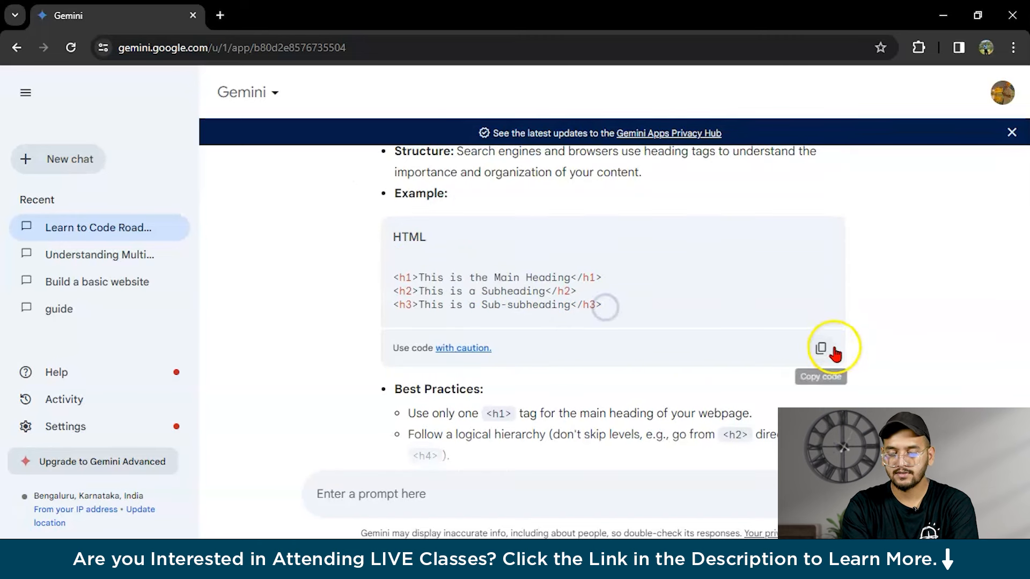
{"action": "left_click", "coordinate": [821, 348]}
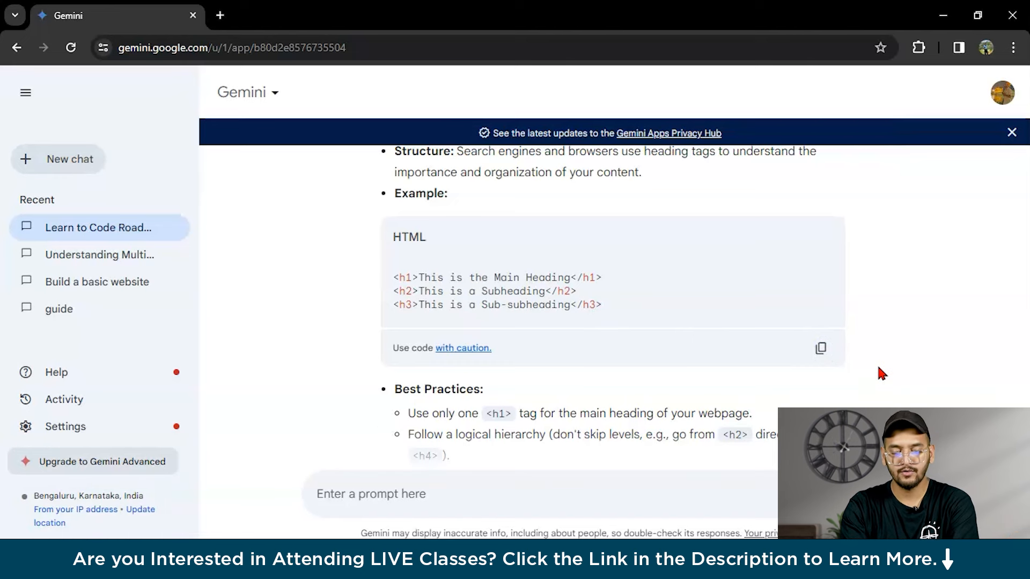
{"action": "scroll", "scroll_direction": "down", "scroll_amount": 3}
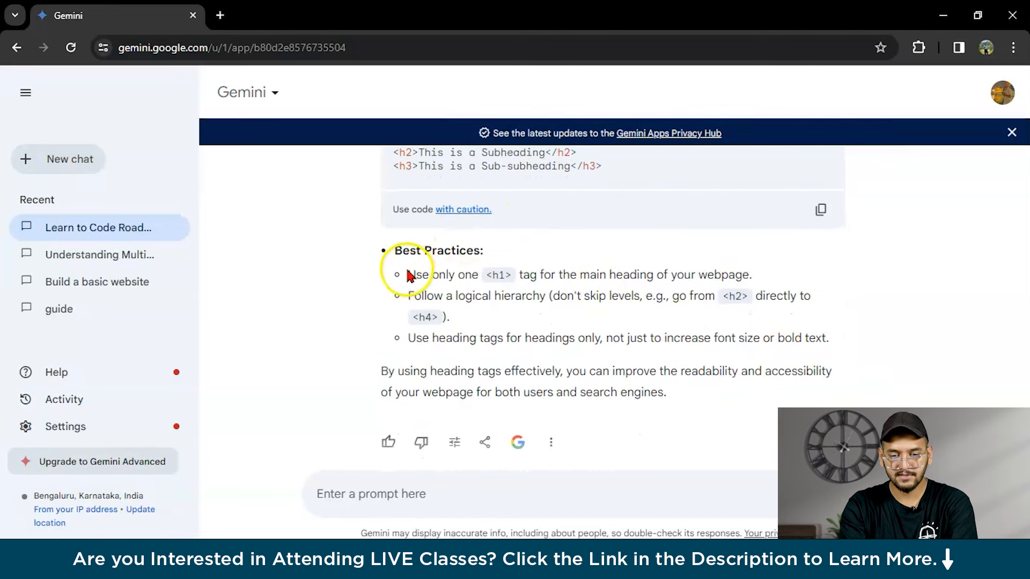
{"action": "mouse_move", "coordinate": [505, 275]}
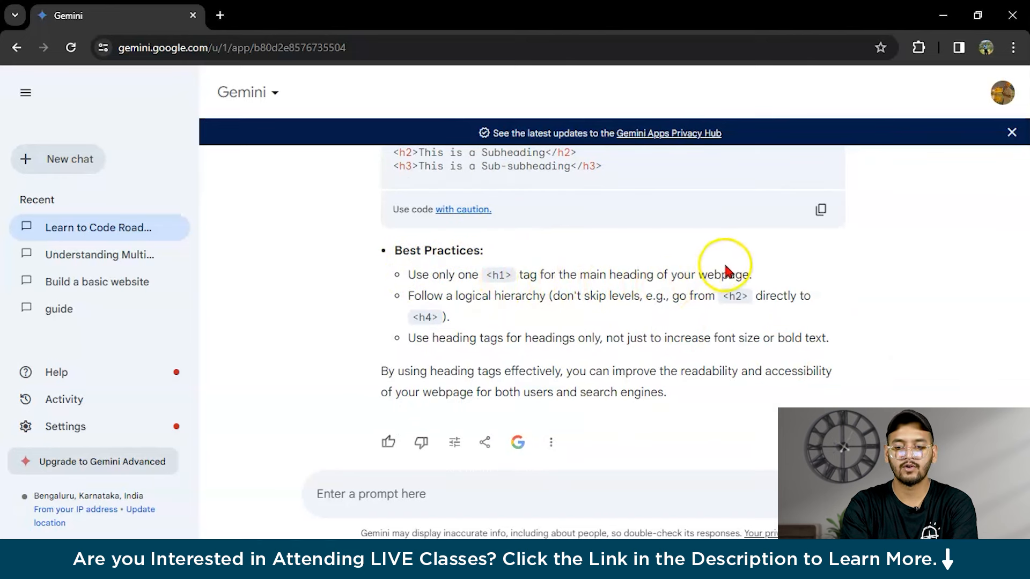
{"action": "mouse_move", "coordinate": [776, 285]}
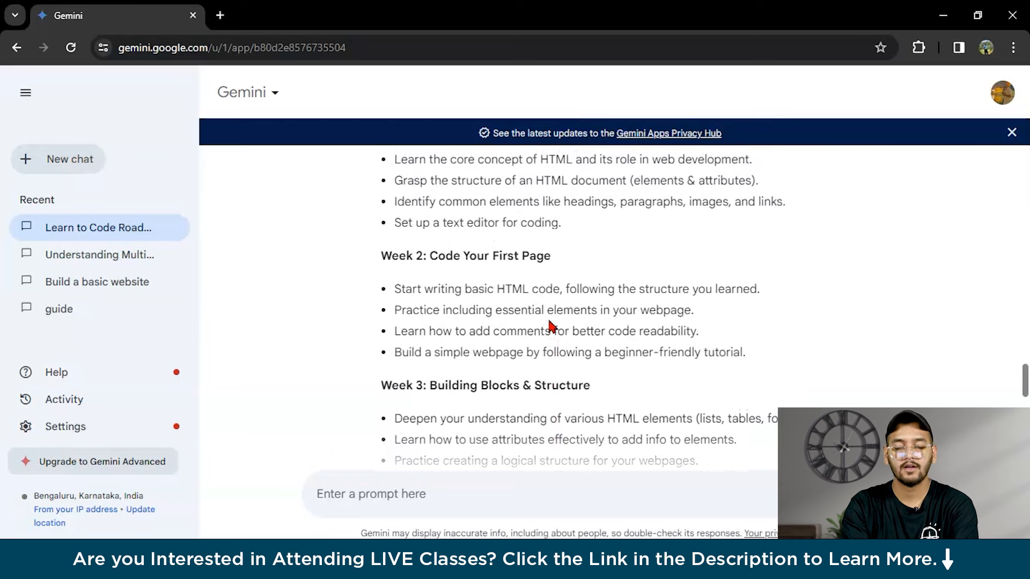
{"action": "scroll", "scroll_direction": "down", "scroll_amount": 3}
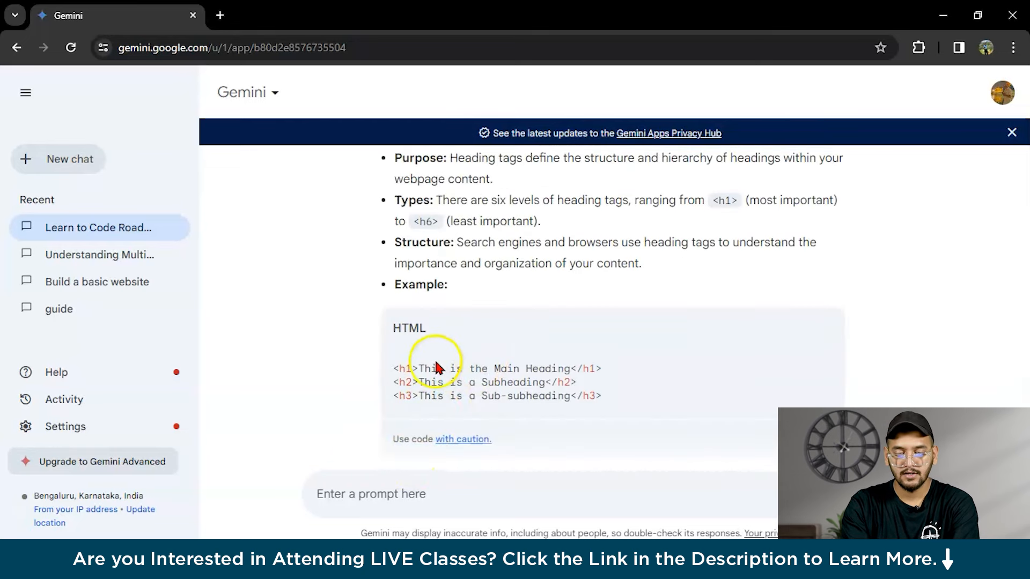
{"action": "scroll", "scroll_direction": "down", "scroll_amount": 3}
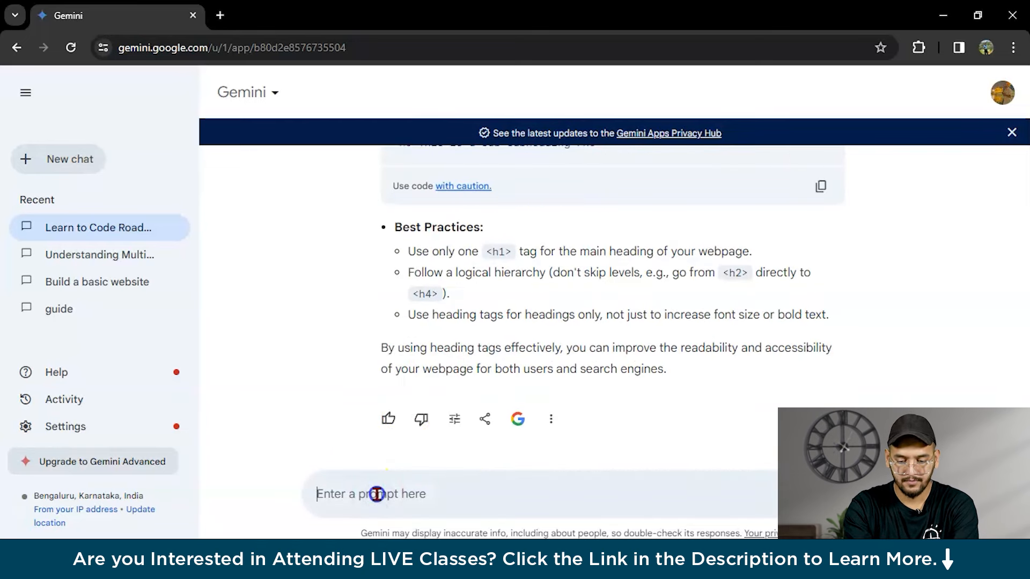
Step: Send the prompt 'give me basic website code' and scroll through the HTML page example Gemini returns
{"action": "type", "text": "give me"}
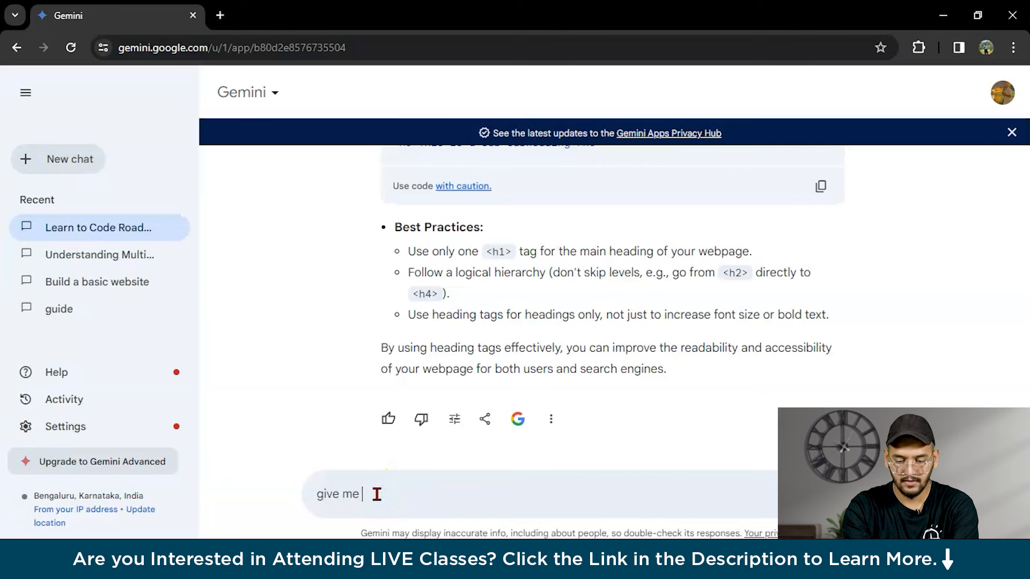
{"action": "type", "text": "basic"}
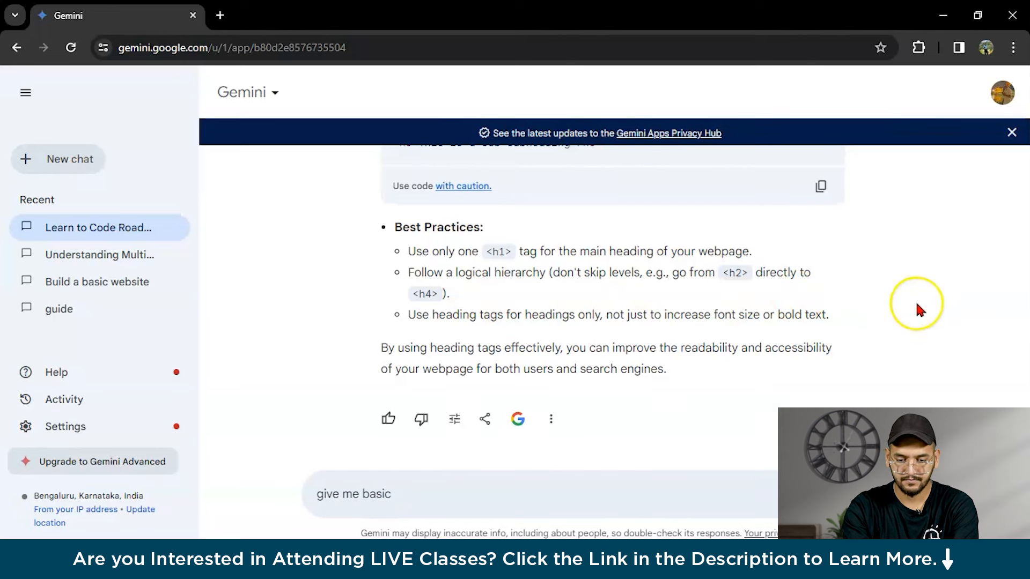
{"action": "type", "text": "website code"}
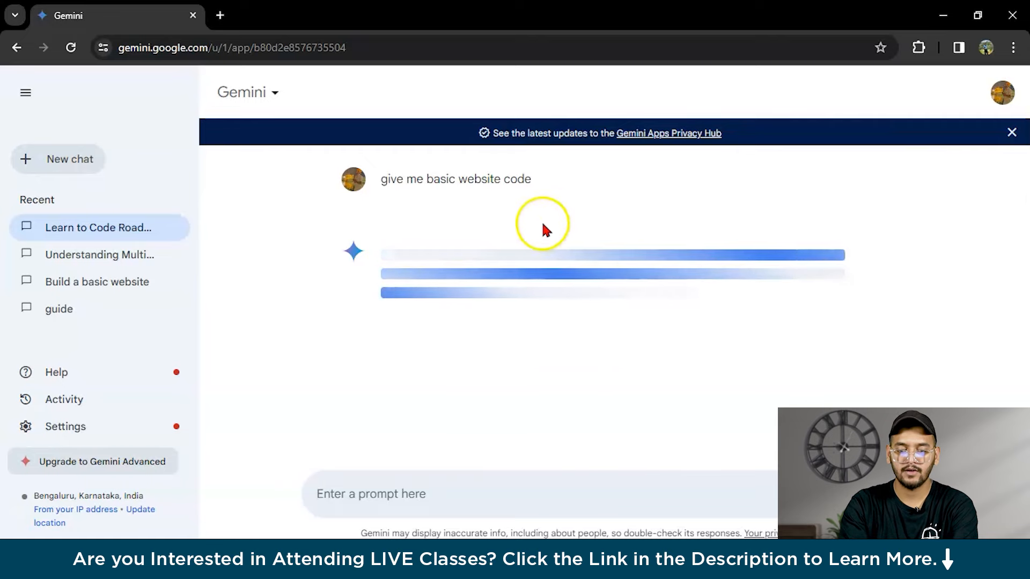
{"action": "mouse_move", "coordinate": [478, 268]}
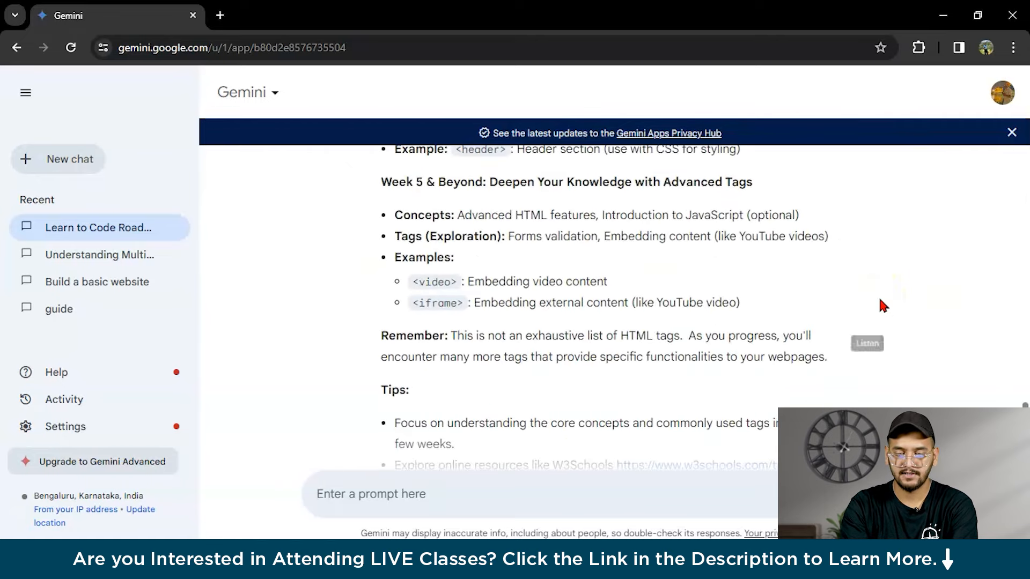
{"action": "scroll", "scroll_direction": "down", "scroll_amount": 3}
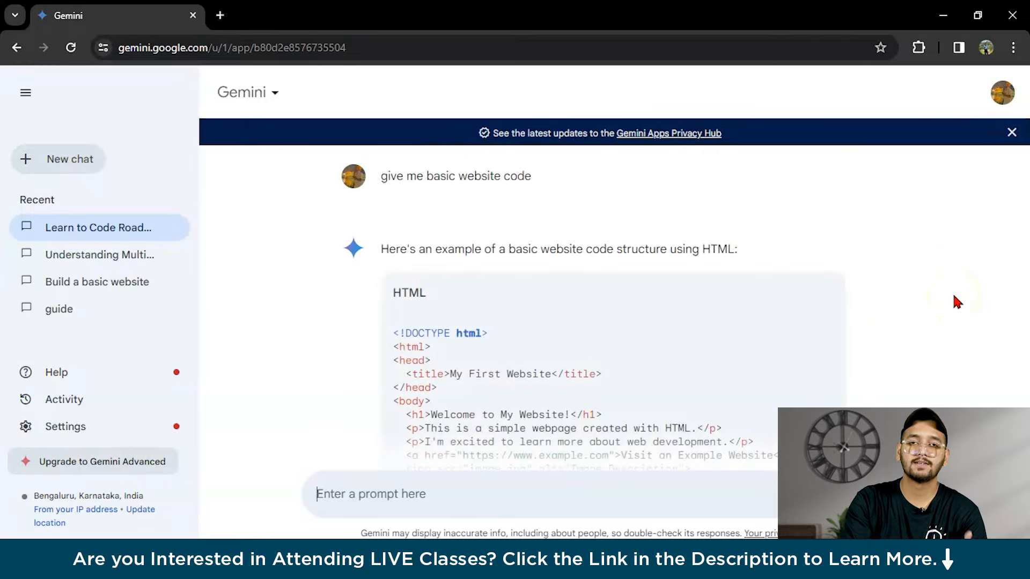
{"action": "scroll", "scroll_direction": "down", "scroll_amount": 3}
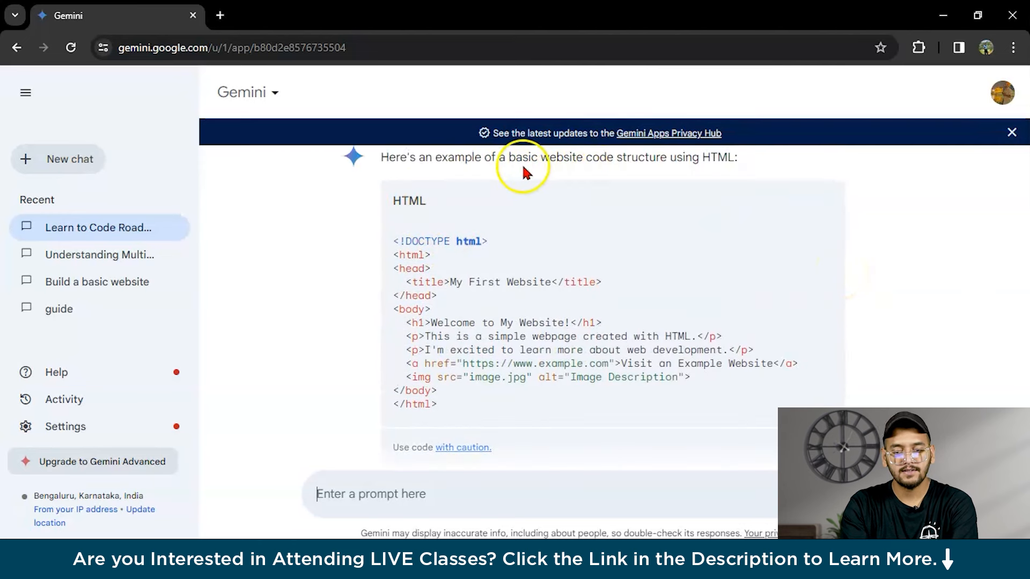
{"action": "scroll", "scroll_direction": "down", "scroll_amount": 3}
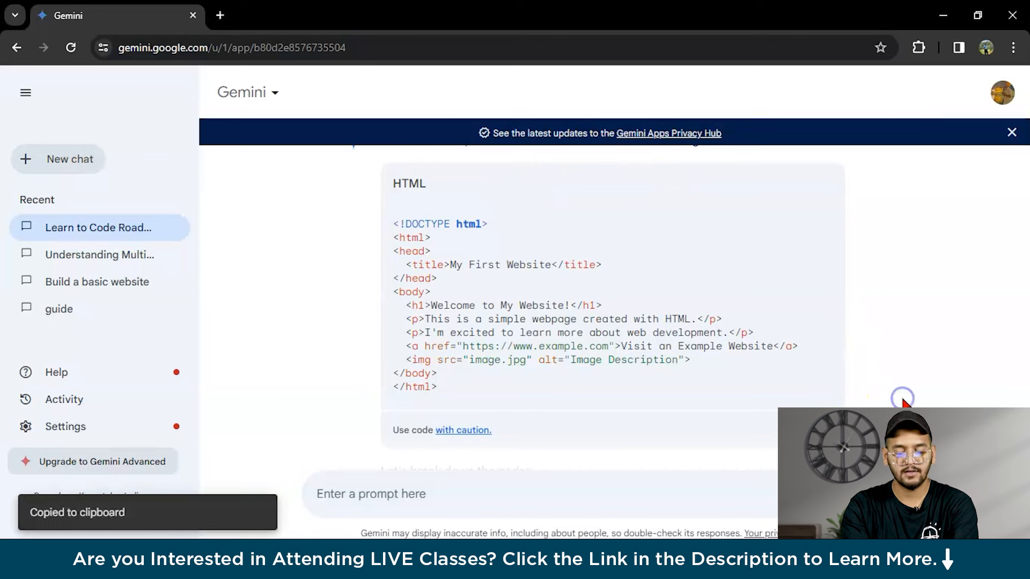
{"action": "scroll", "scroll_direction": "down", "scroll_amount": 3}
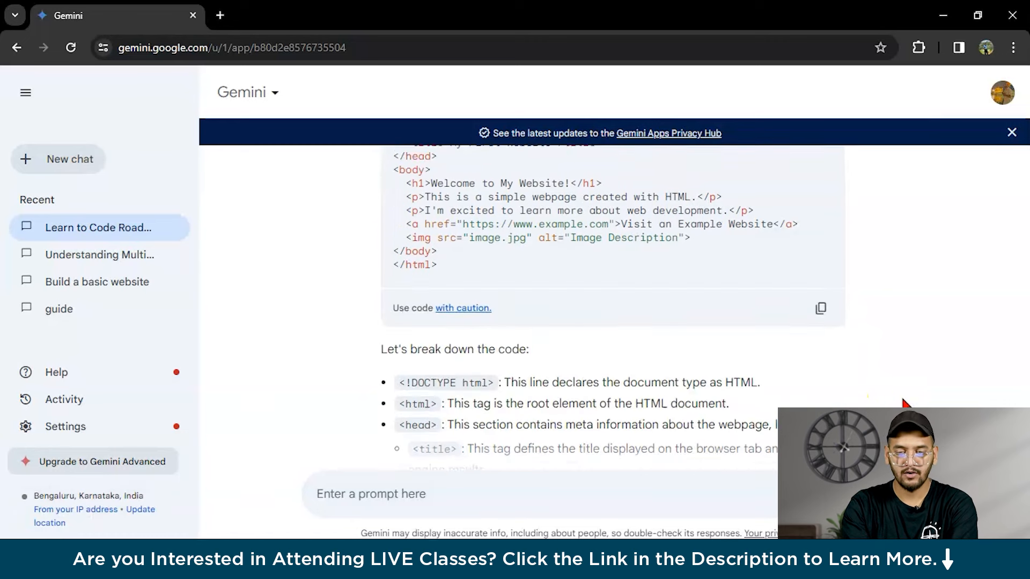
{"action": "scroll", "scroll_direction": "down", "scroll_amount": 3}
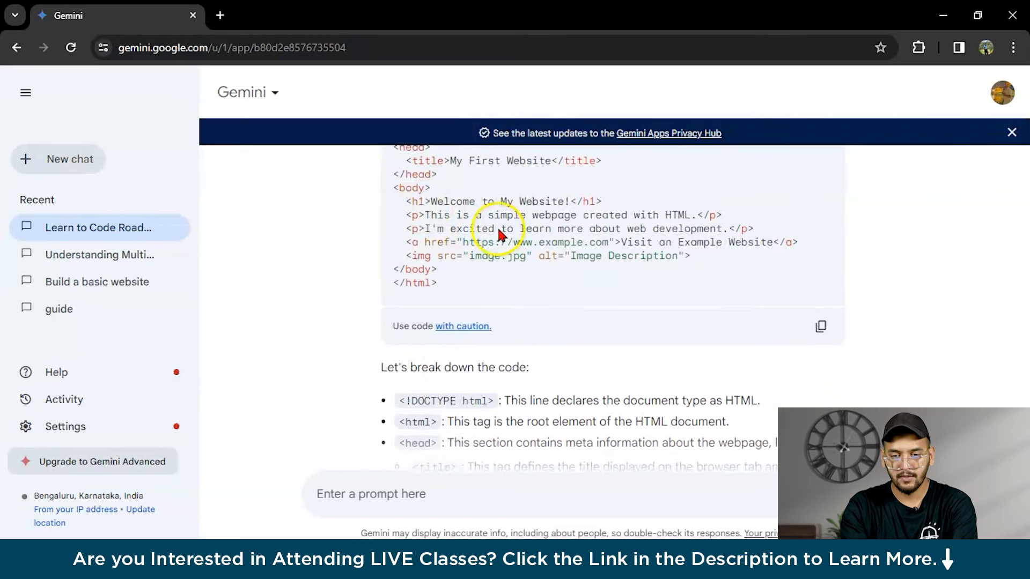
{"action": "scroll", "scroll_direction": "down", "scroll_amount": 3}
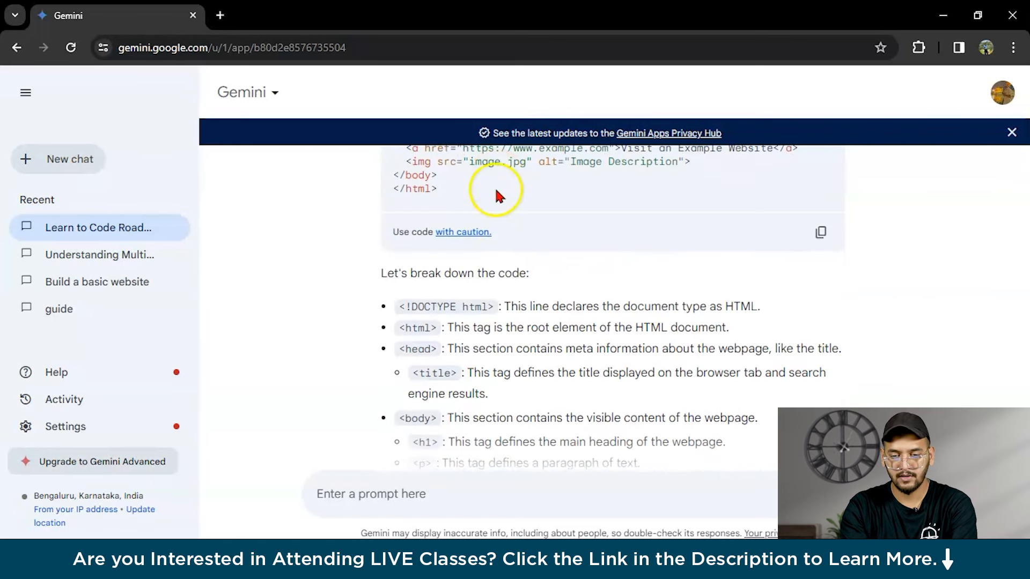
{"action": "left_click_drag", "start_coordinate": [504, 307], "coordinate": [755, 307]}
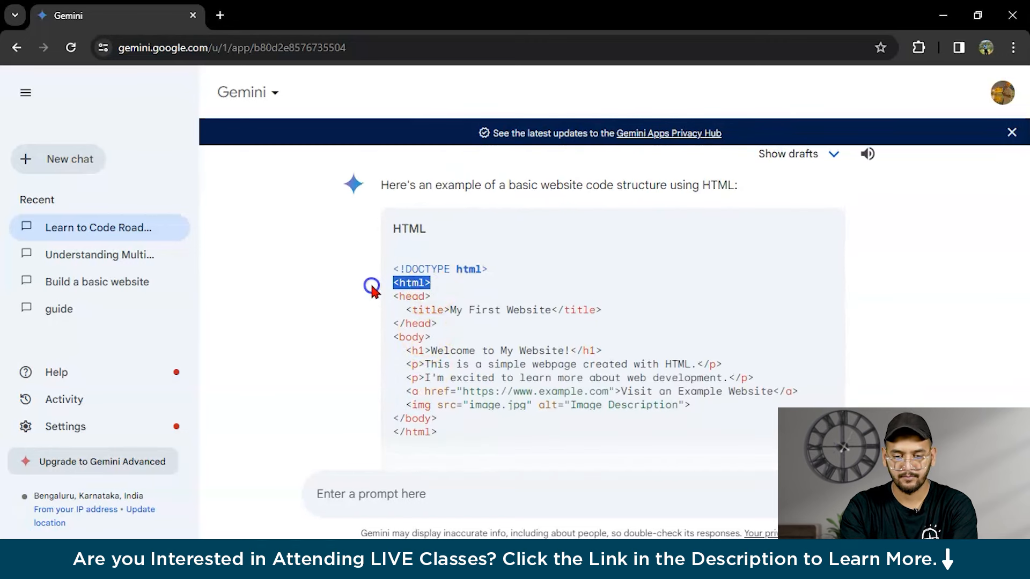
{"action": "scroll", "scroll_direction": "down", "scroll_amount": 3}
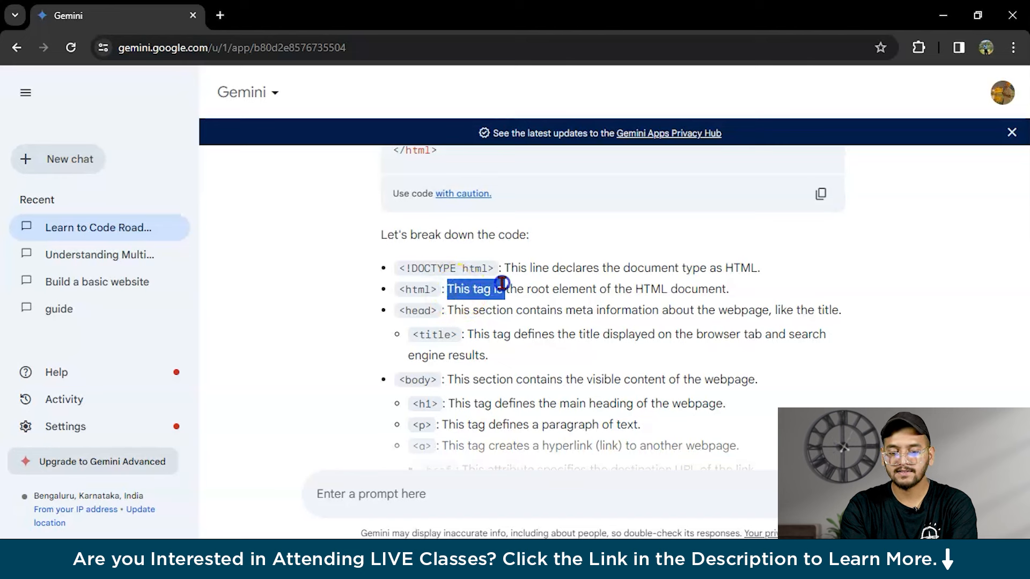
{"action": "left_click", "coordinate": [774, 291]}
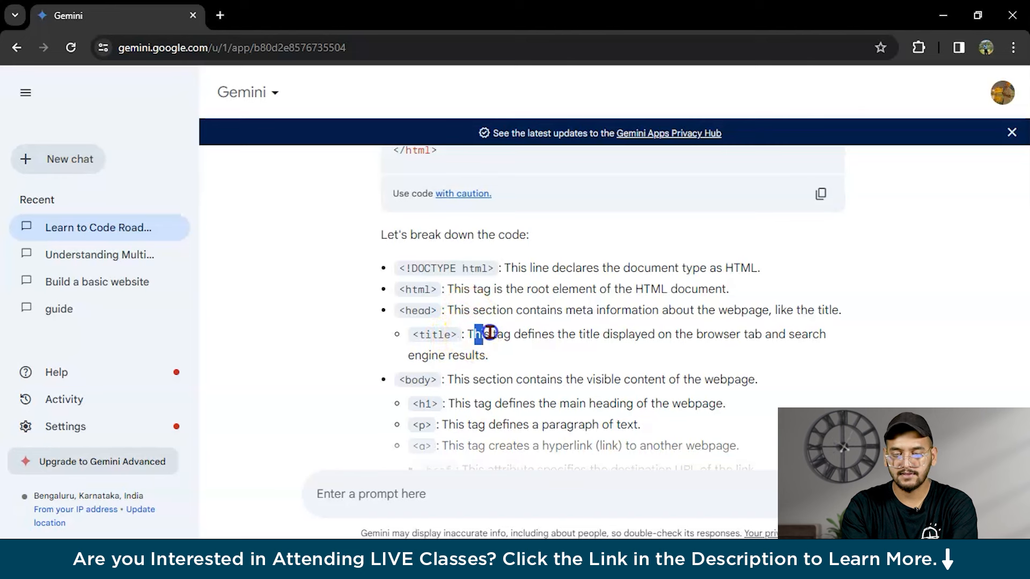
{"action": "left_click_drag", "start_coordinate": [475, 335], "coordinate": [829, 335]}
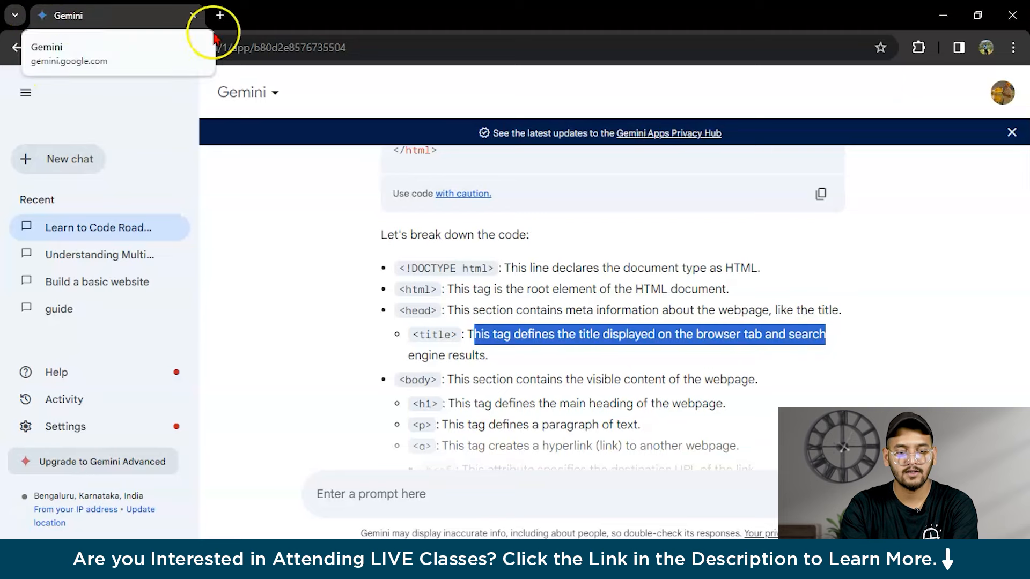
{"action": "scroll", "scroll_direction": "down", "scroll_amount": 3}
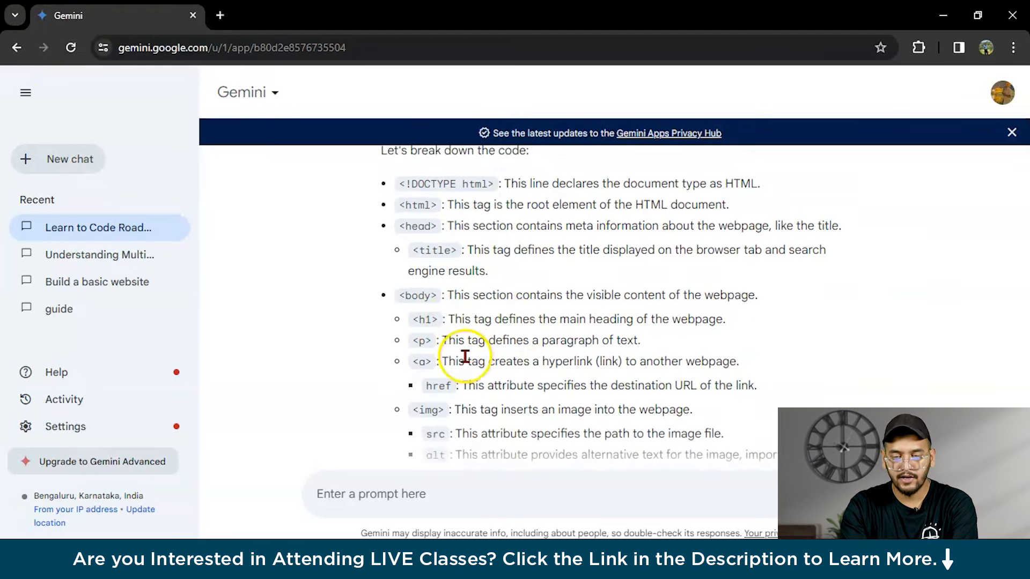
{"action": "scroll", "scroll_direction": "down", "scroll_amount": 3}
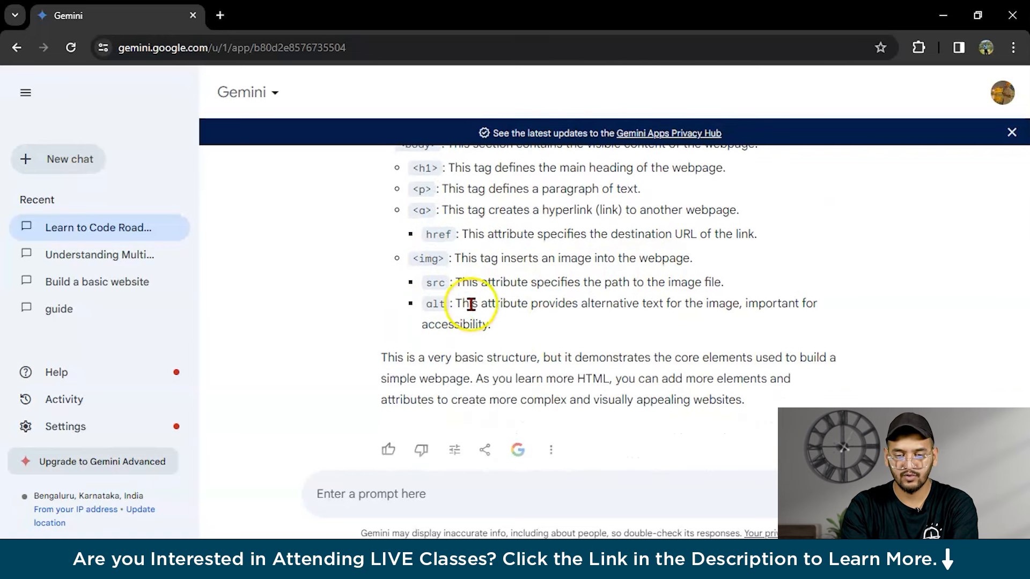
{"action": "scroll", "scroll_direction": "down", "scroll_amount": 3}
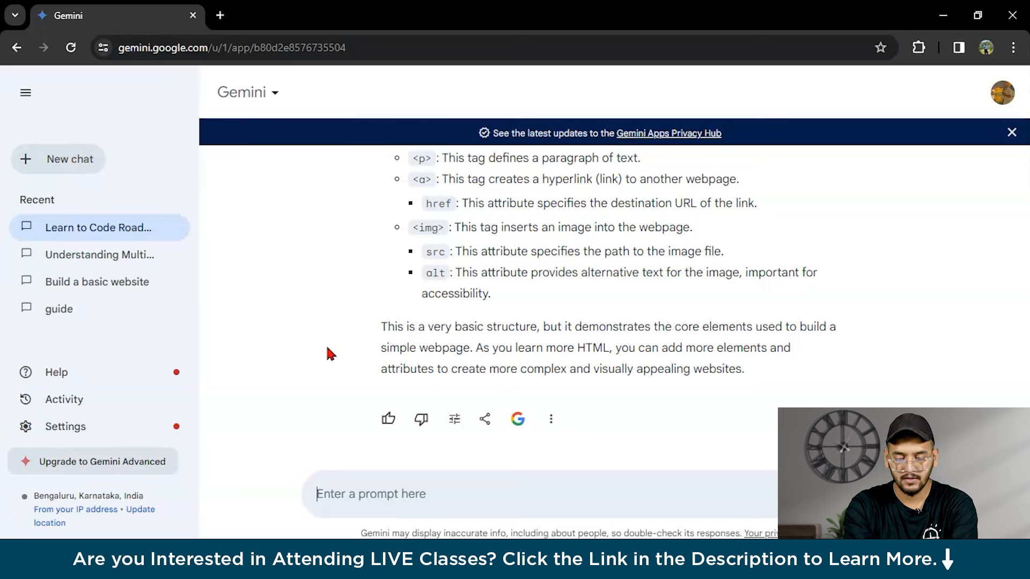
Step: Send 'hey gemini i'm new to c++ language and i want code of how to find odd numb...' as a new prompt
{"action": "type", "text": "hey gemini"}
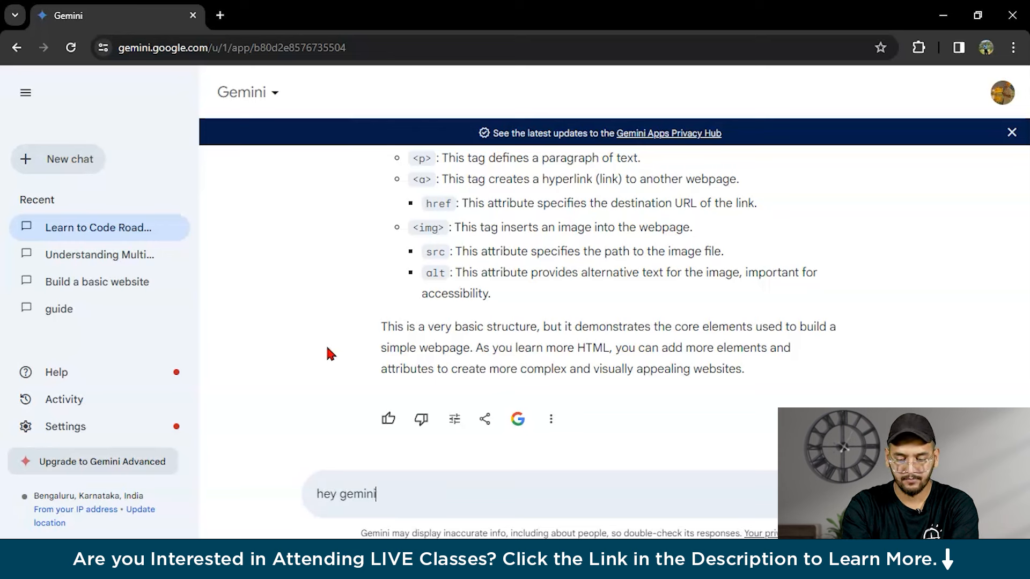
{"action": "type", "text": "i'm"}
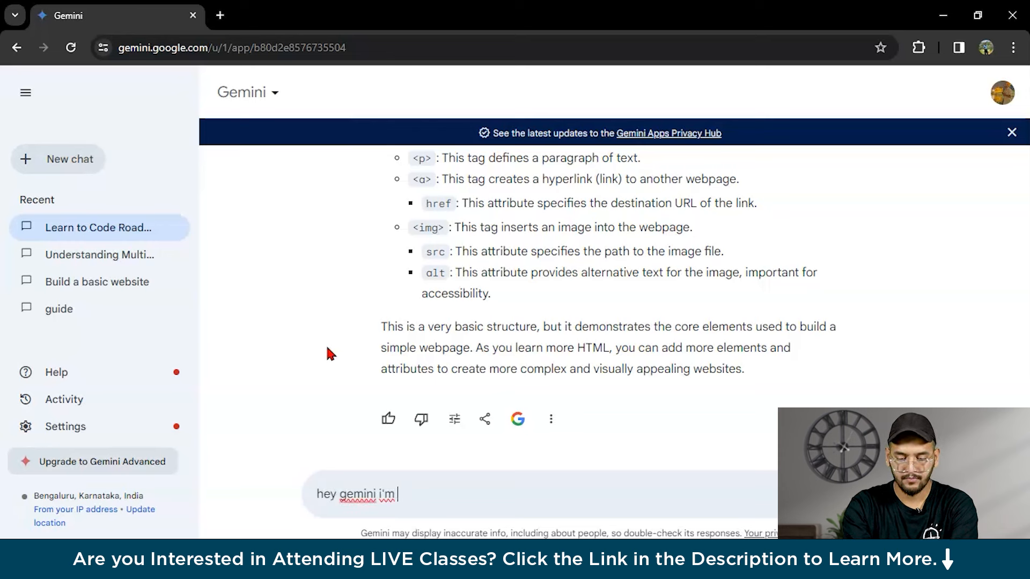
{"action": "type", "text": "new to"}
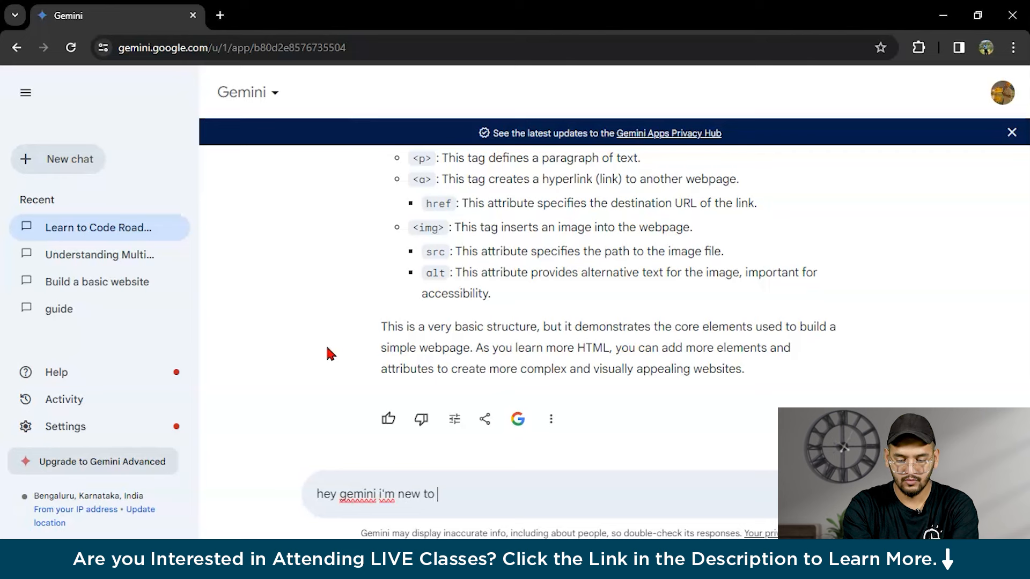
{"action": "type", "text": "c++"}
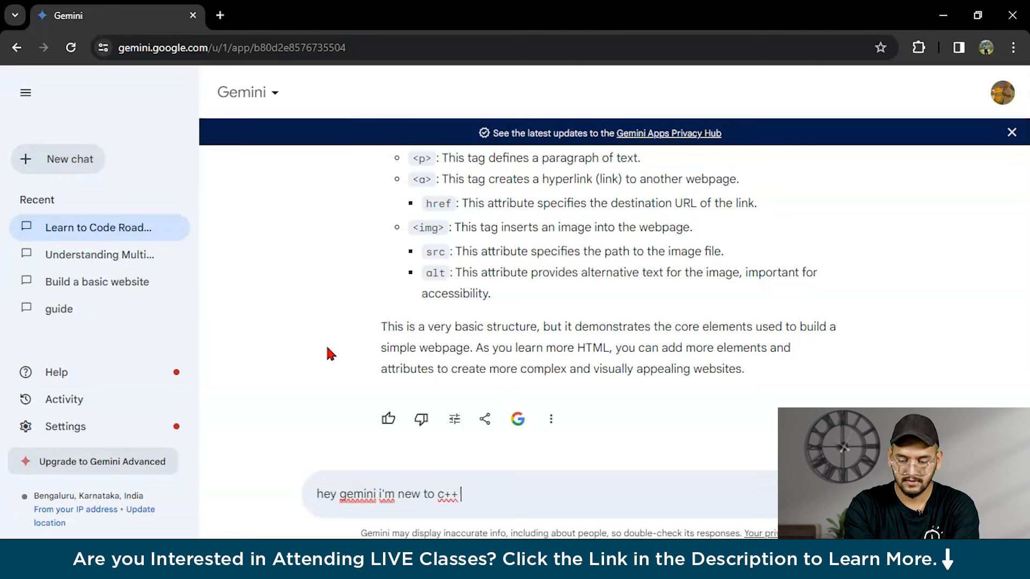
{"action": "type", "text": "language and"}
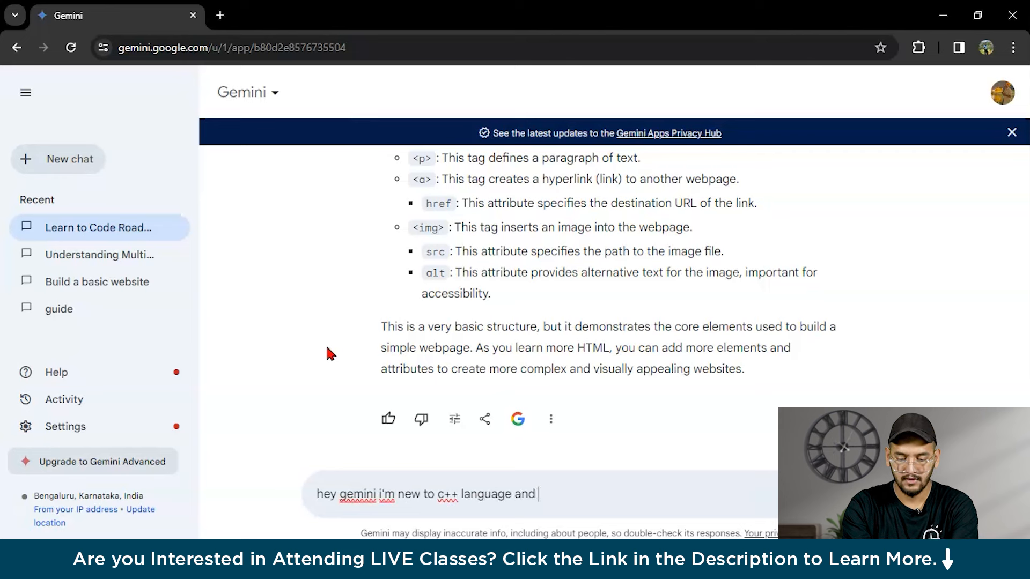
{"action": "type", "text": "i want c"}
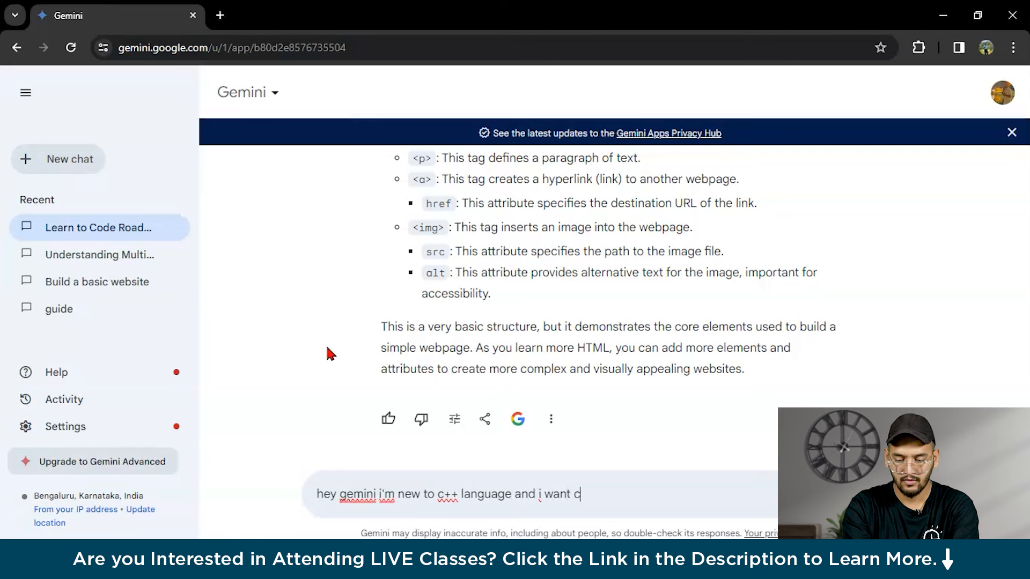
{"action": "type", "text": "ode of"}
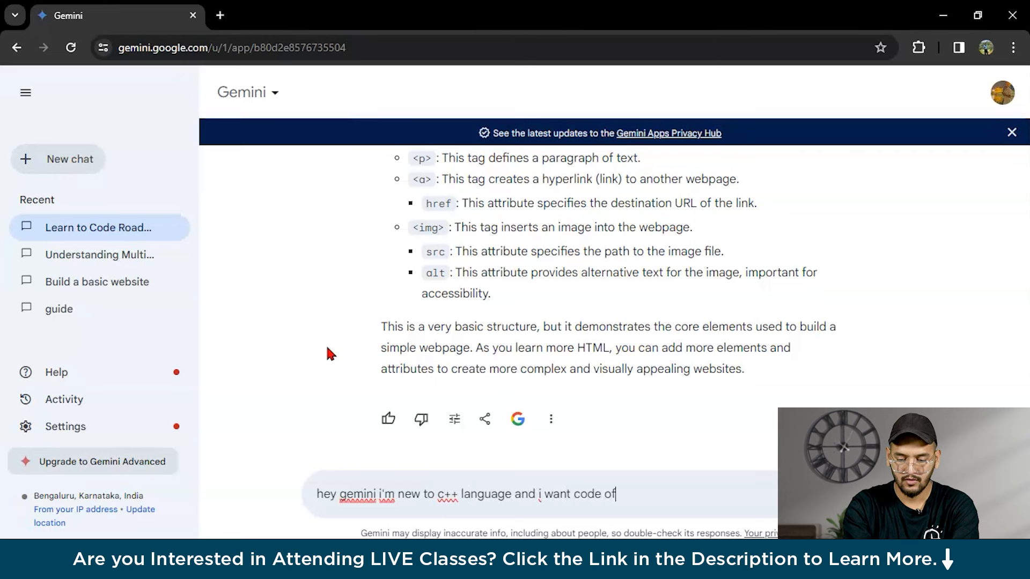
{"action": "type", "text": "how to find"}
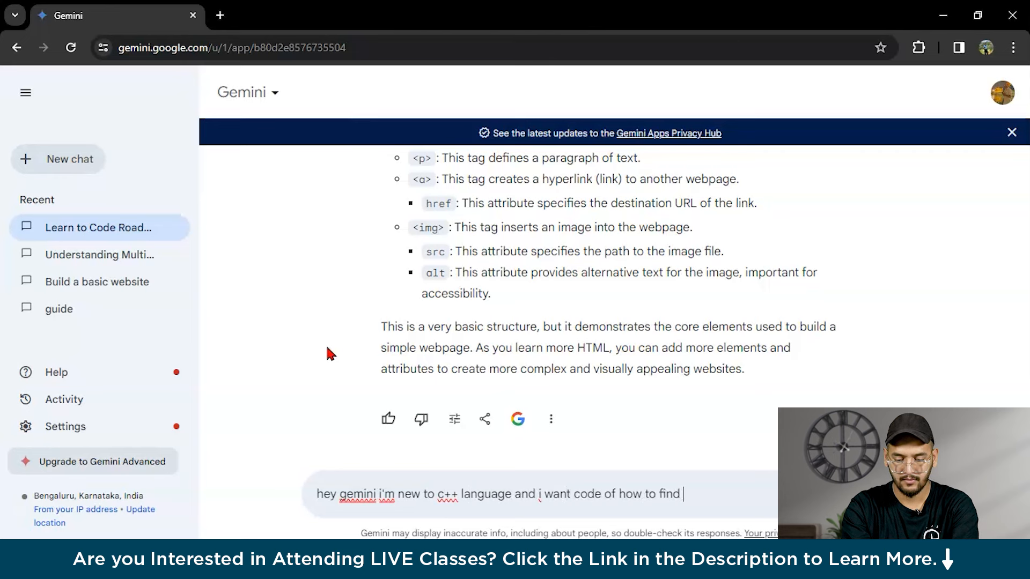
{"action": "type", "text": "odd n"}
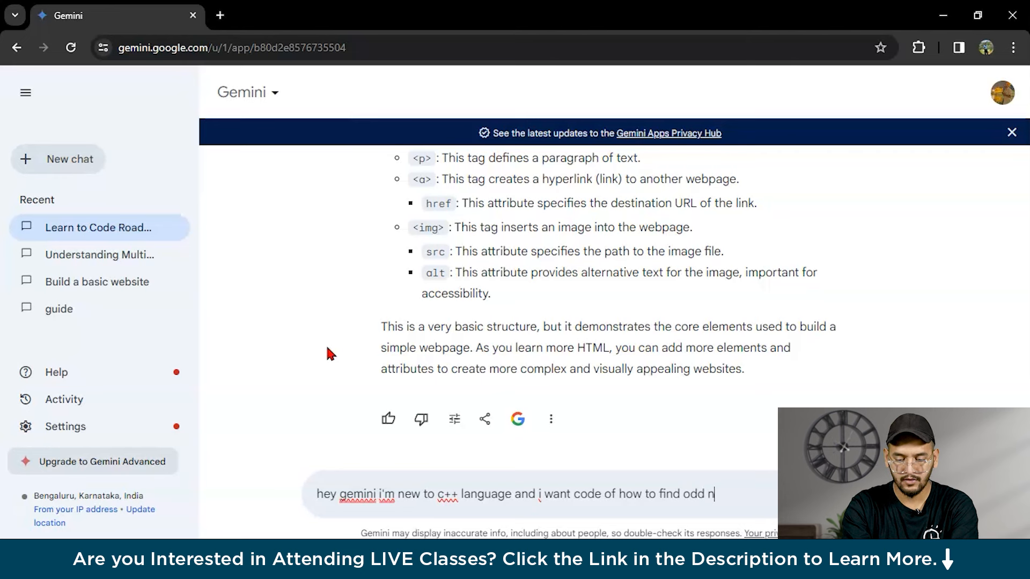
{"action": "type", "text": "umb"}
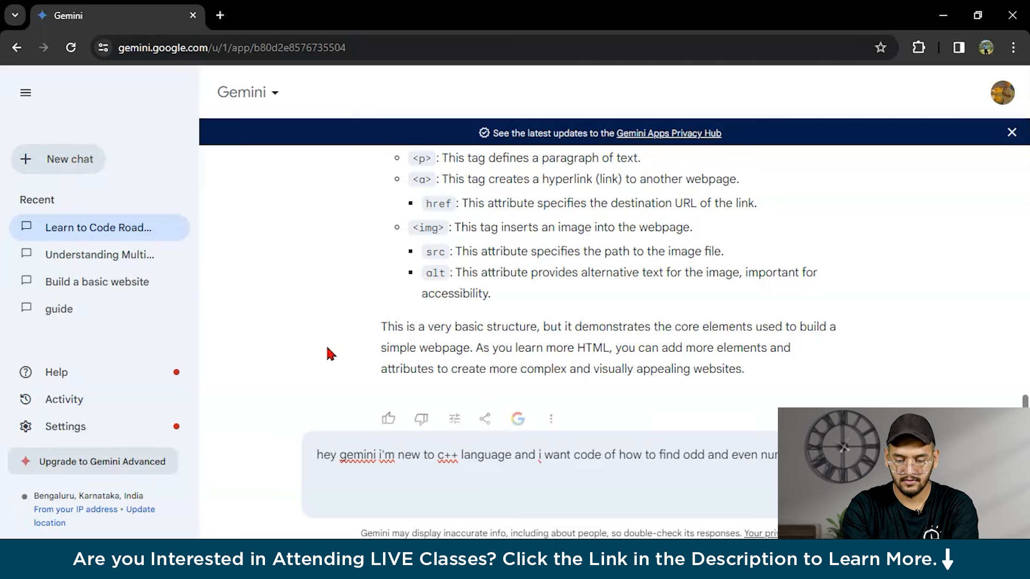
{"action": "key", "text": "Enter"}
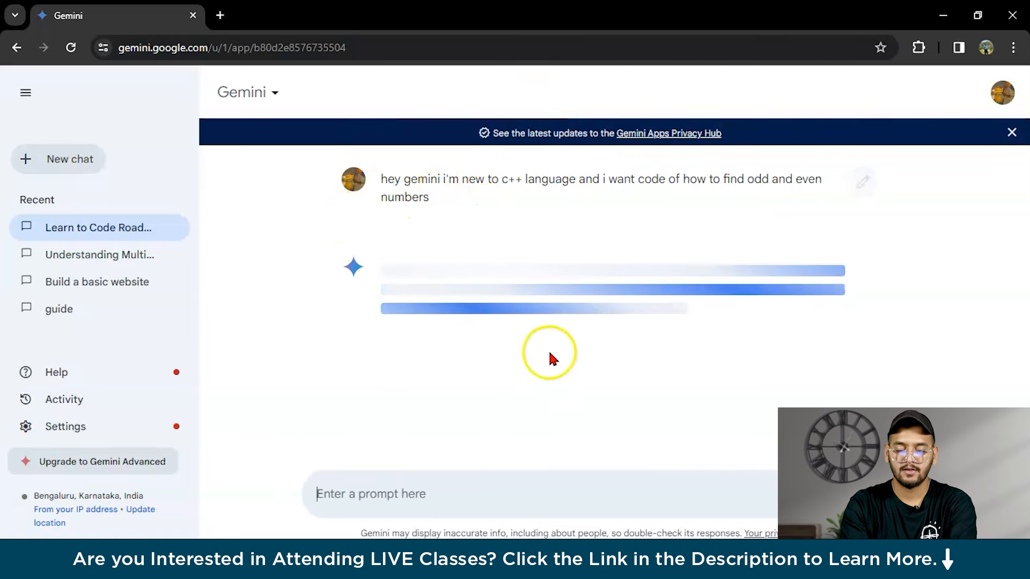
{"action": "mouse_move", "coordinate": [619, 230]}
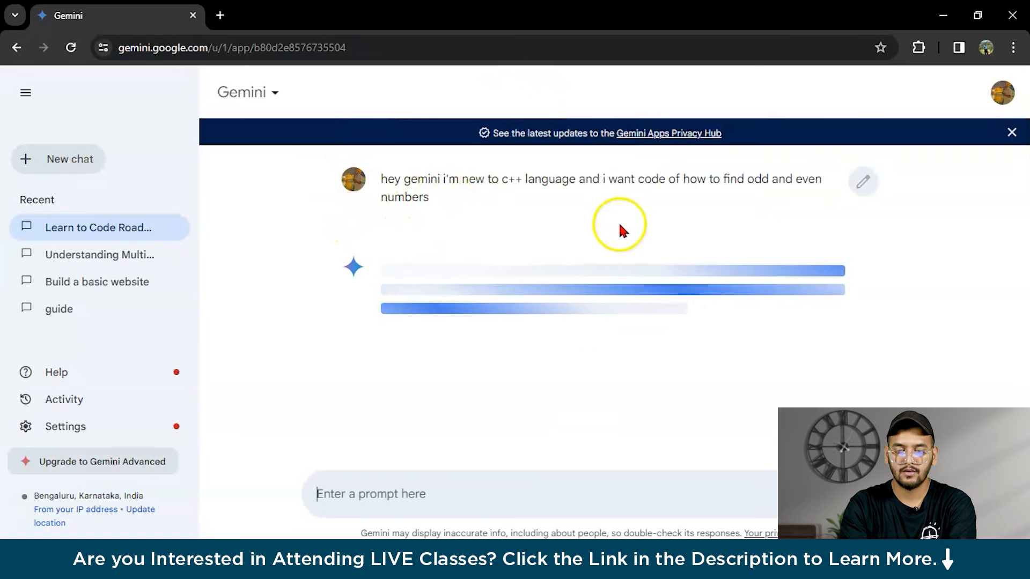
{"action": "mouse_move", "coordinate": [670, 235]}
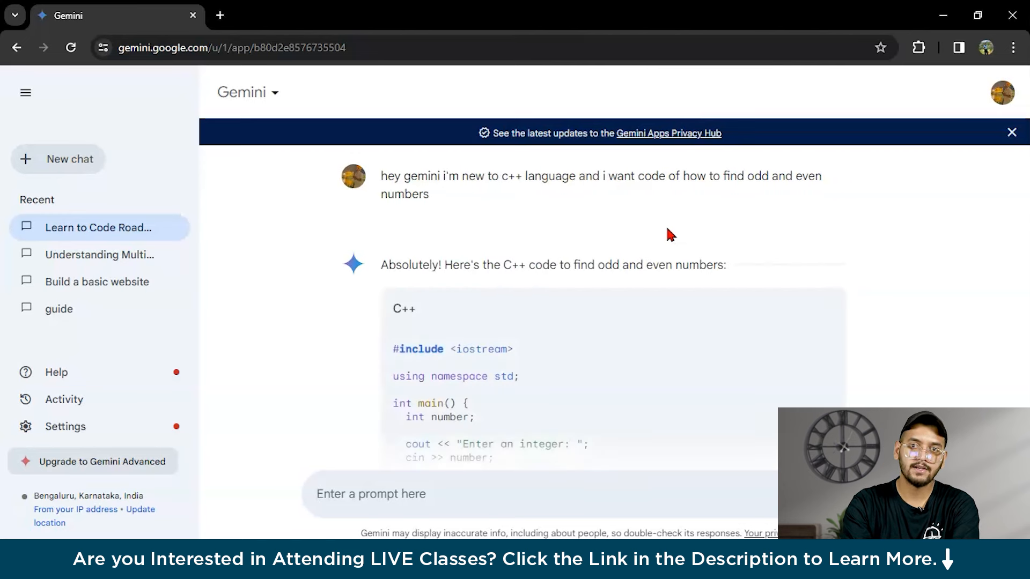
Step: Read down through the C++ odd/even modulo code block, marking the reply's opening sentence on the way
{"action": "scroll", "scroll_direction": "down", "scroll_amount": 3}
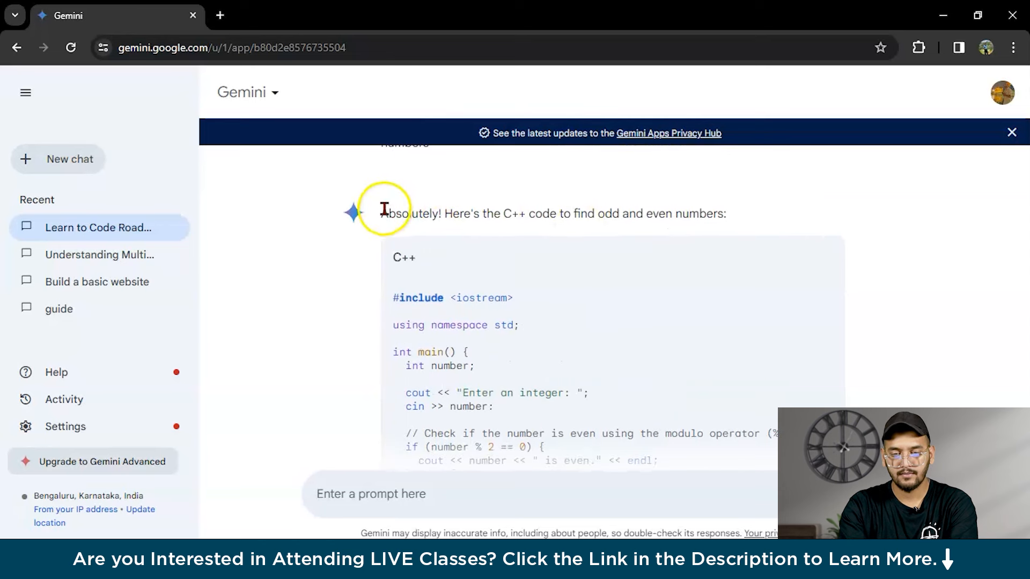
{"action": "left_click_drag", "start_coordinate": [383, 213], "coordinate": [558, 213]}
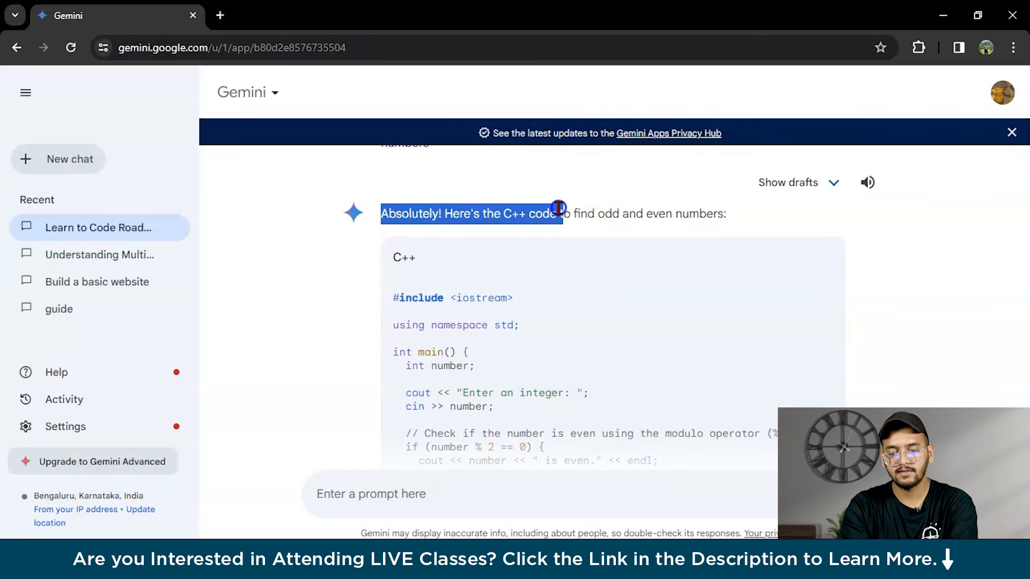
{"action": "scroll", "scroll_direction": "down", "scroll_amount": 3}
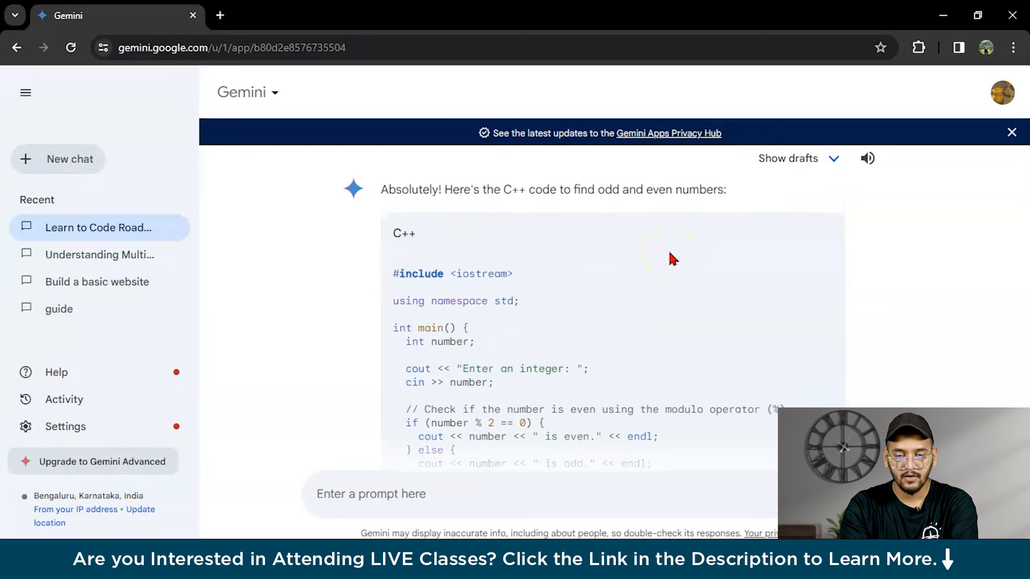
{"action": "scroll", "scroll_direction": "down", "scroll_amount": 3}
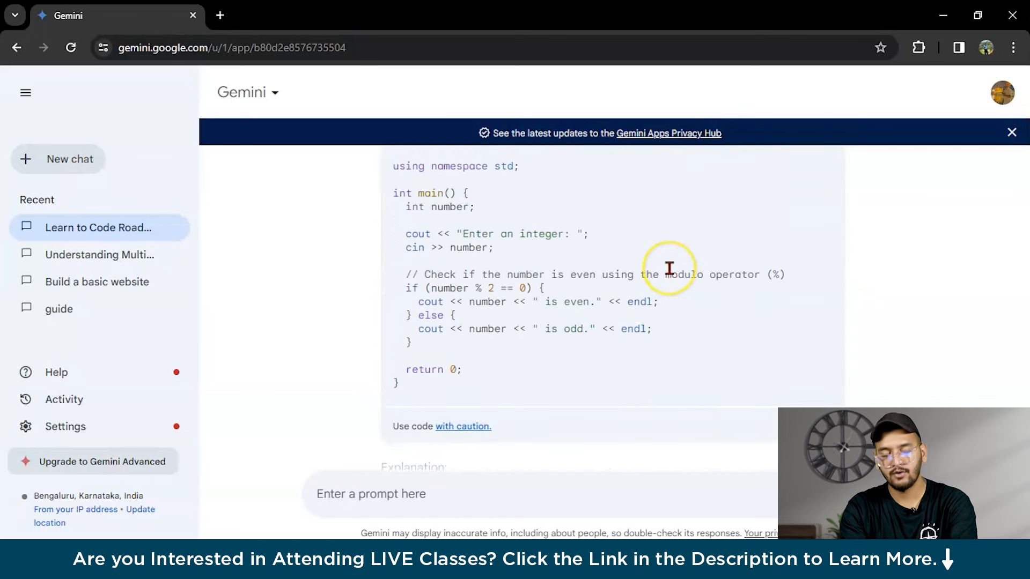
{"action": "scroll", "scroll_direction": "down", "scroll_amount": 3}
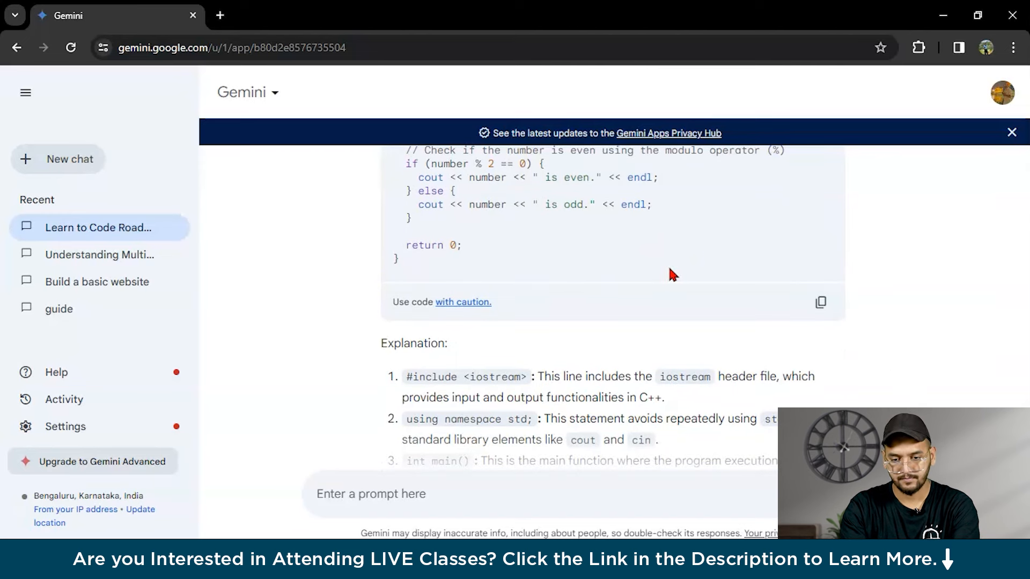
Step: Read the first explanation items, marking the '#include <iostream>' point
{"action": "scroll", "scroll_direction": "down", "scroll_amount": 3}
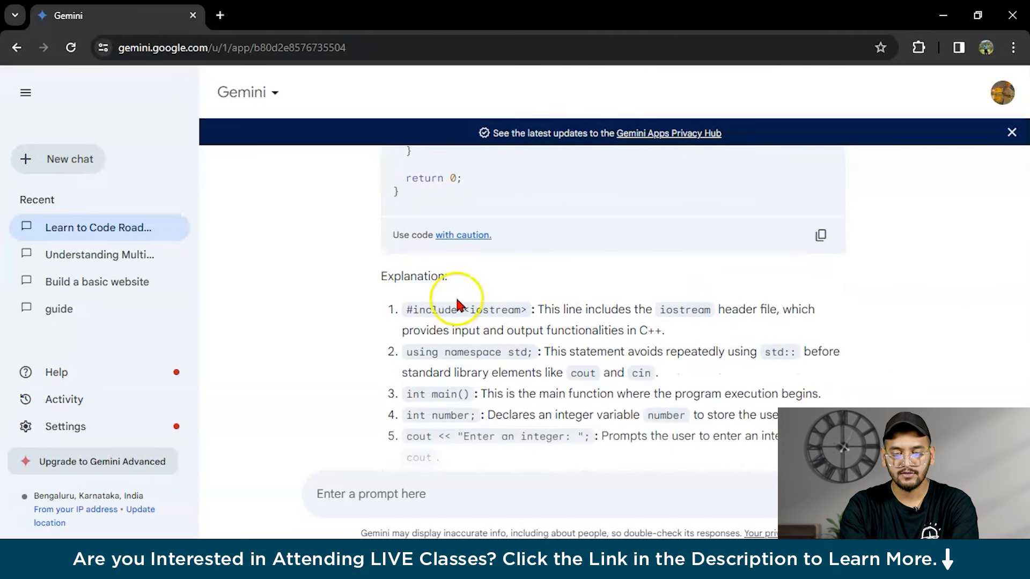
{"action": "double_click", "coordinate": [412, 277]}
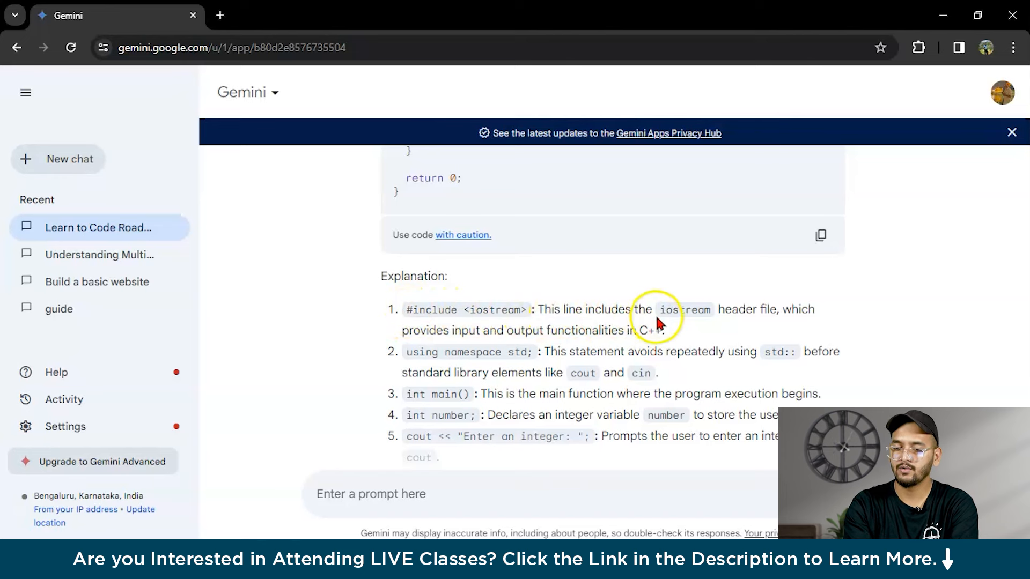
{"action": "mouse_move", "coordinate": [790, 324]}
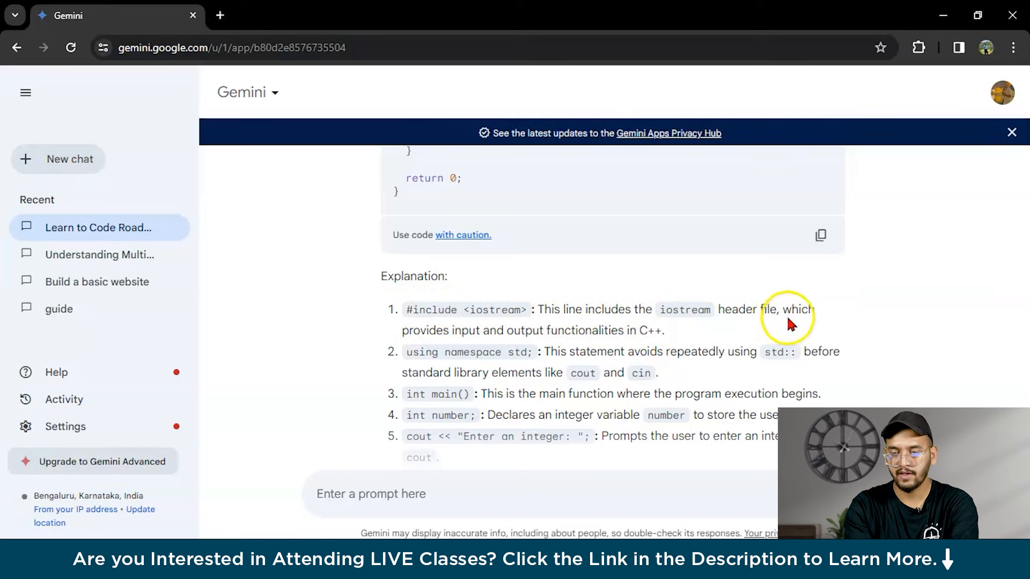
{"action": "mouse_move", "coordinate": [524, 330]}
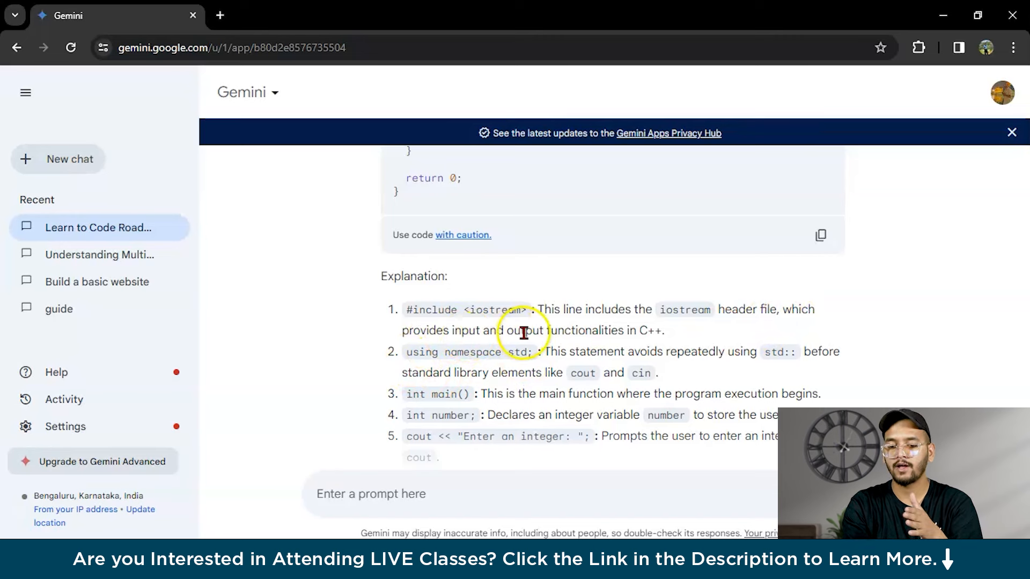
{"action": "mouse_move", "coordinate": [596, 353]}
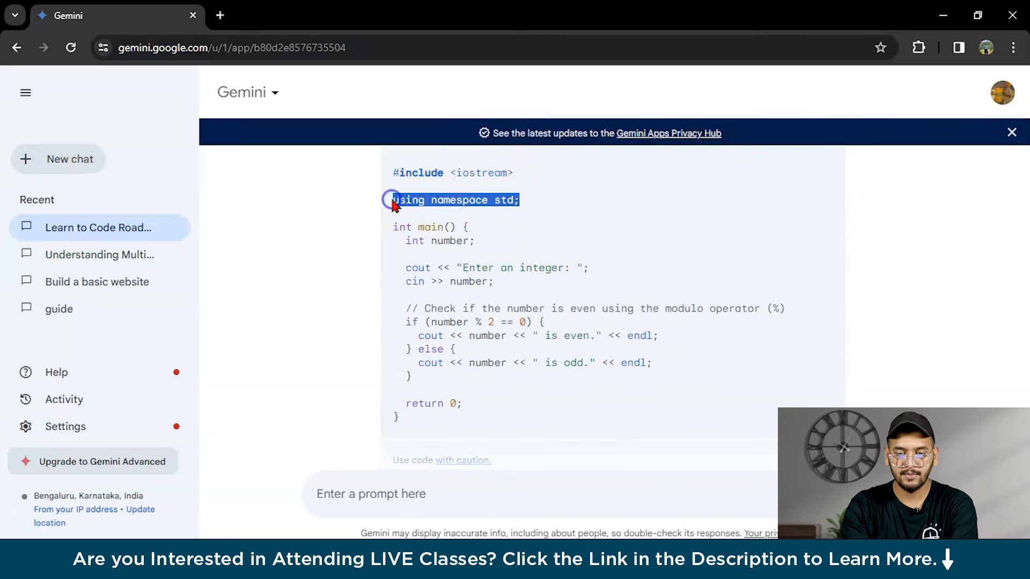
{"action": "scroll", "scroll_direction": "down", "scroll_amount": 3}
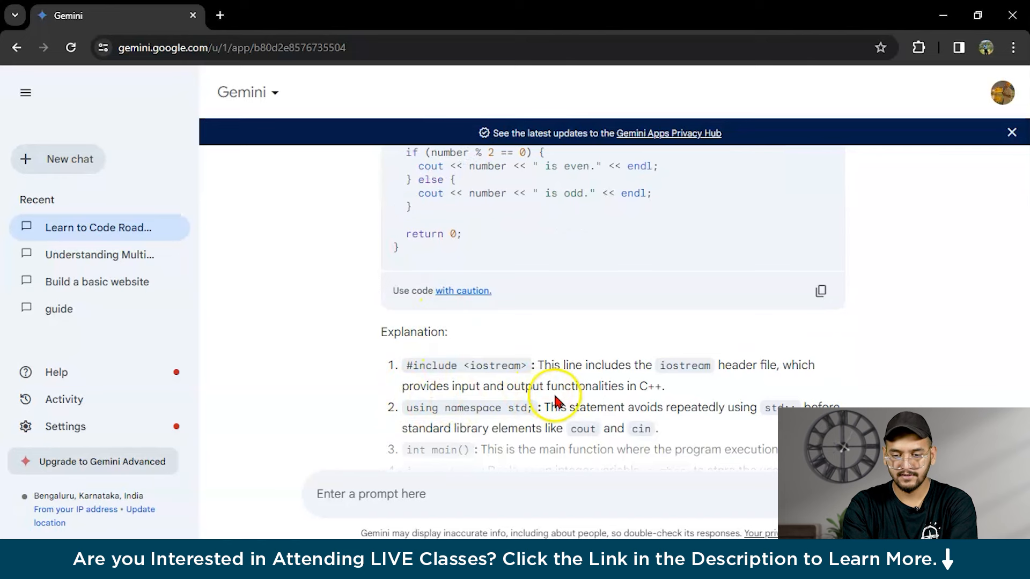
{"action": "scroll", "scroll_direction": "down", "scroll_amount": 3}
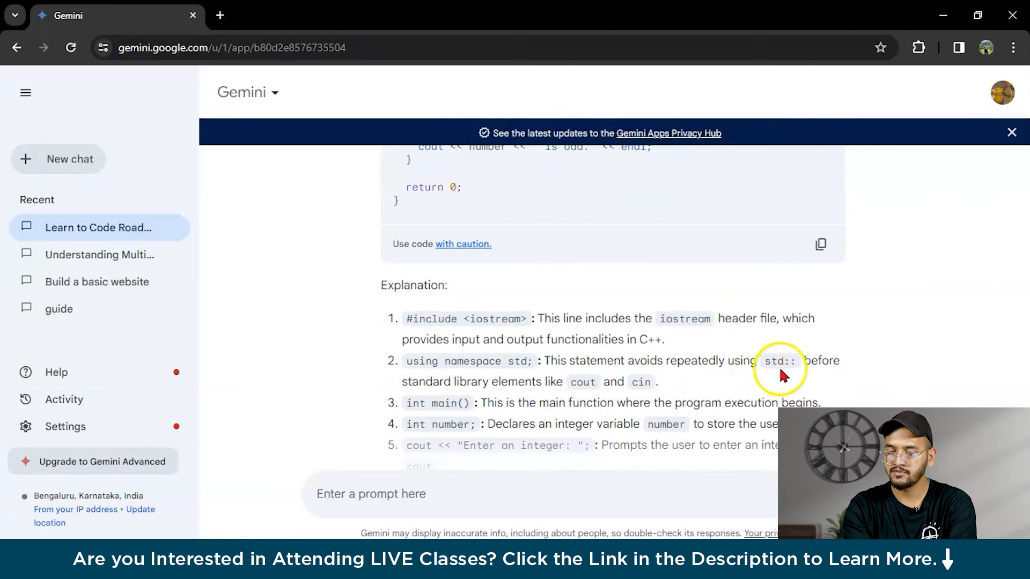
{"action": "mouse_move", "coordinate": [487, 389]}
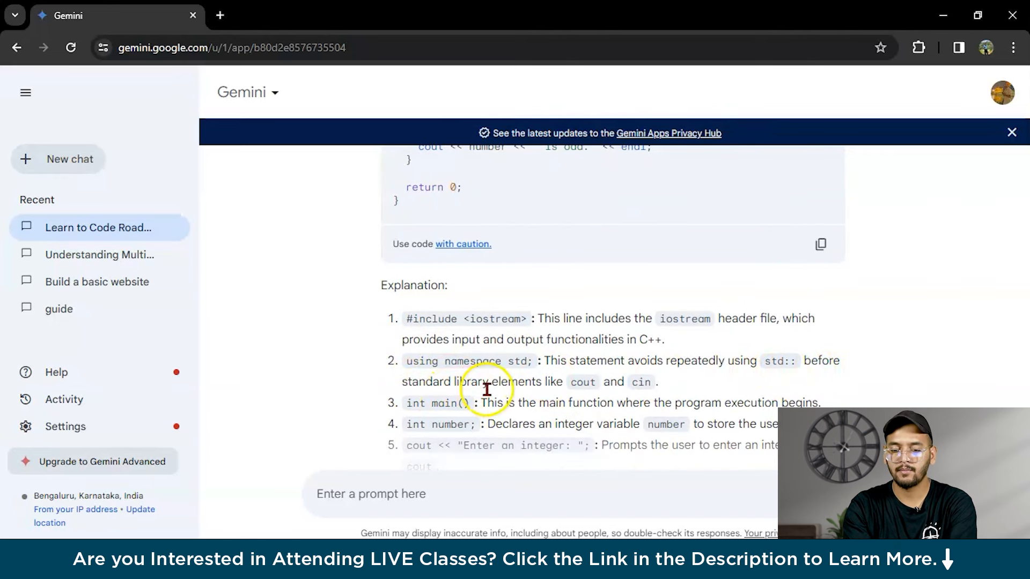
{"action": "mouse_move", "coordinate": [644, 389]}
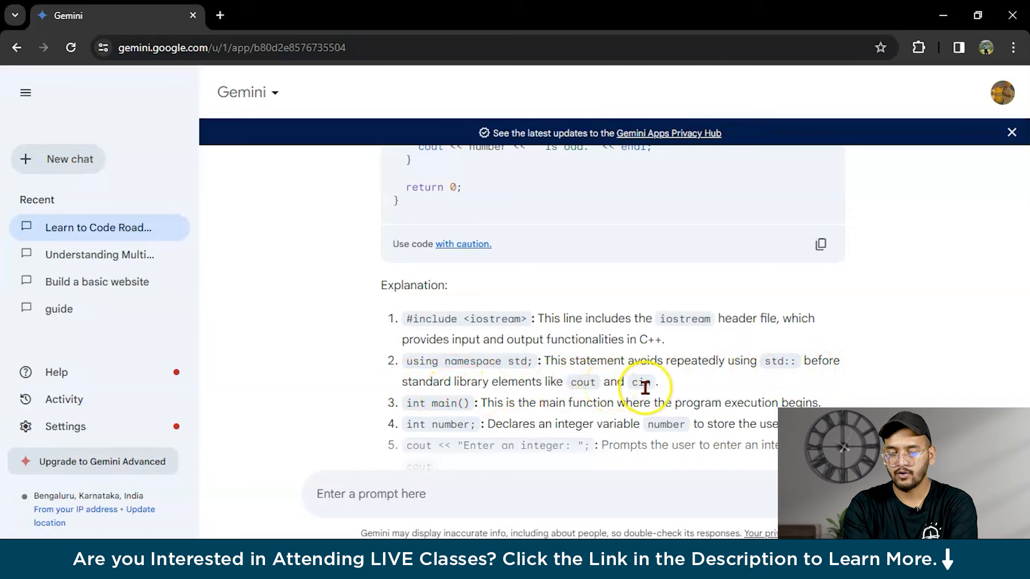
{"action": "mouse_move", "coordinate": [606, 402]}
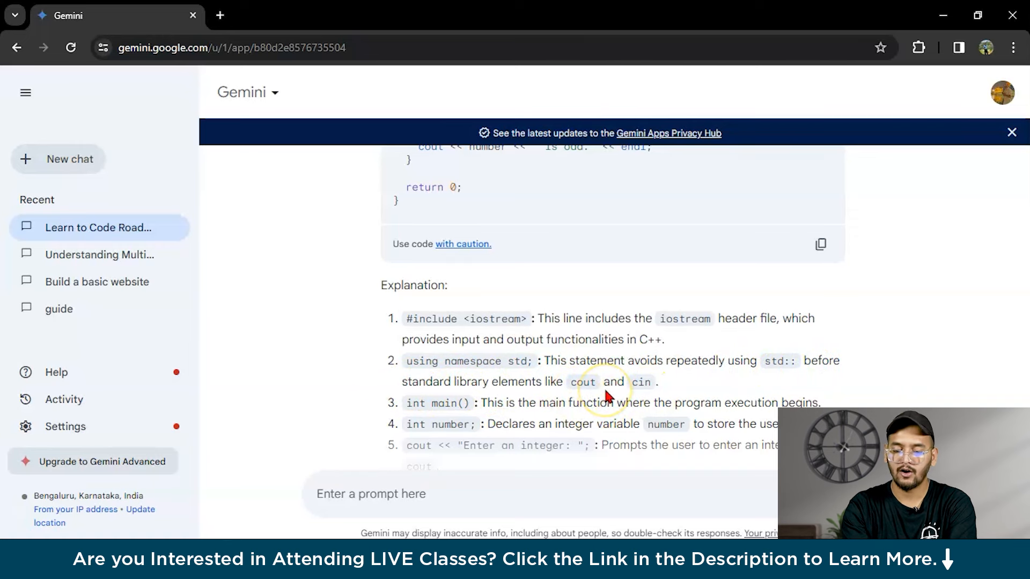
Step: Mark the 'int main()' explanation item and continue through the remaining points of the list
{"action": "scroll", "scroll_direction": "down", "scroll_amount": 3}
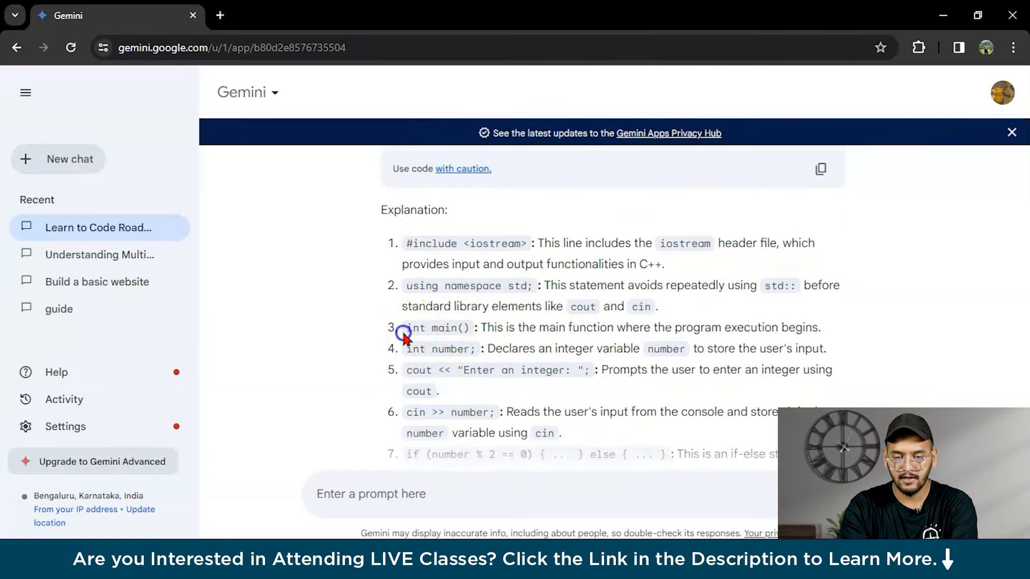
{"action": "double_click", "coordinate": [417, 350]}
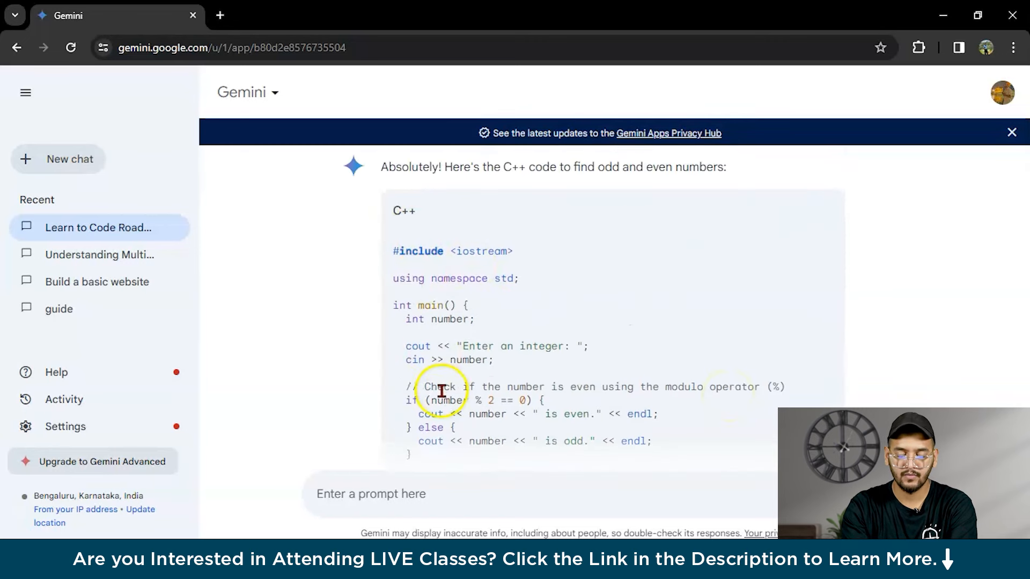
{"action": "scroll", "scroll_direction": "down", "scroll_amount": 3}
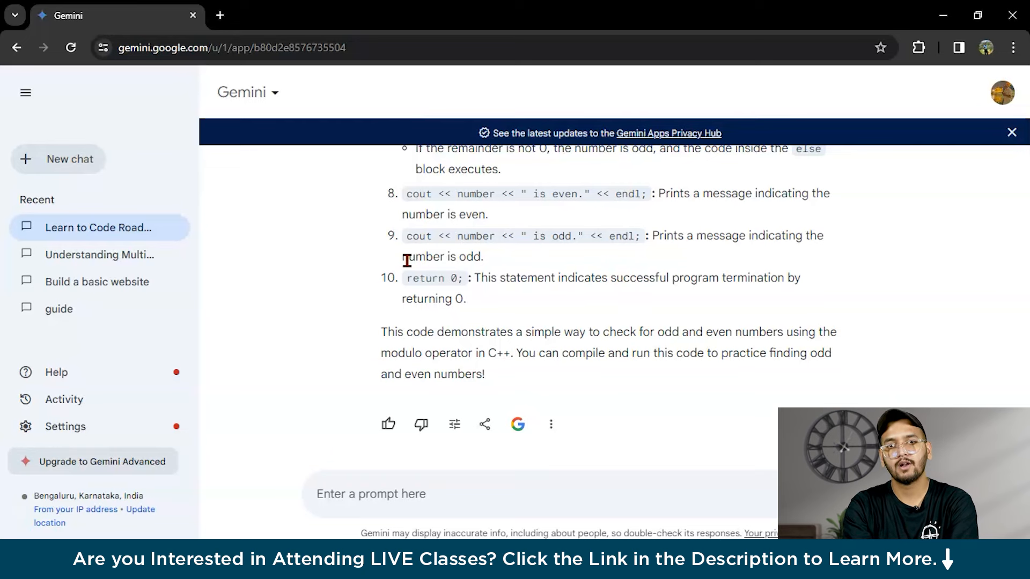
{"action": "scroll", "scroll_direction": "down", "scroll_amount": 3}
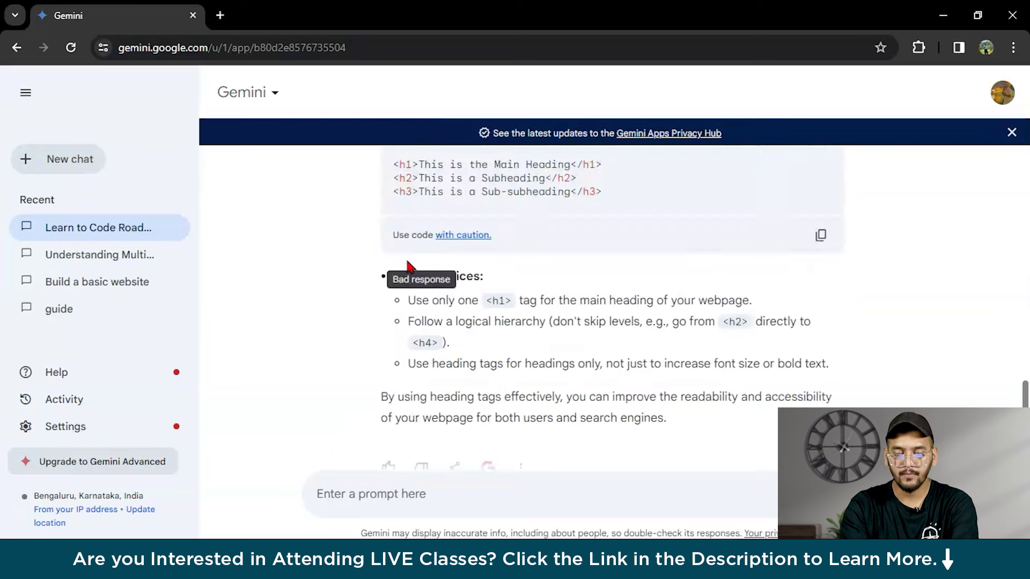